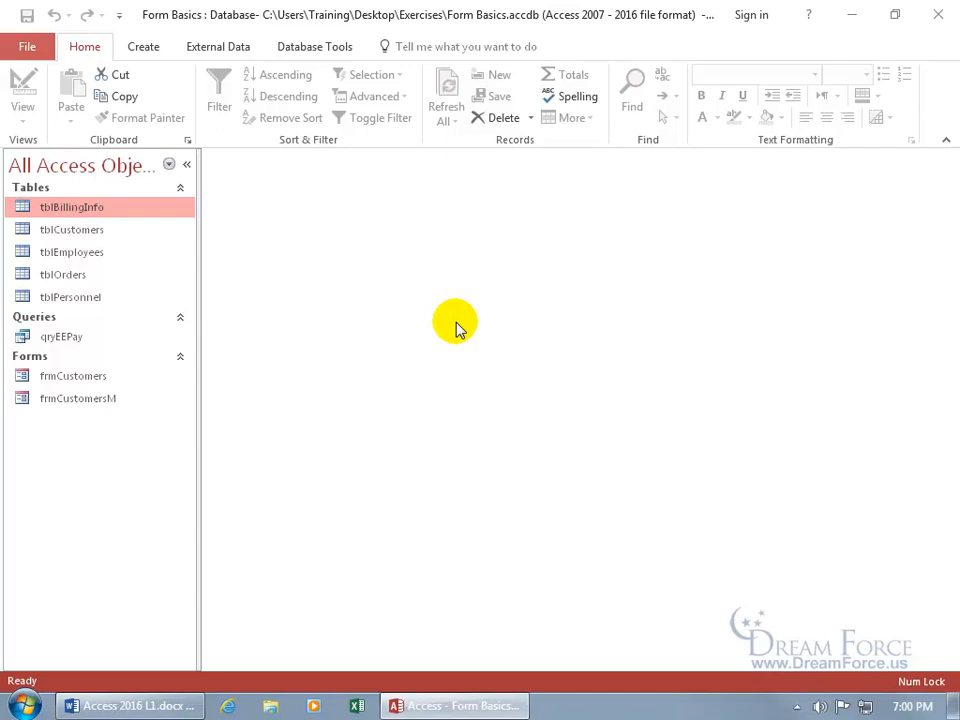
mouse_move(376, 300)
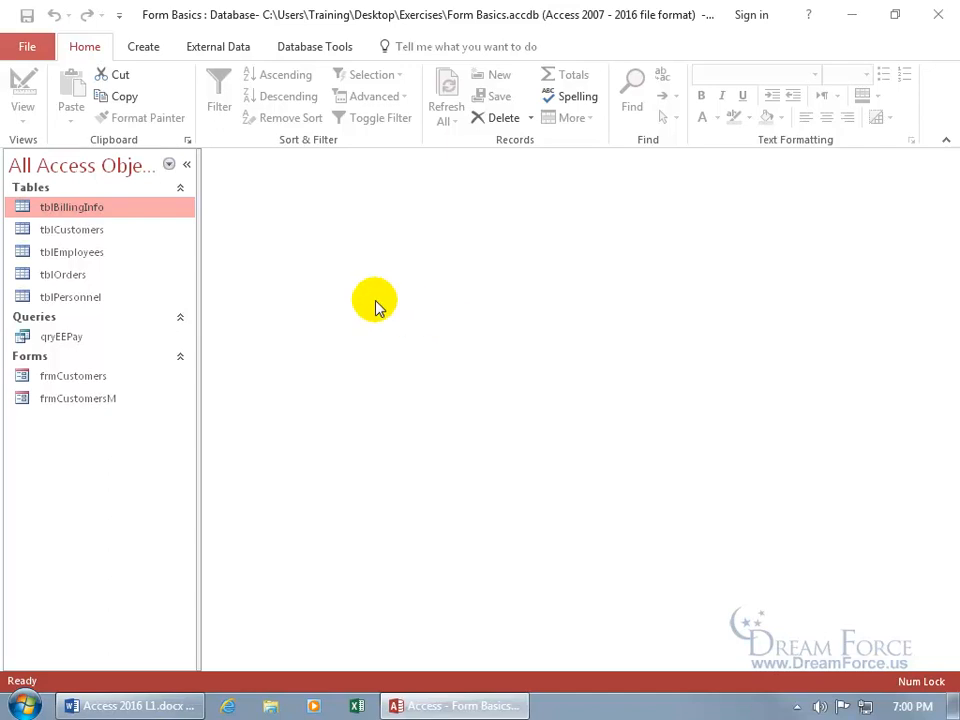
mouse_move(168, 276)
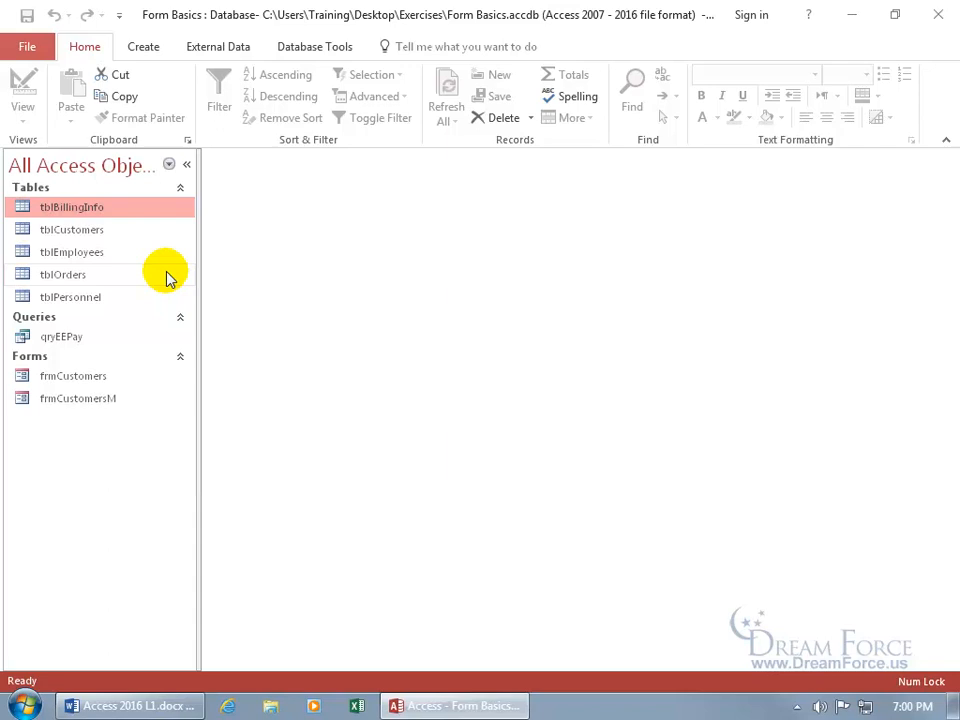
mouse_move(110, 238)
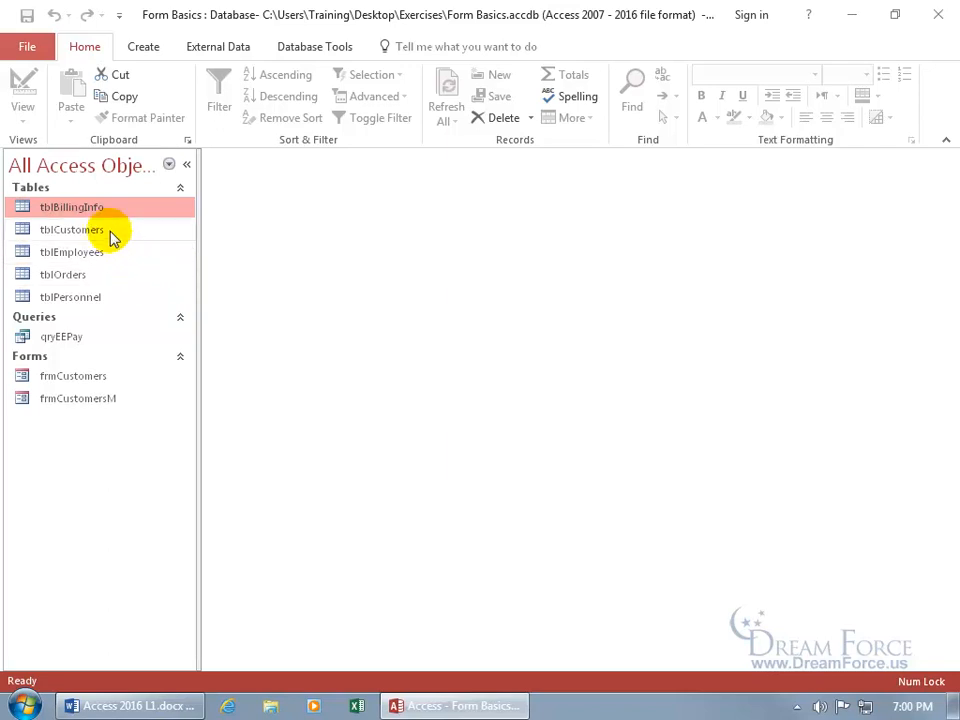
Build a single-record form from tblCustomers via Create > Form, showing the customer with its orders subform
click(72, 228)
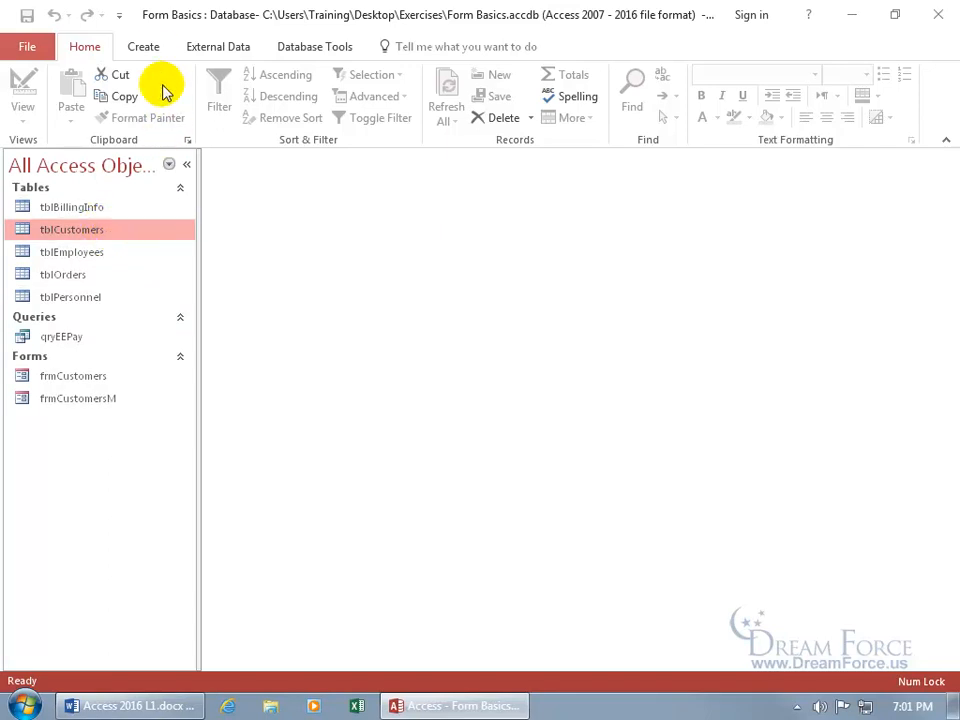
click(144, 46)
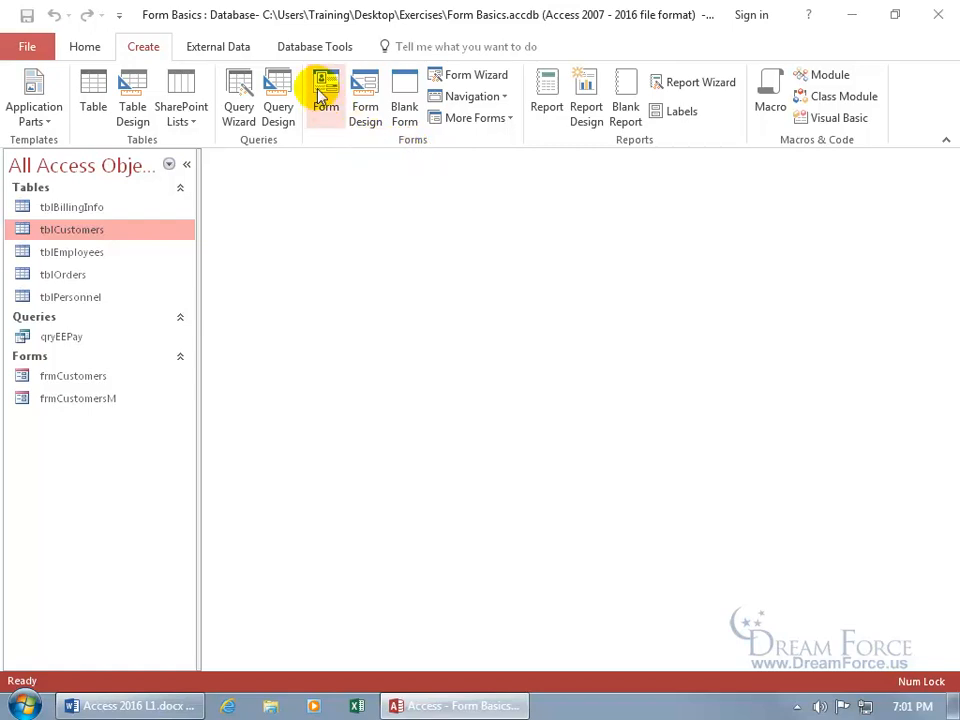
mouse_move(324, 96)
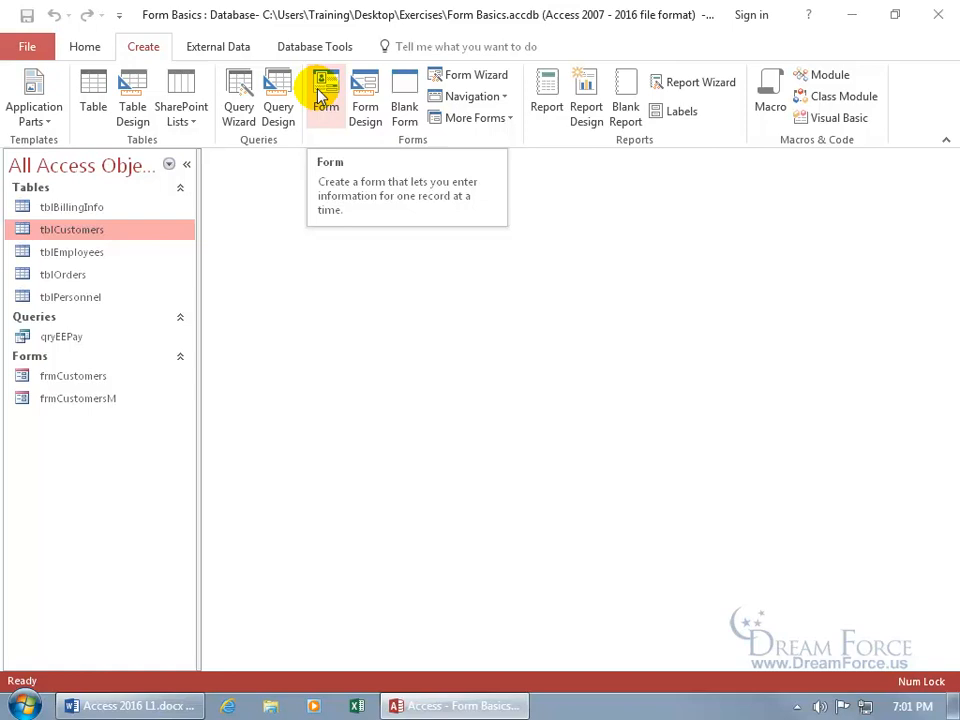
click(324, 96)
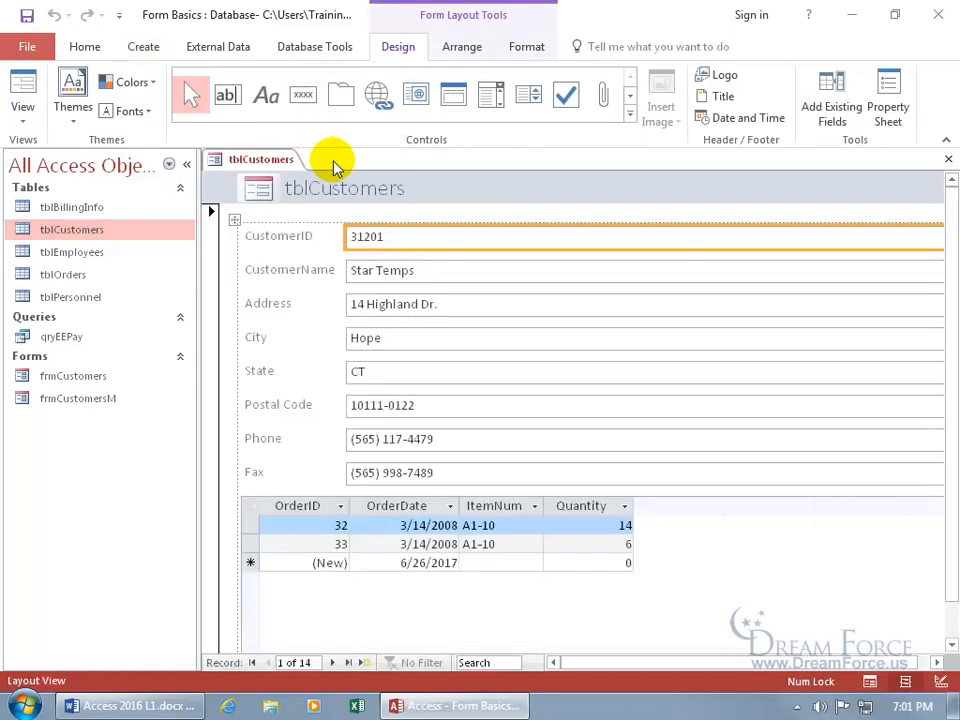
mouse_move(310, 212)
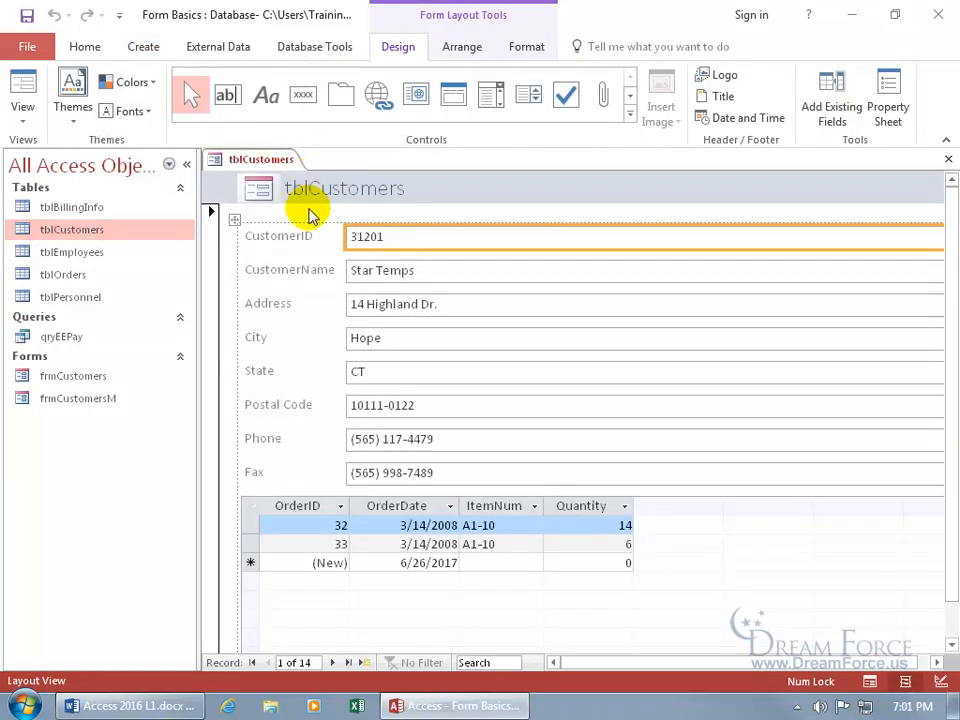
mouse_move(290, 164)
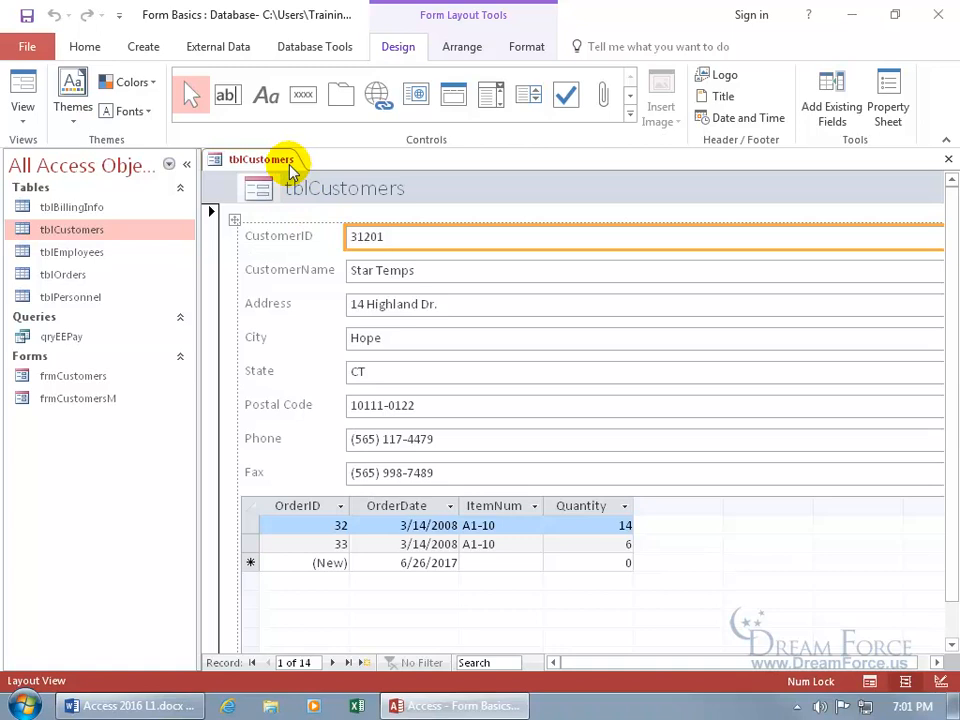
mouse_move(240, 164)
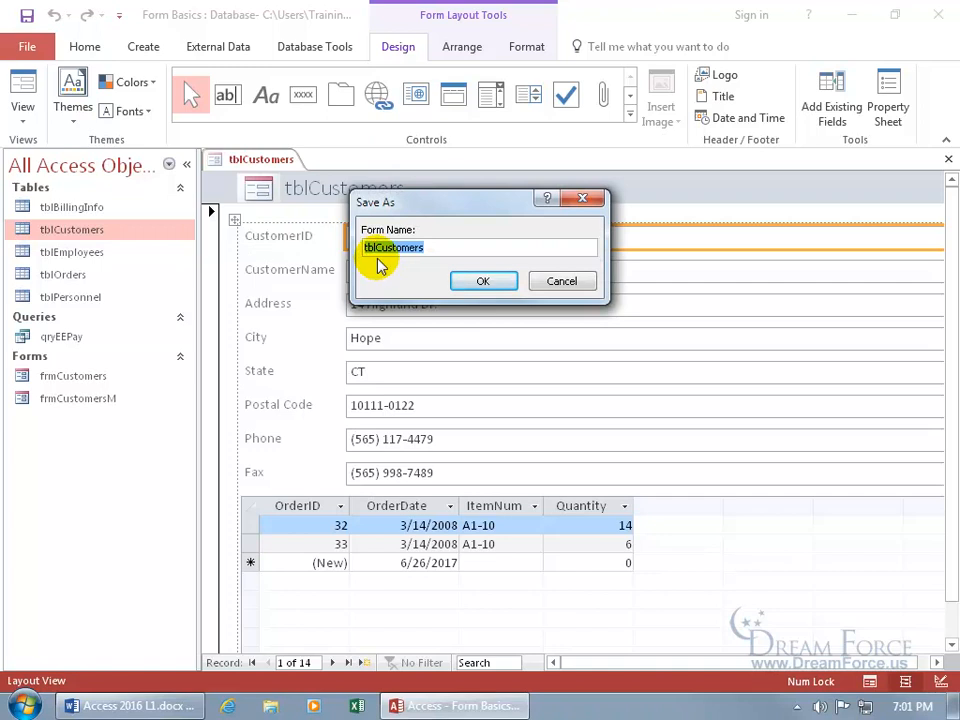
mouse_move(382, 262)
text(frm)
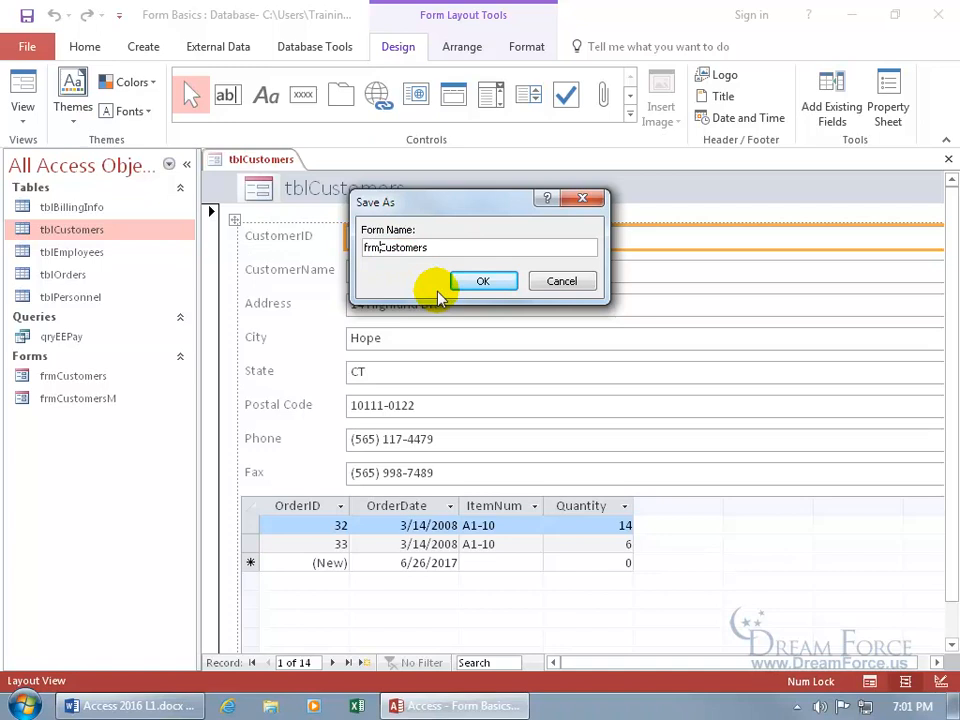
mouse_move(116, 384)
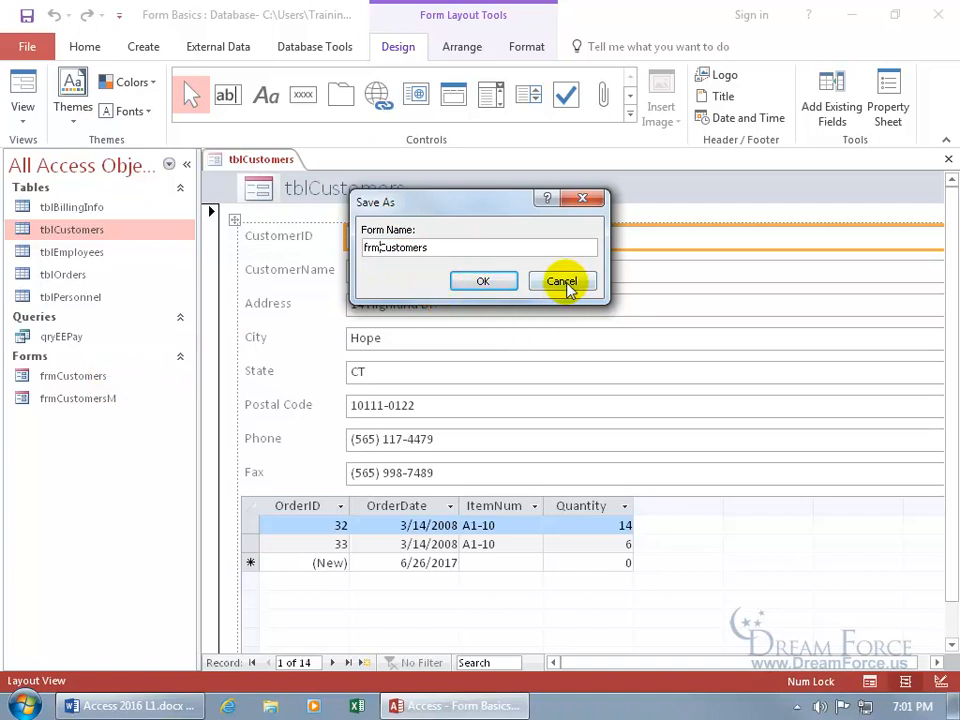
click(562, 280)
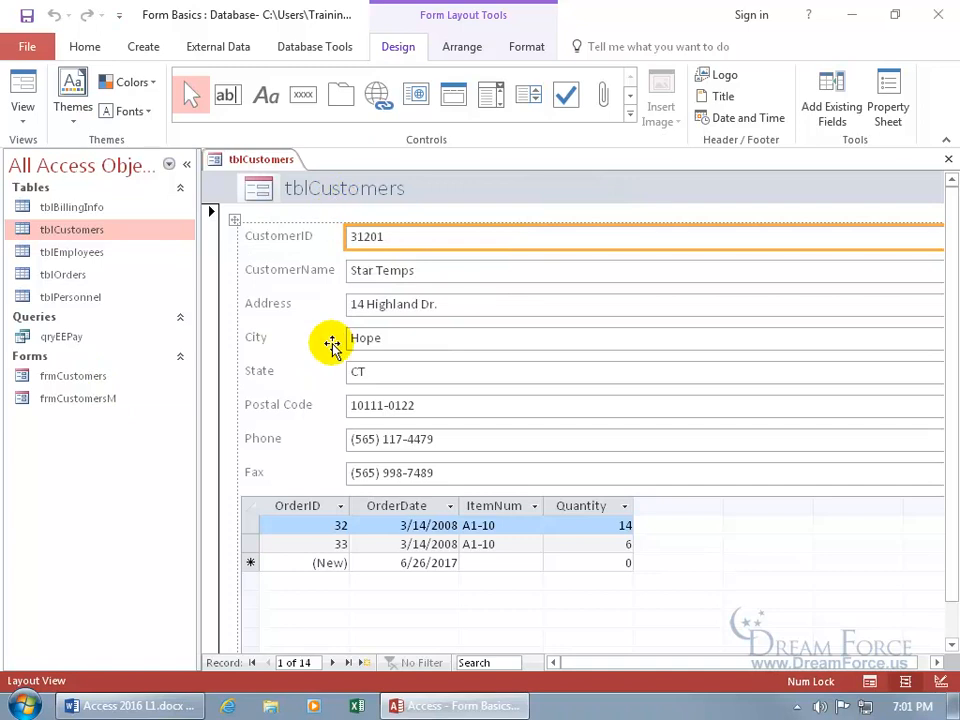
mouse_move(332, 190)
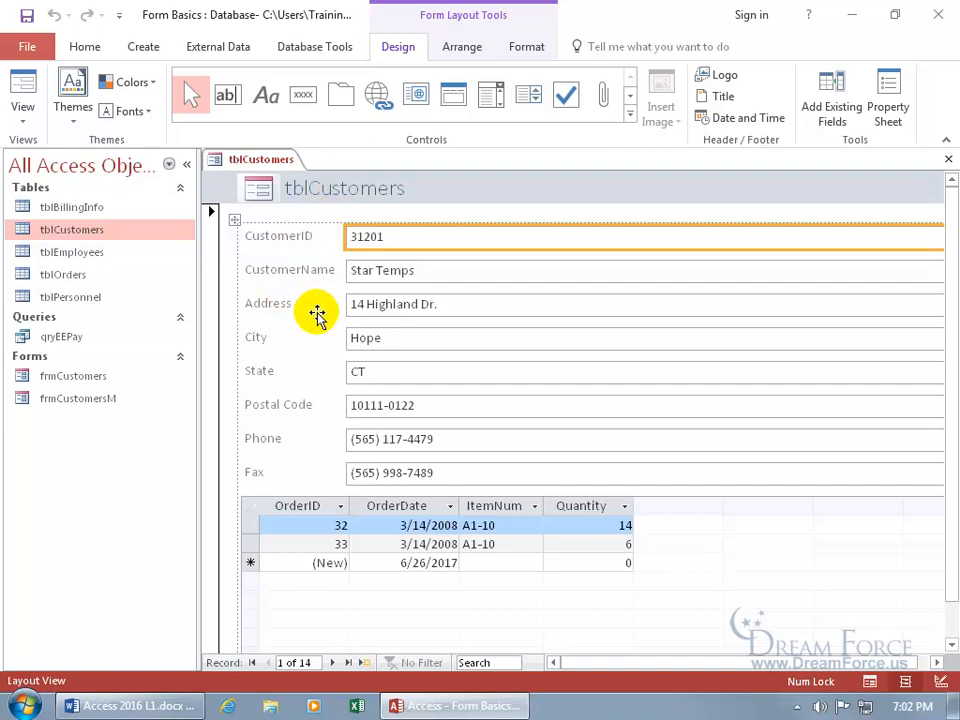
mouse_move(324, 310)
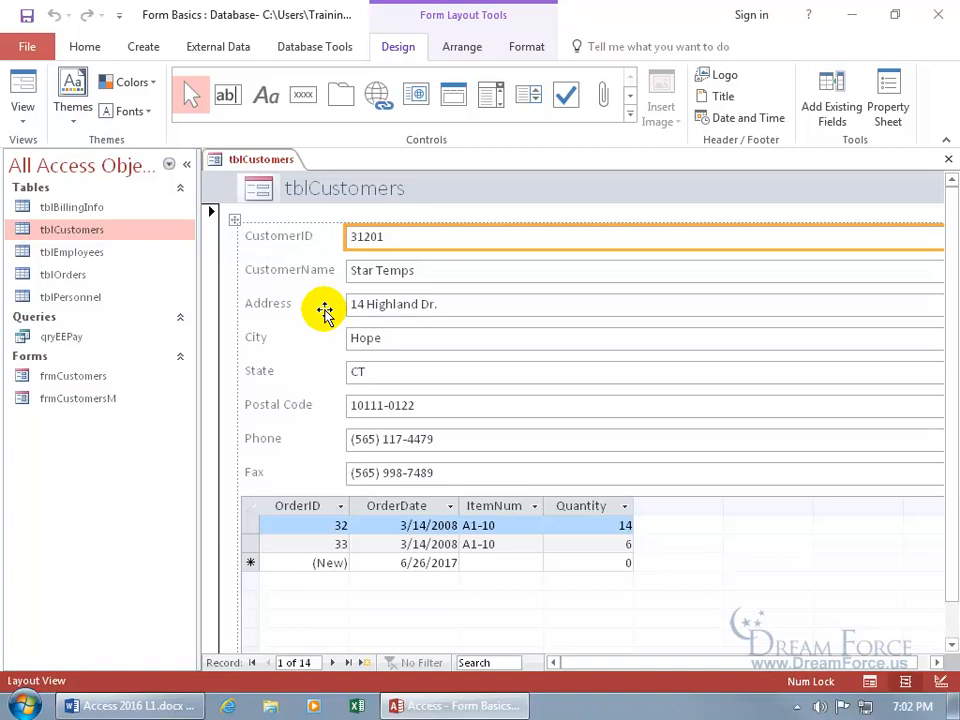
mouse_move(308, 404)
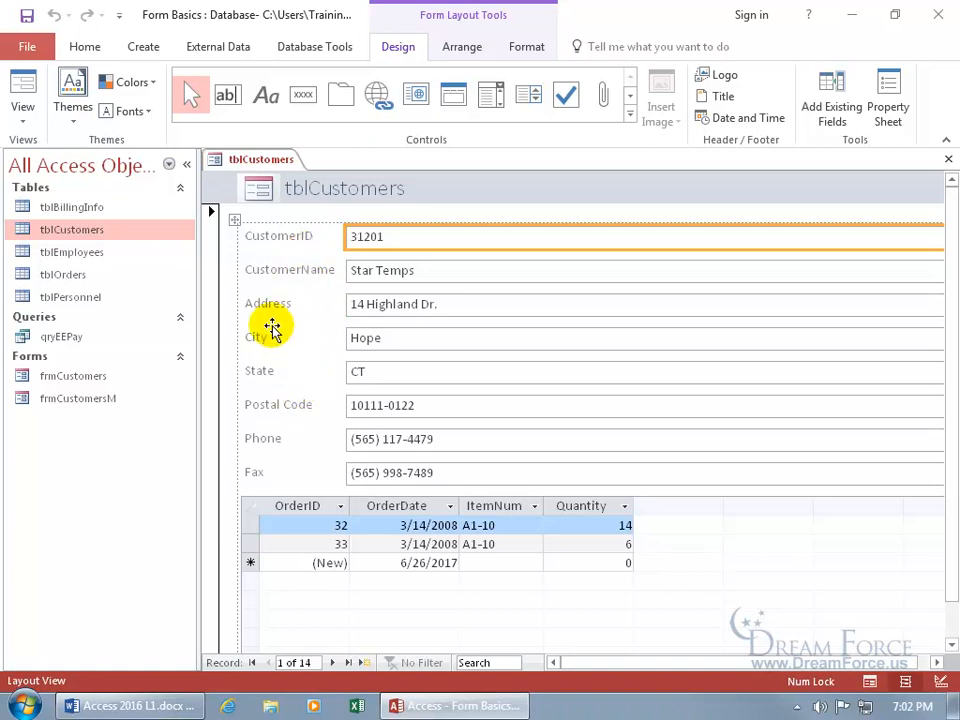
mouse_move(110, 240)
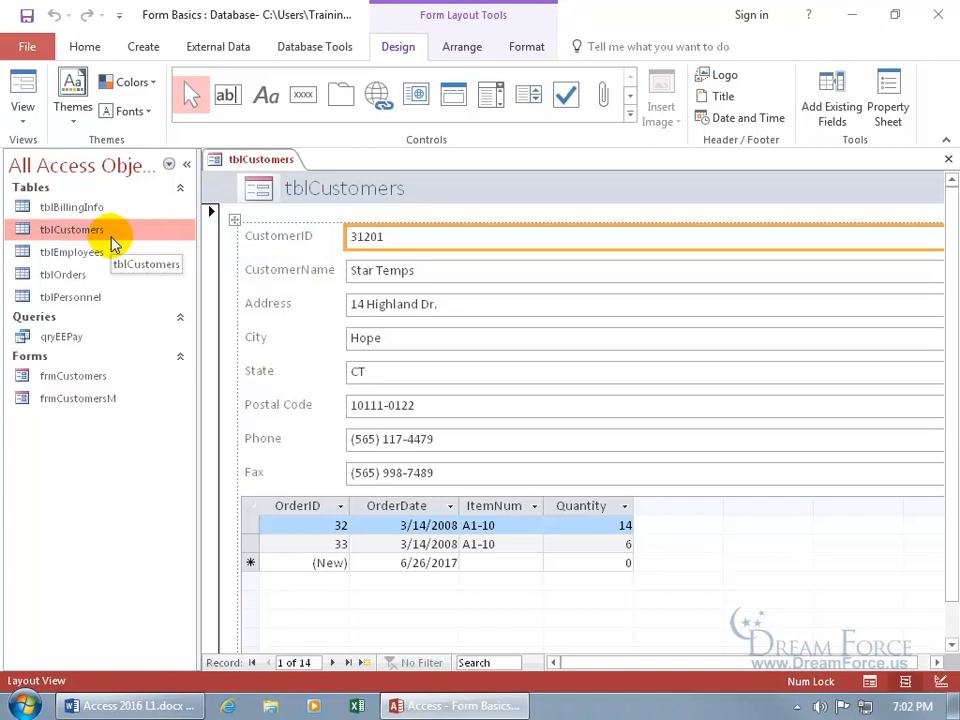
mouse_move(292, 328)
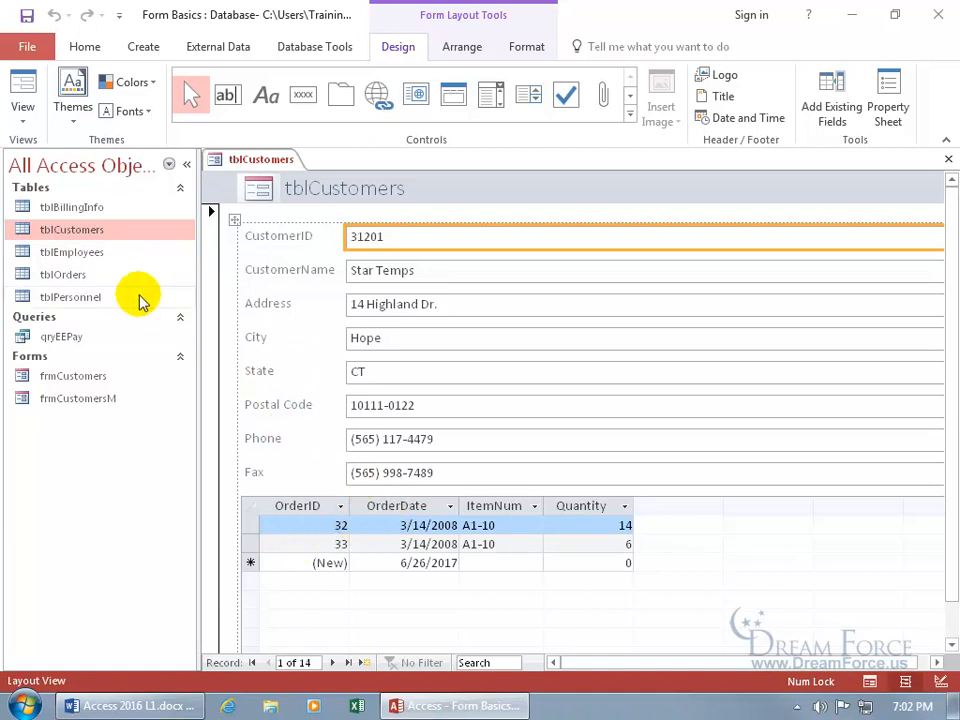
mouse_move(112, 288)
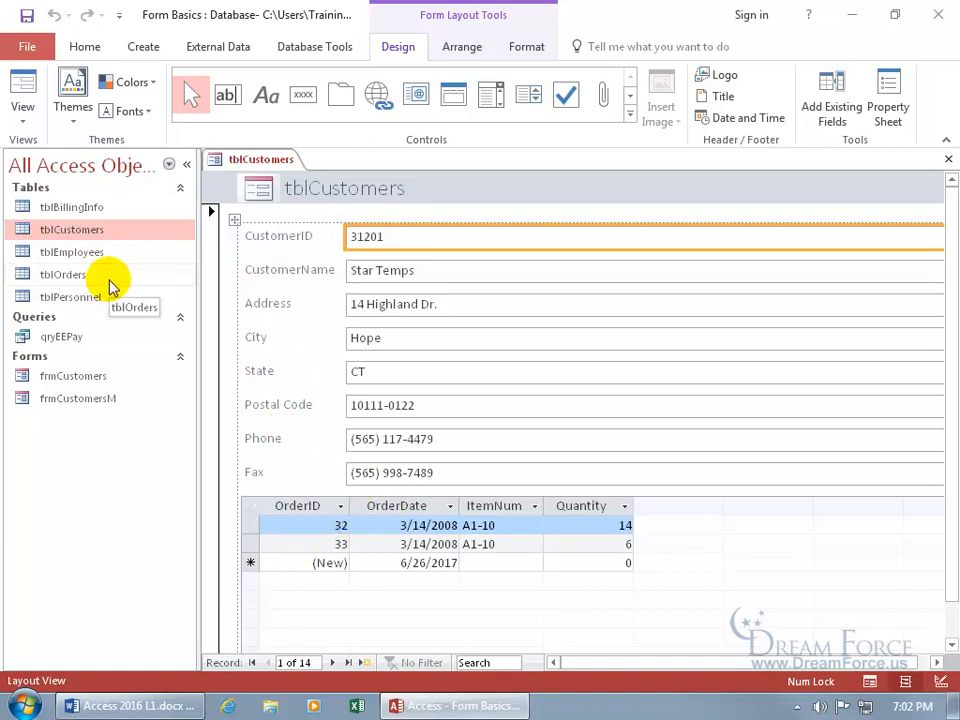
mouse_move(336, 424)
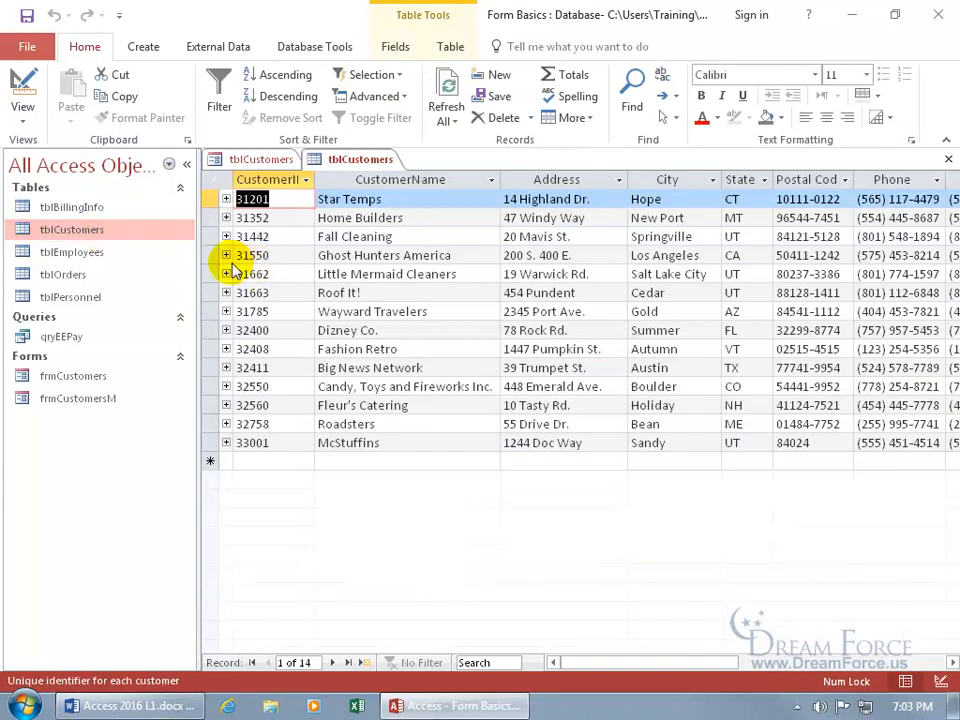
Expand a customer row in tblCustomers to show its orders, then close the table datasheet
click(228, 256)
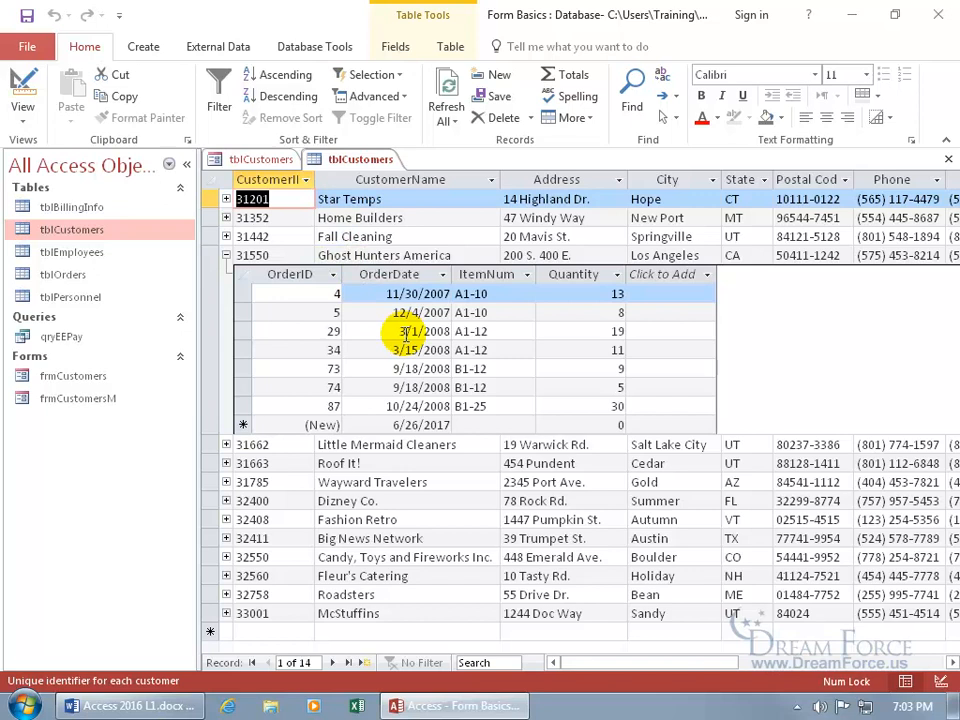
click(412, 292)
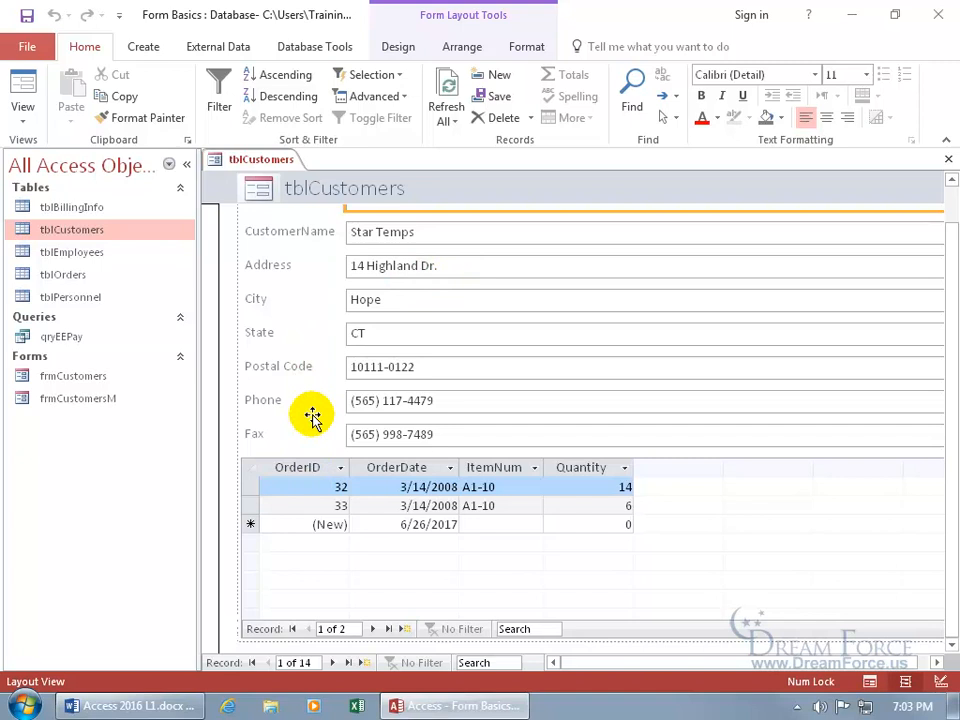
mouse_move(312, 468)
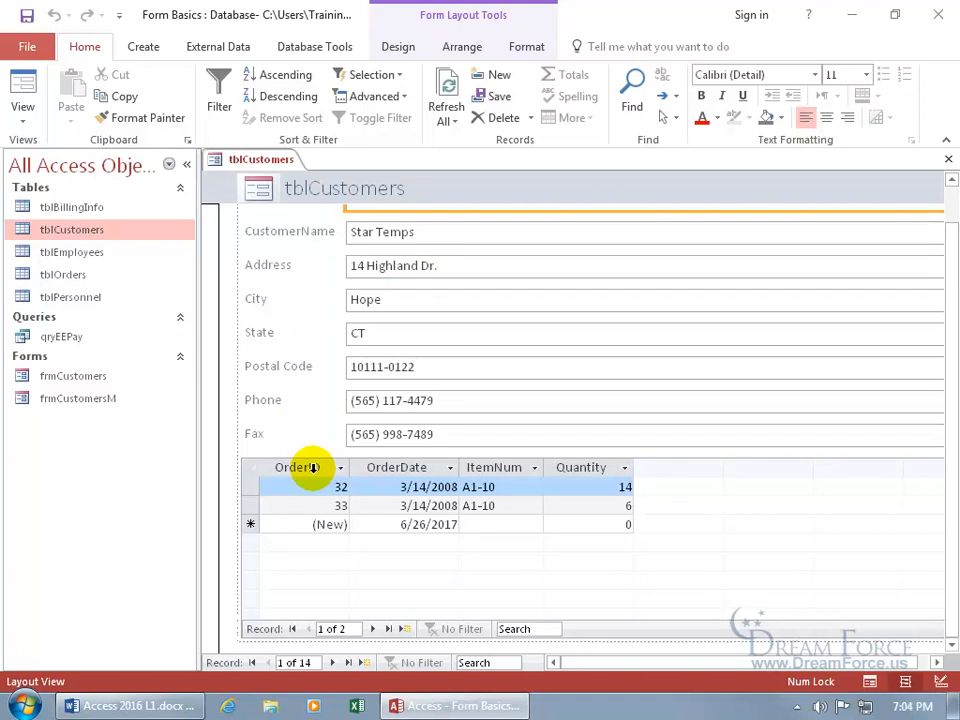
mouse_move(316, 584)
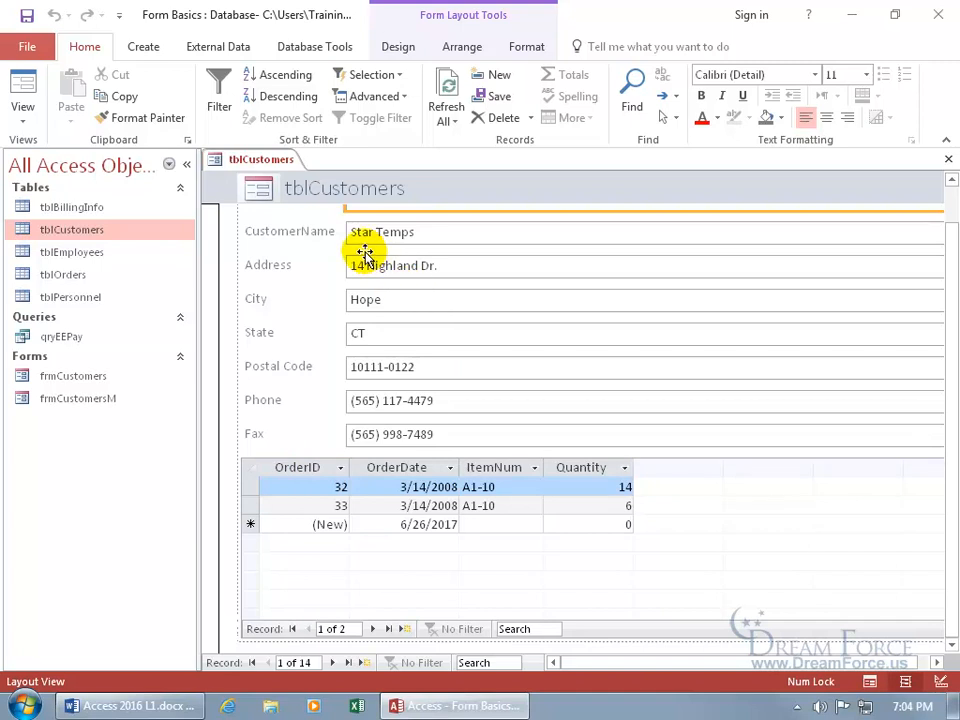
mouse_move(332, 662)
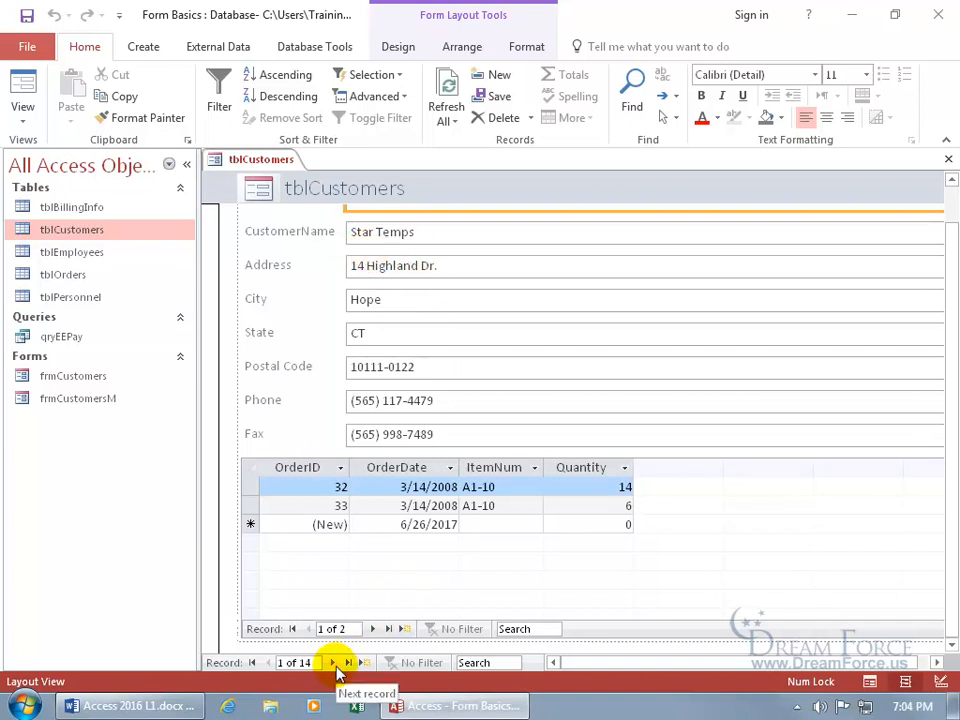
Move the form to the second customer, Home Builders, and focus its five-order subform
click(332, 662)
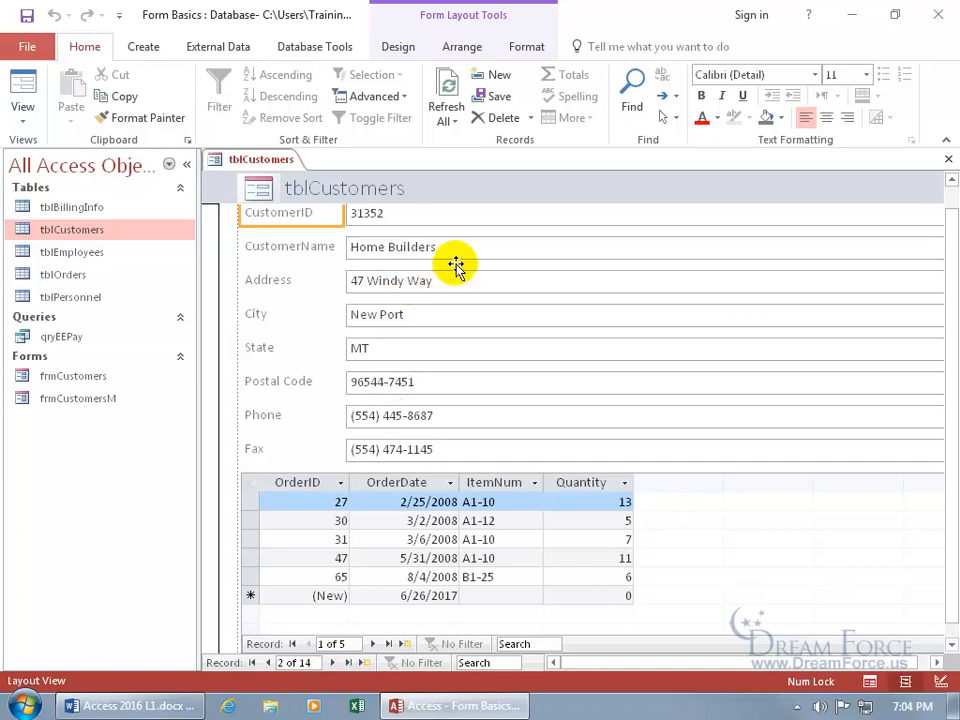
mouse_move(392, 560)
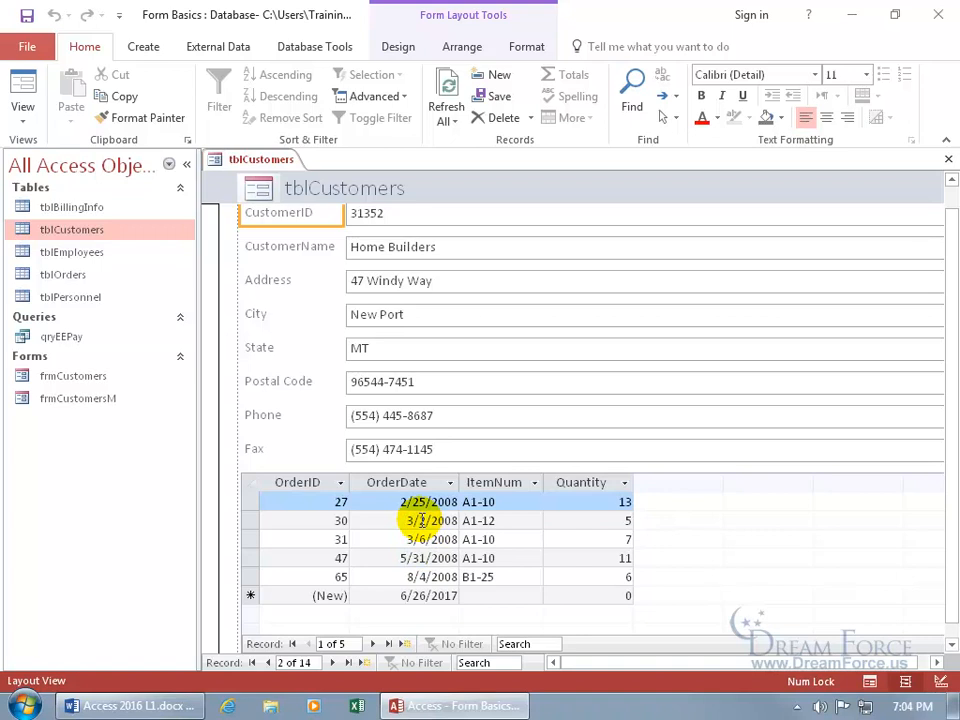
click(430, 520)
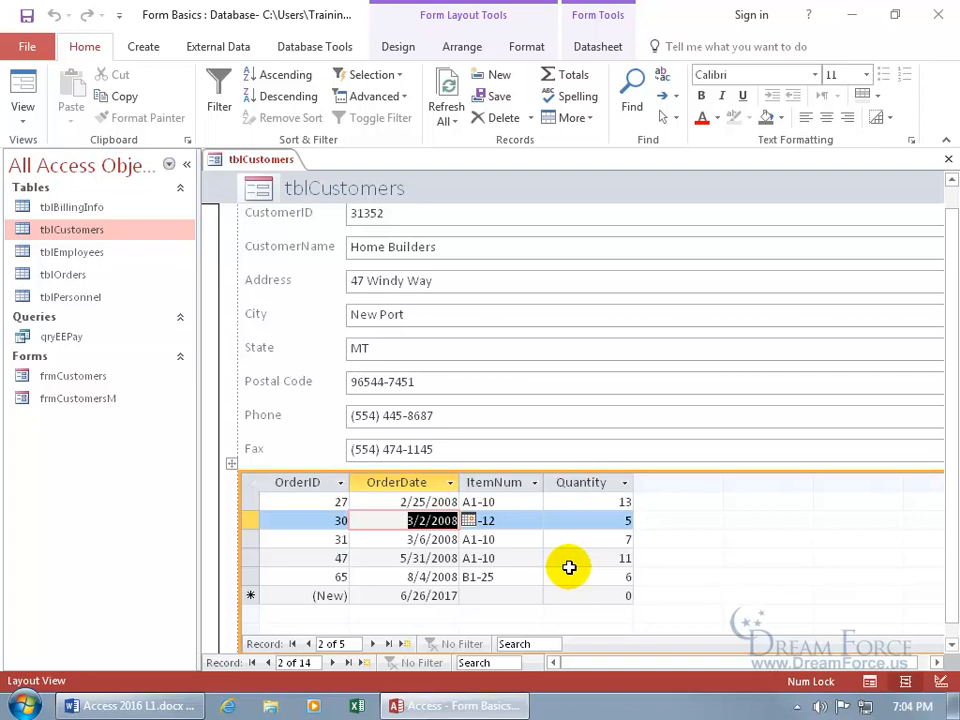
mouse_move(930, 364)
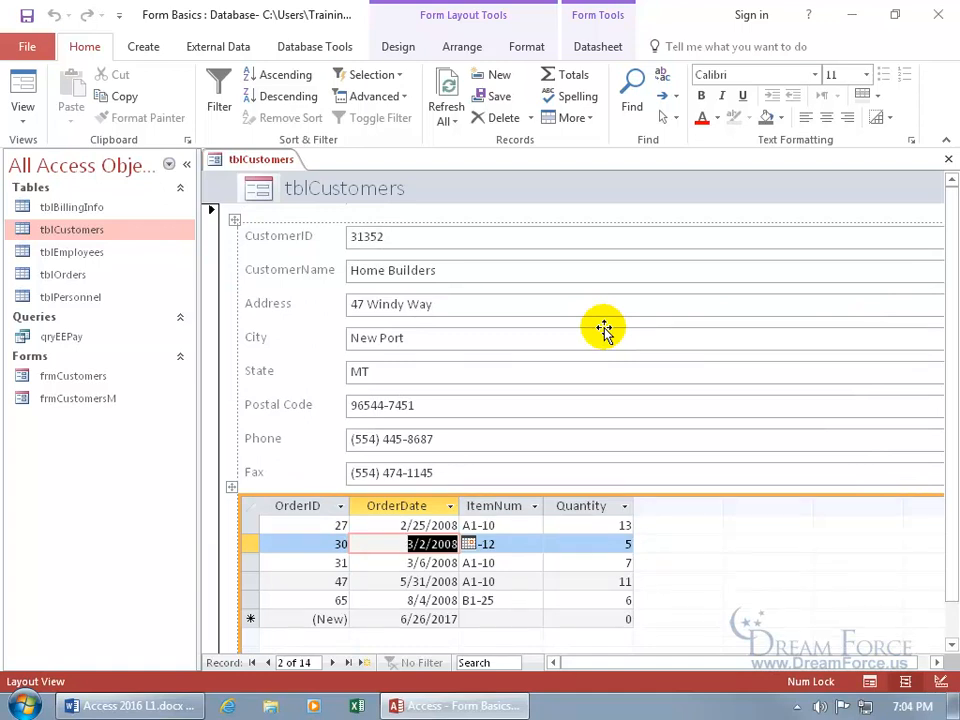
mouse_move(324, 260)
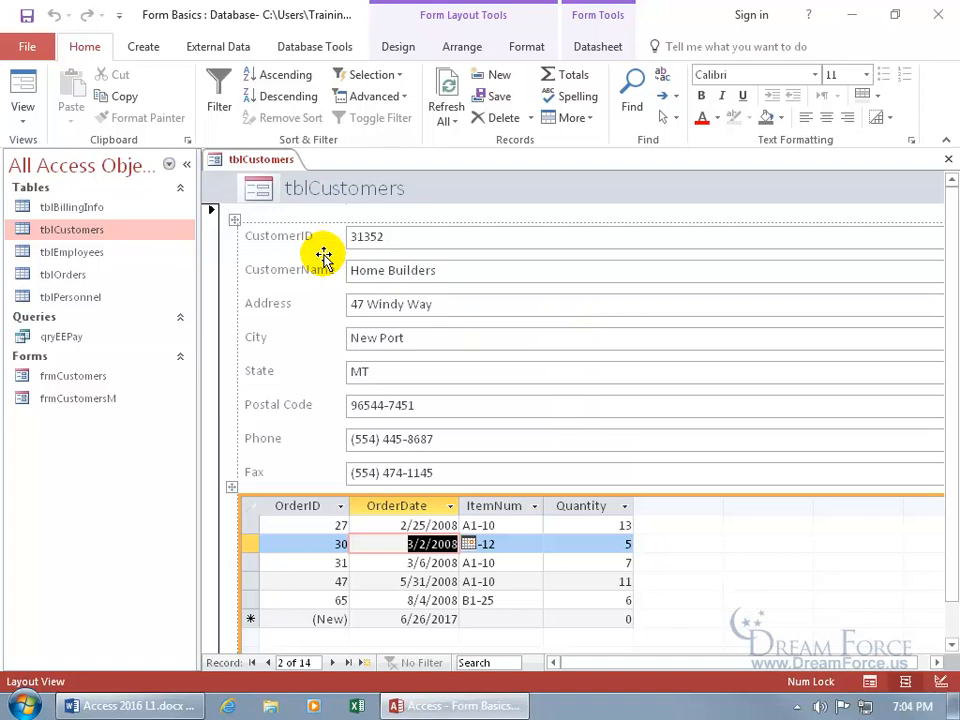
mouse_move(310, 504)
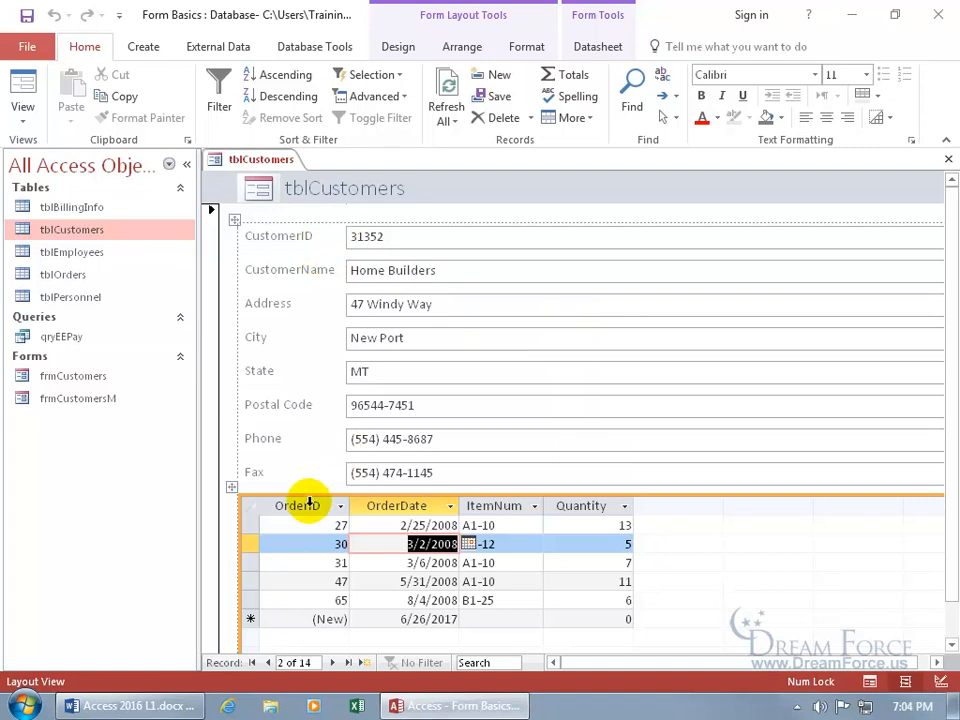
mouse_move(344, 508)
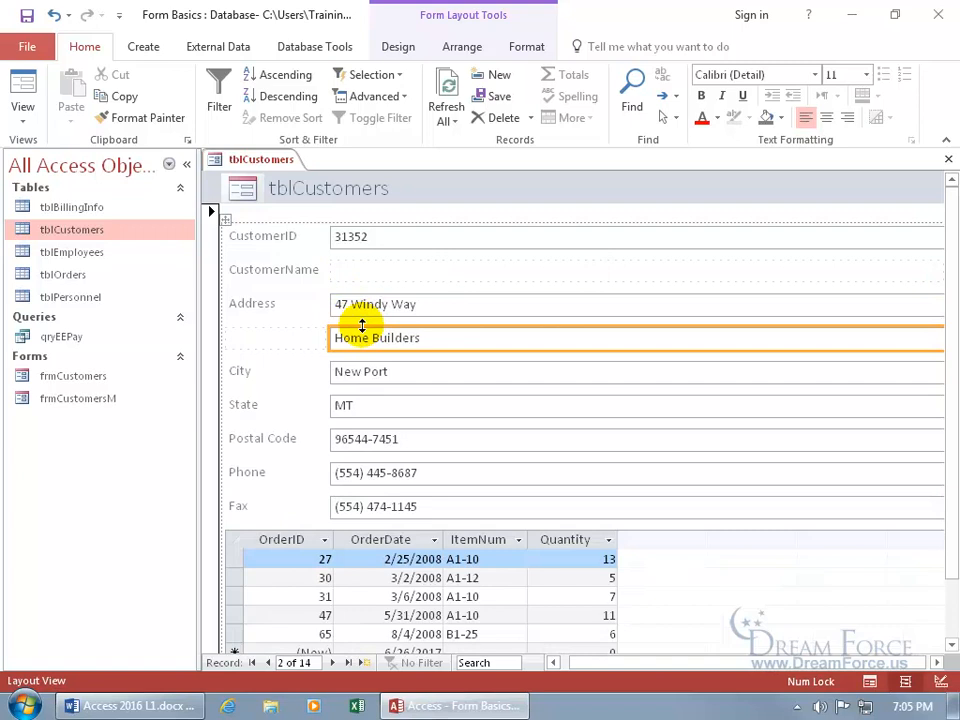
mouse_move(342, 304)
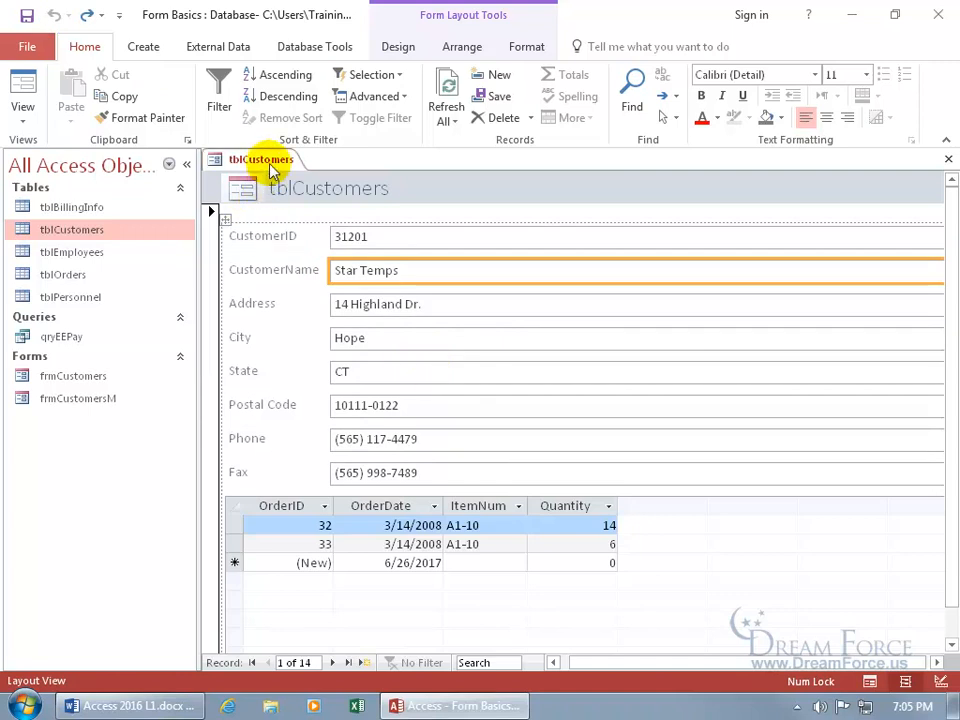
Switch the customers form to Form View from its tab menu, showing Star Temps and its two orders
right_click(262, 160)
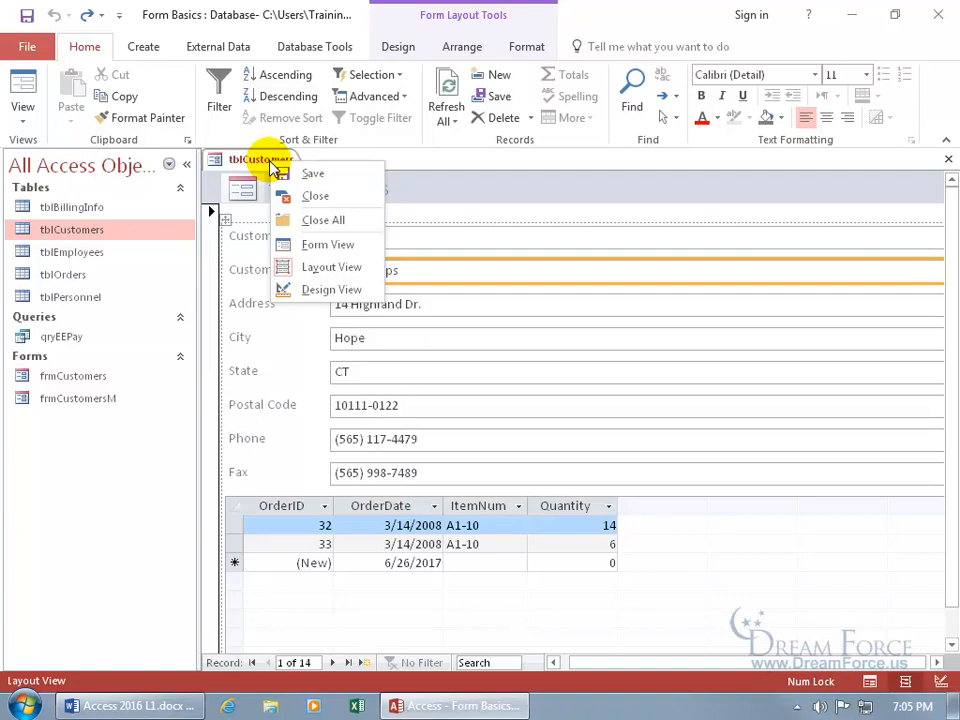
mouse_move(284, 280)
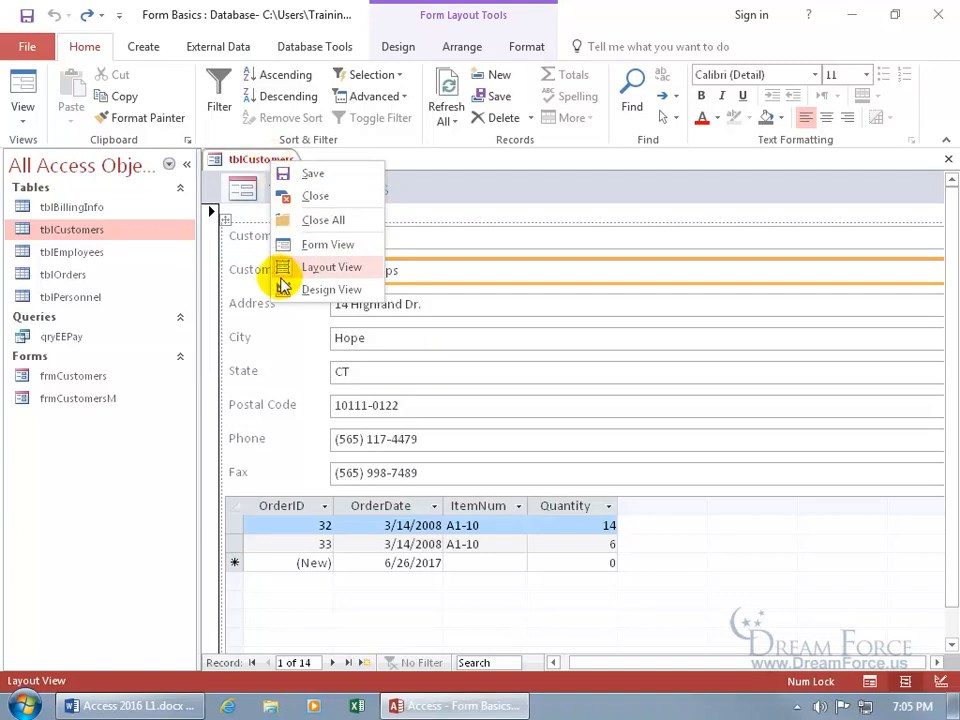
mouse_move(244, 344)
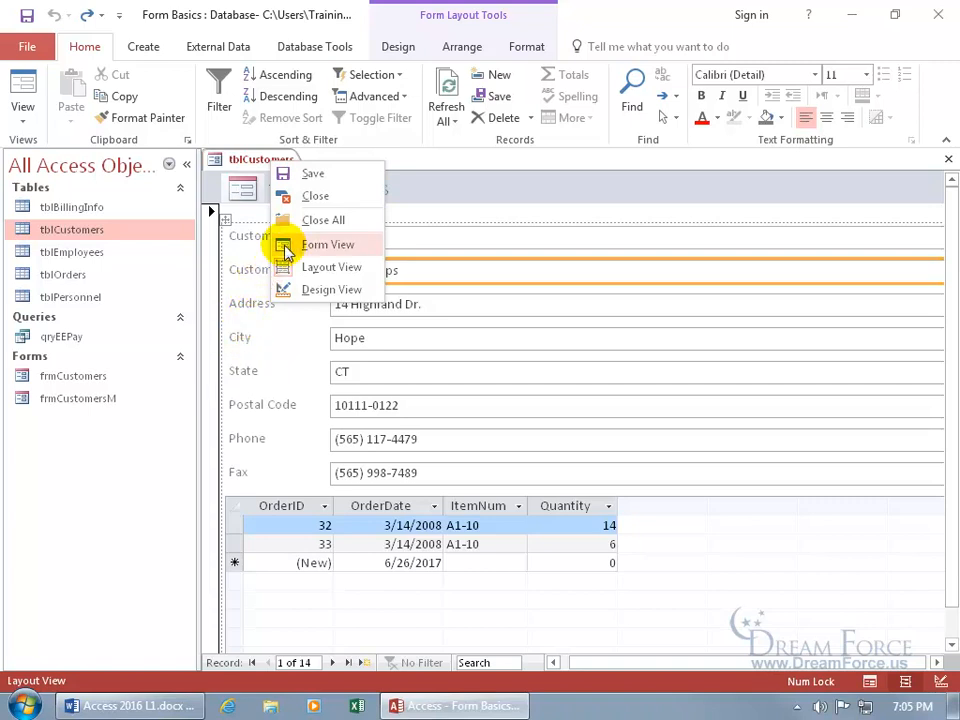
click(328, 244)
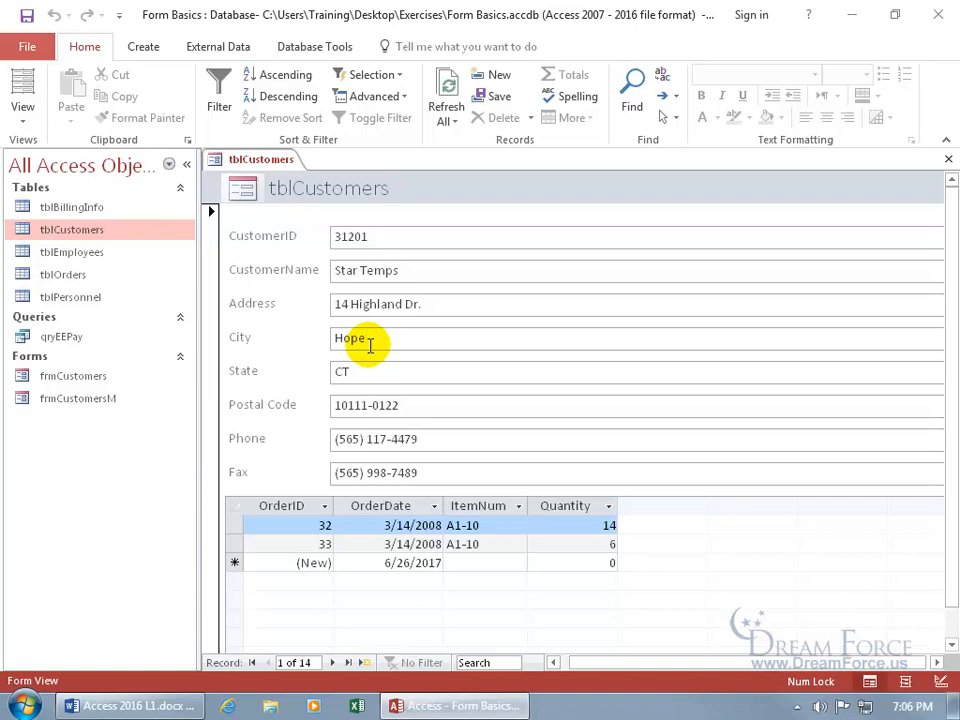
right_click(384, 204)
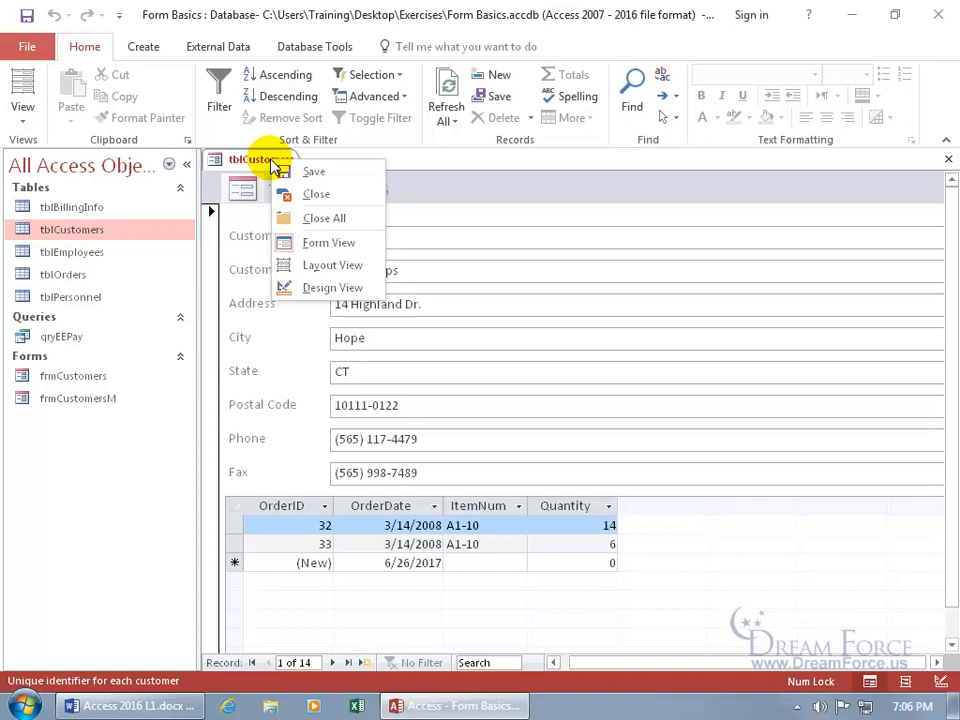
Move the form through Layout View toward Design View with its header and detail sections
click(332, 264)
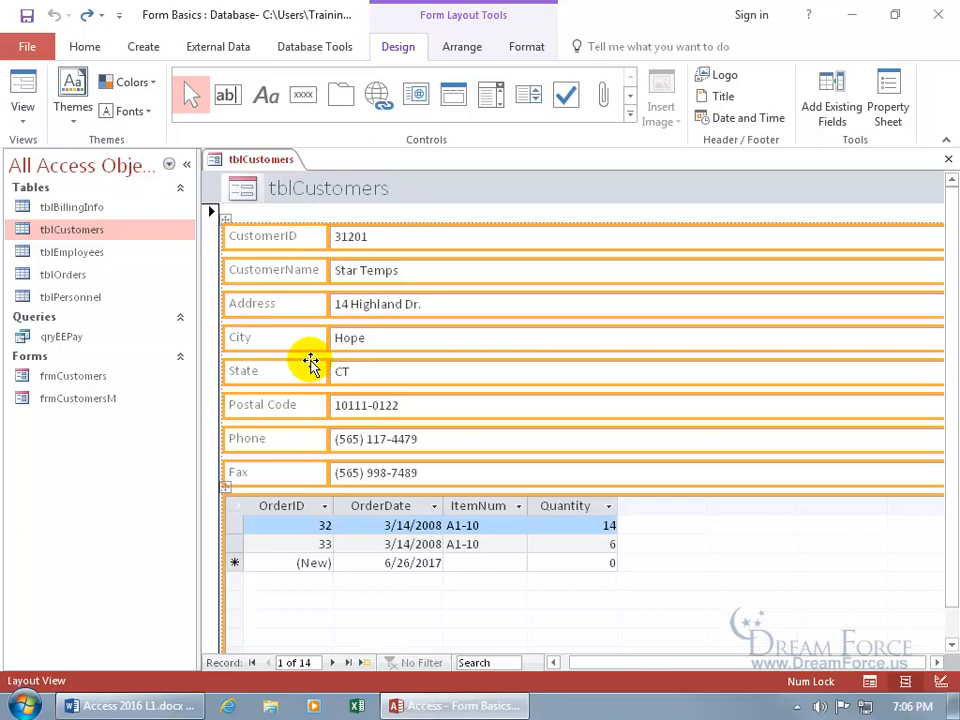
mouse_move(260, 250)
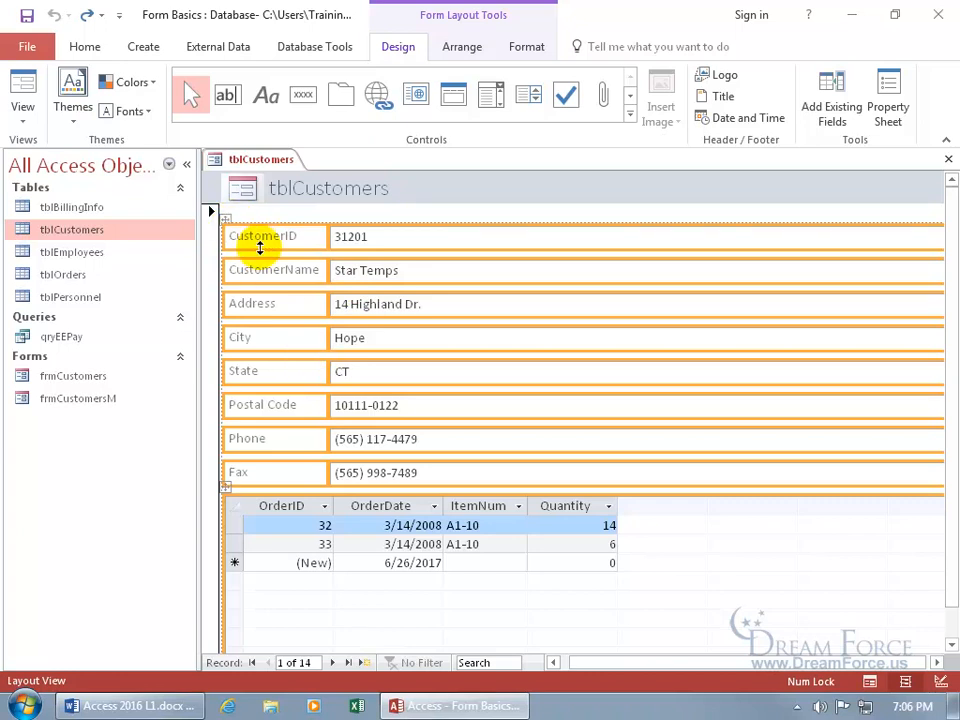
mouse_move(278, 242)
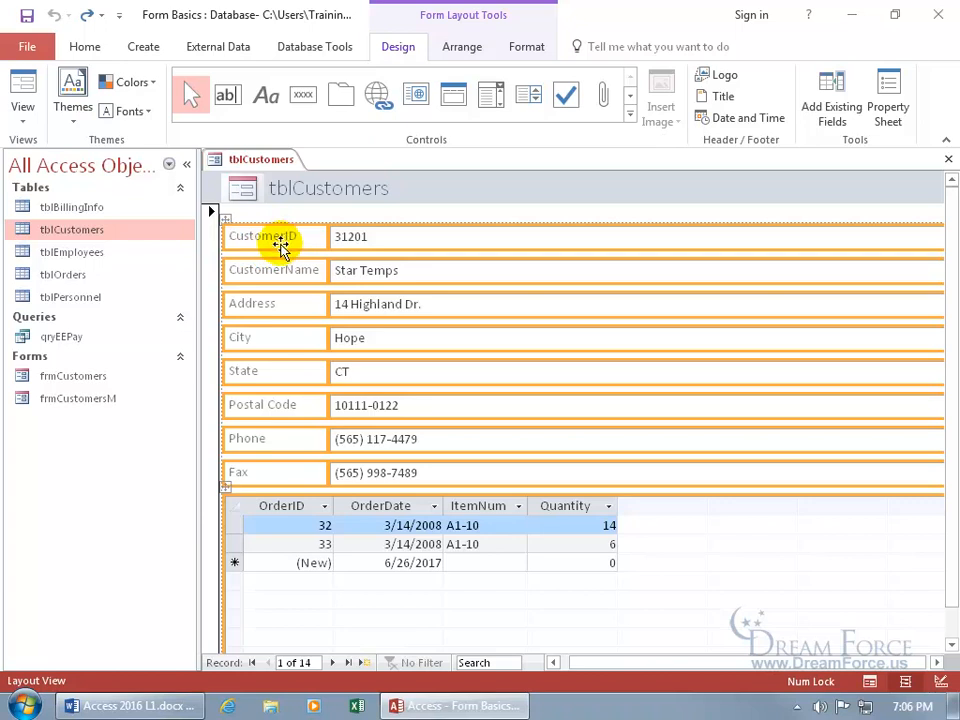
right_click(258, 160)
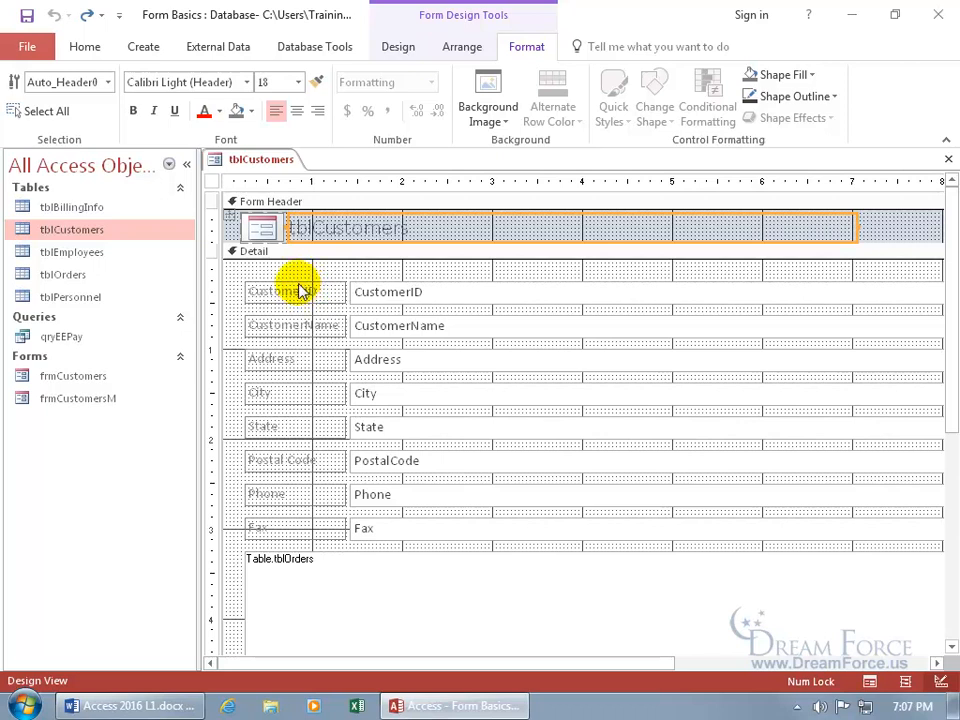
click(294, 292)
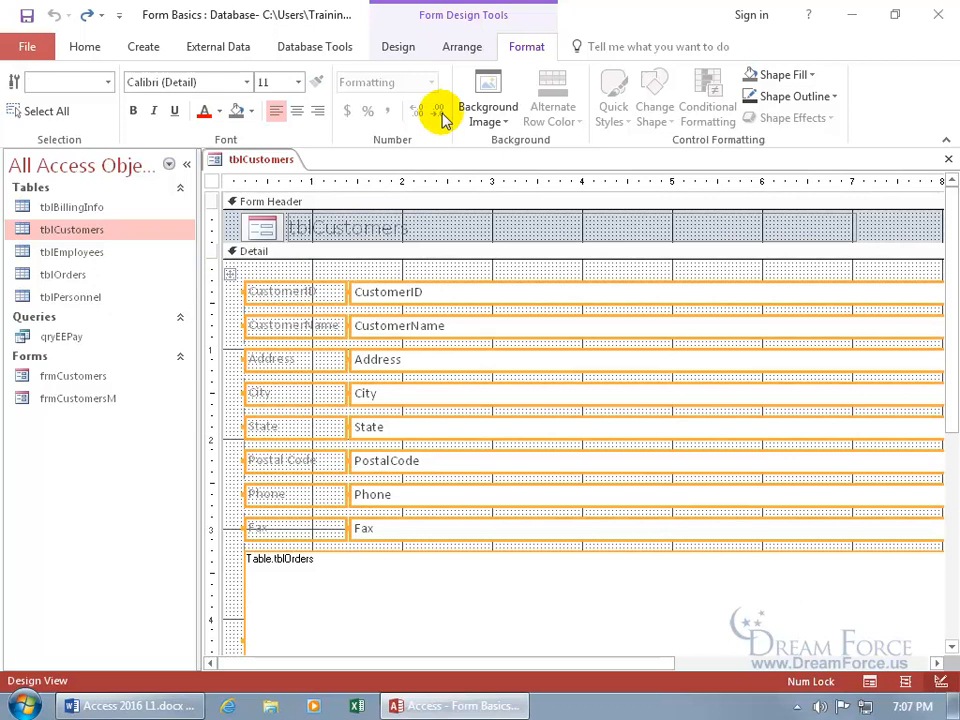
click(462, 46)
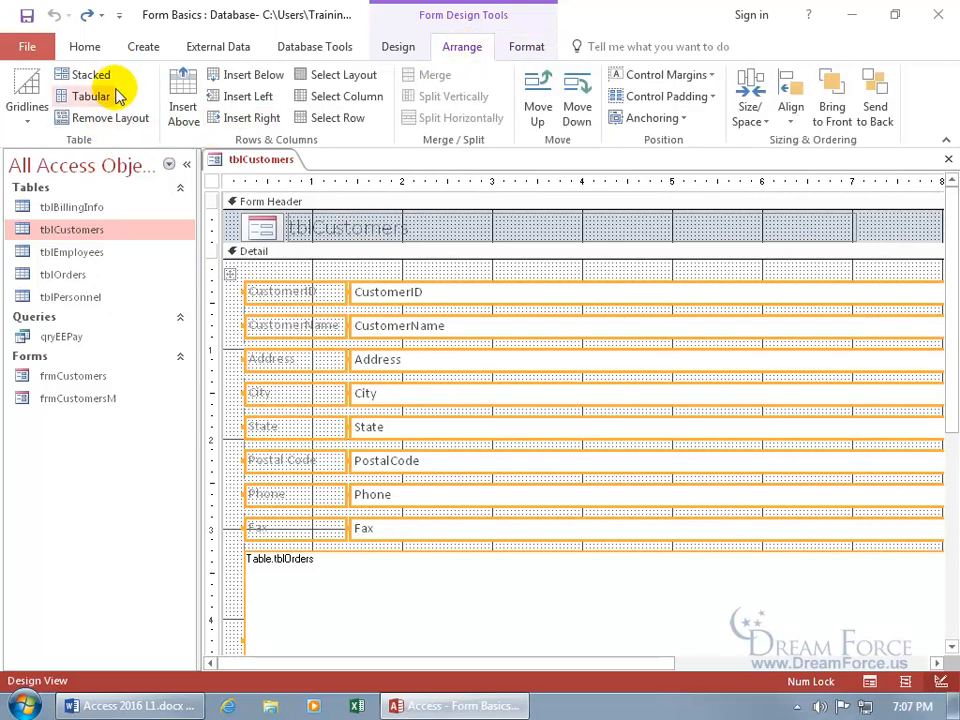
mouse_move(116, 116)
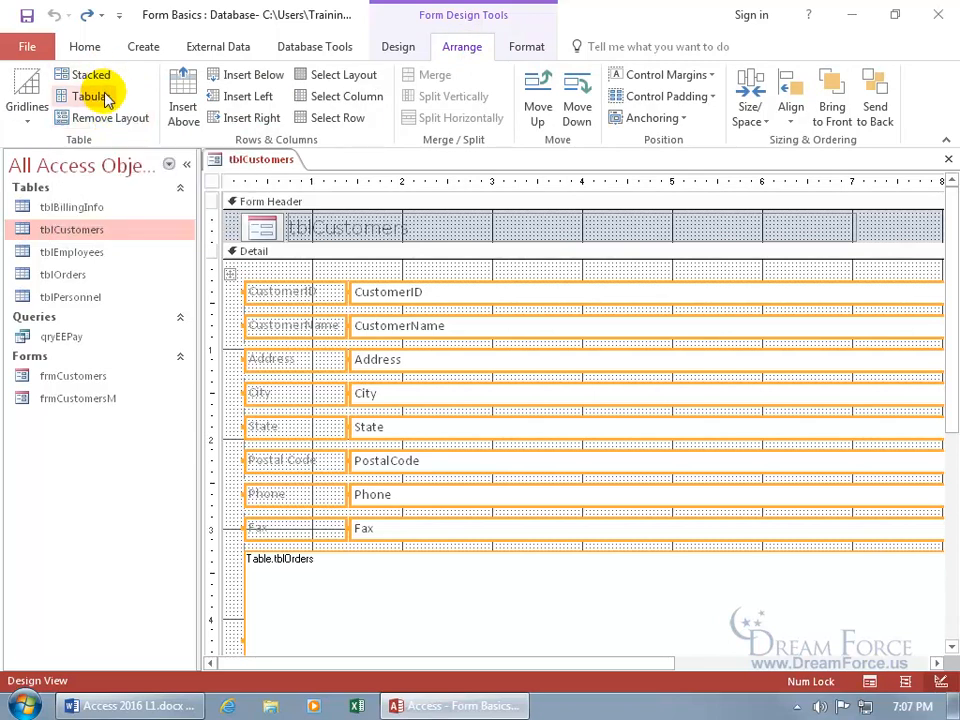
double_click(72, 228)
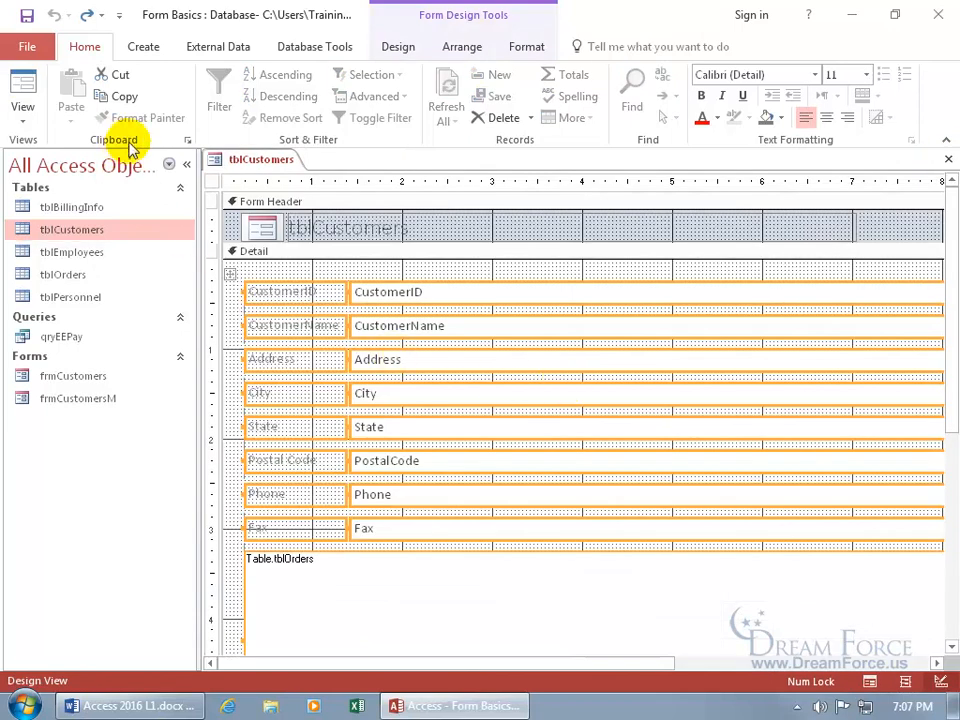
click(462, 48)
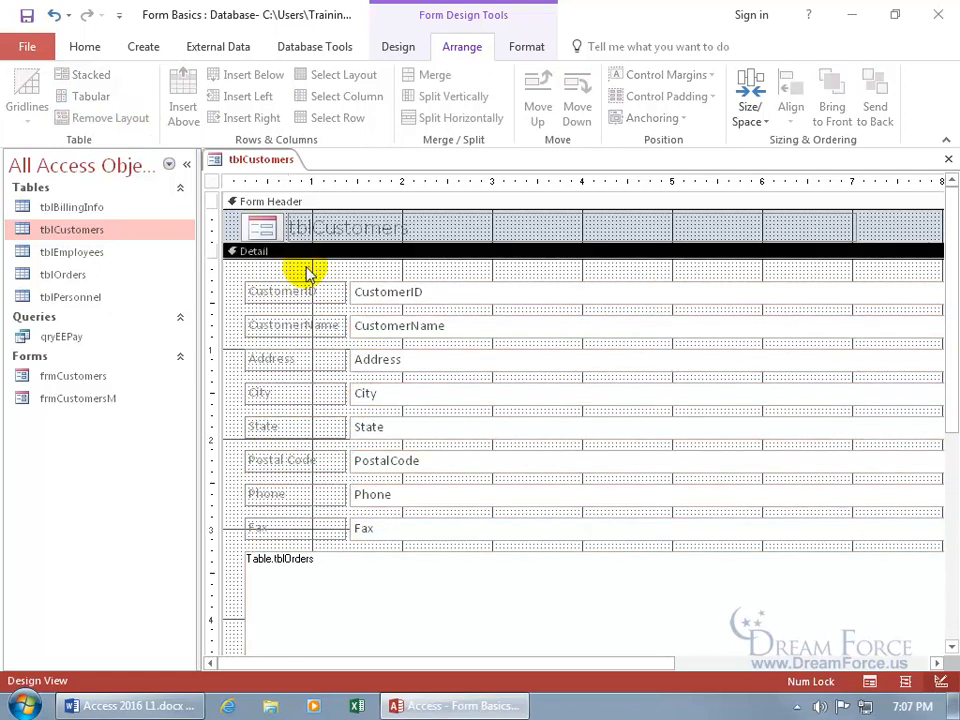
Widen the CustomerID text box across the detail area, then close the form without saving
click(296, 292)
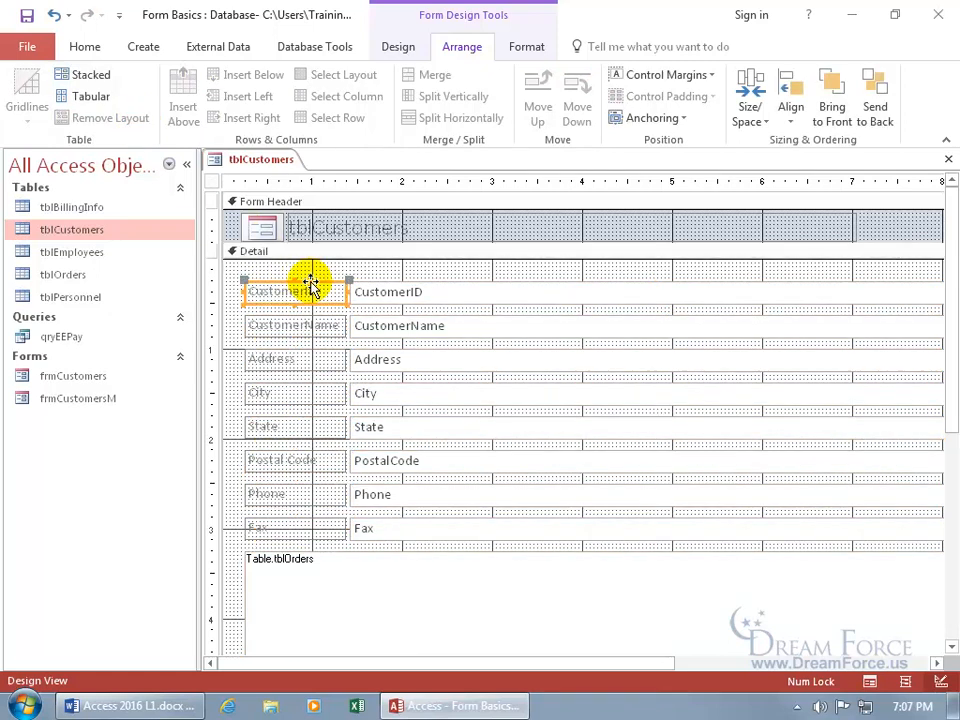
click(388, 292)
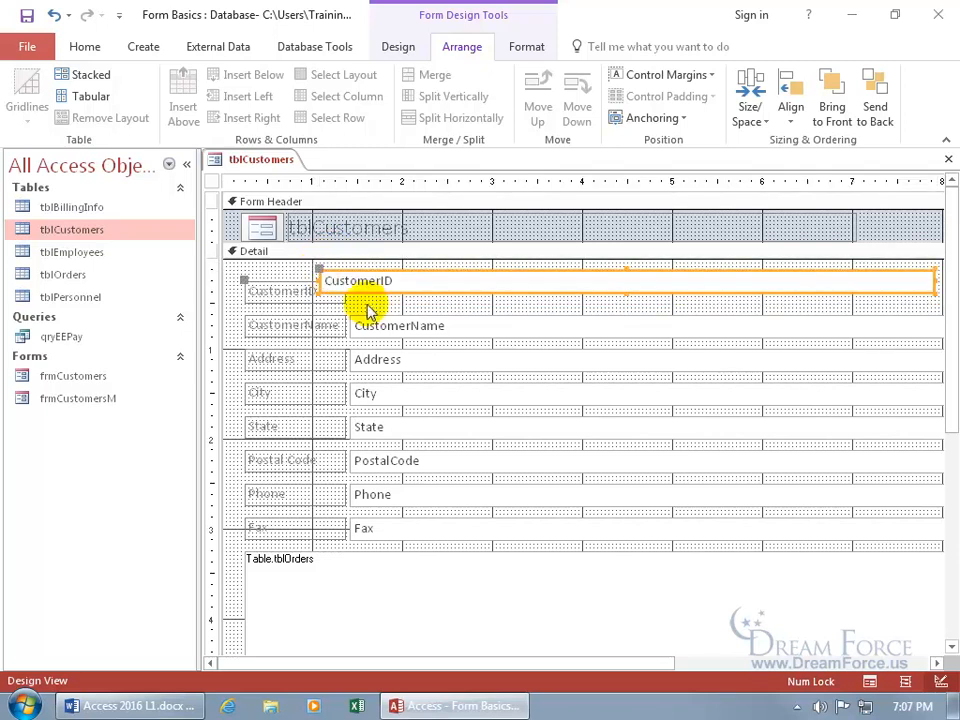
mouse_move(350, 304)
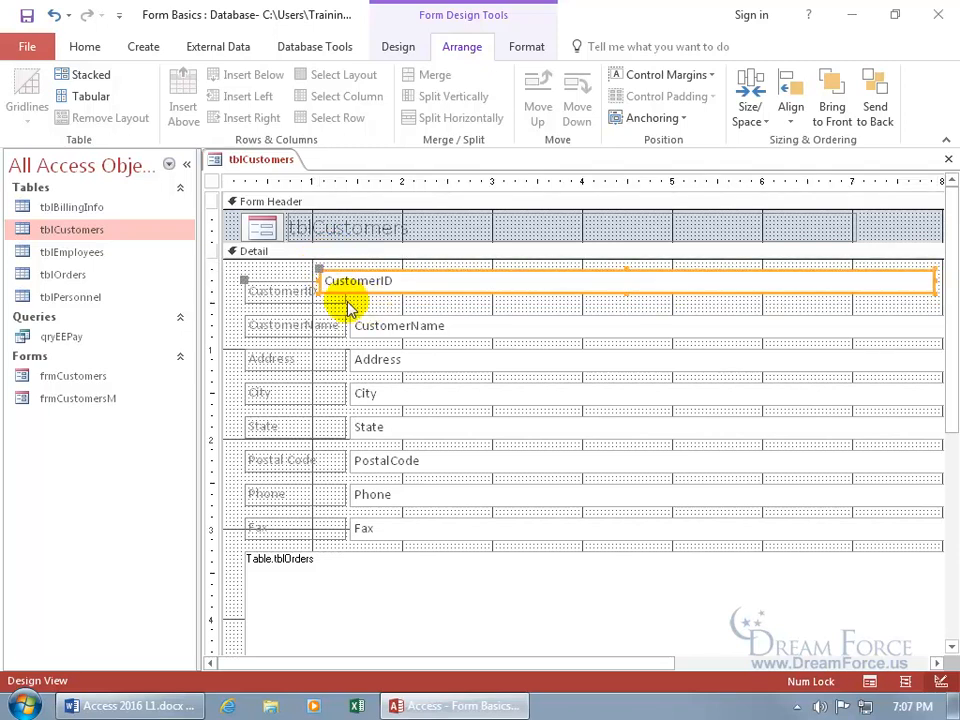
mouse_move(370, 330)
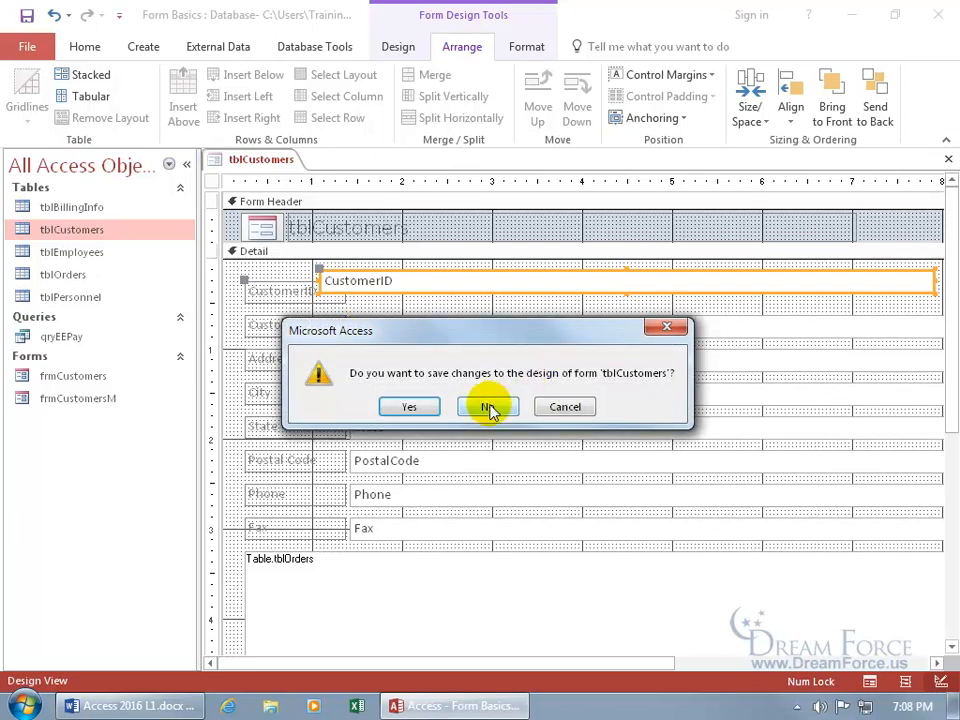
click(488, 406)
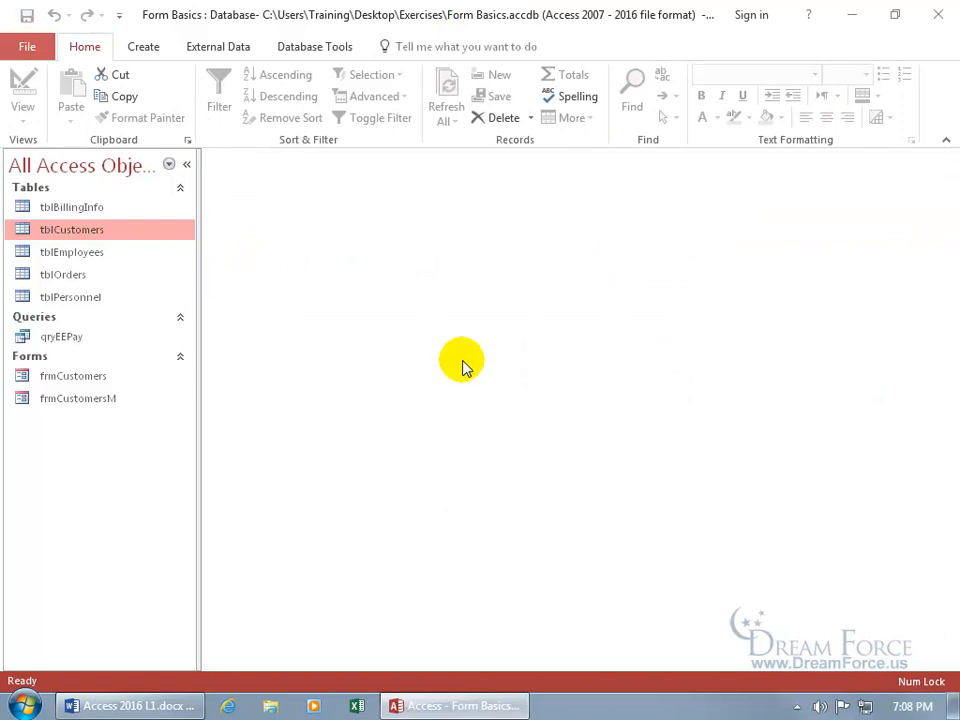
Show the Create ribbon's object-creation commands with no database objects open
click(144, 46)
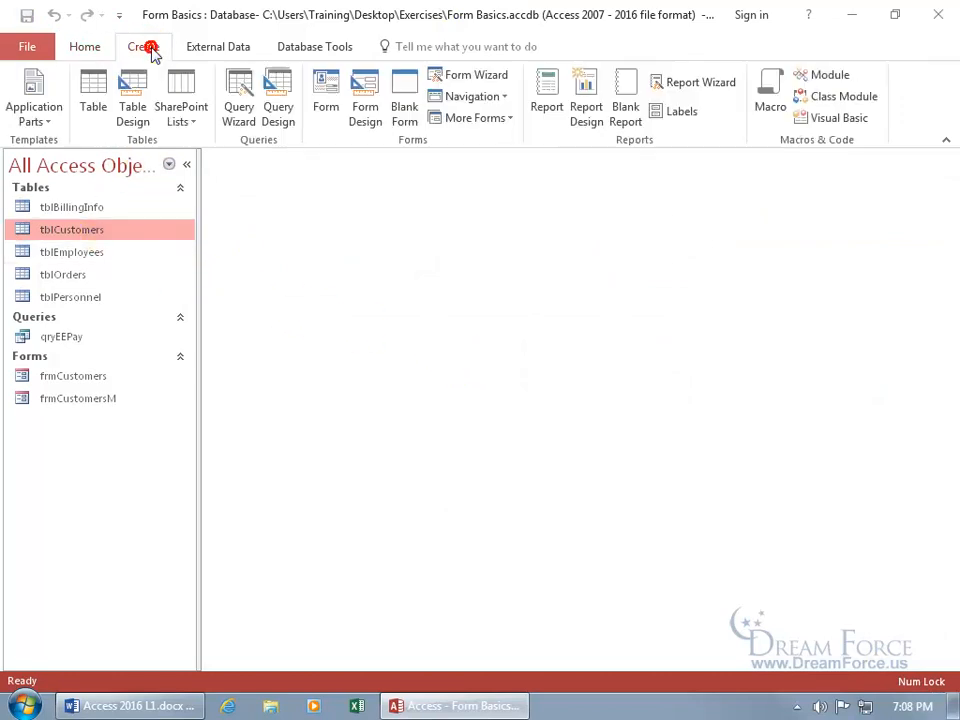
click(144, 46)
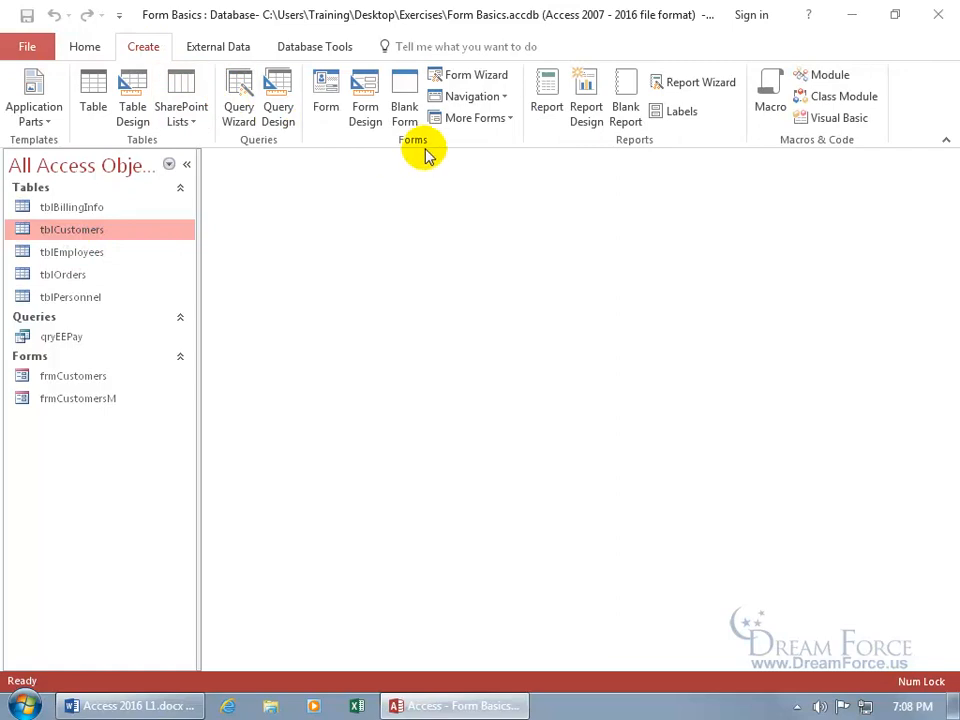
mouse_move(404, 96)
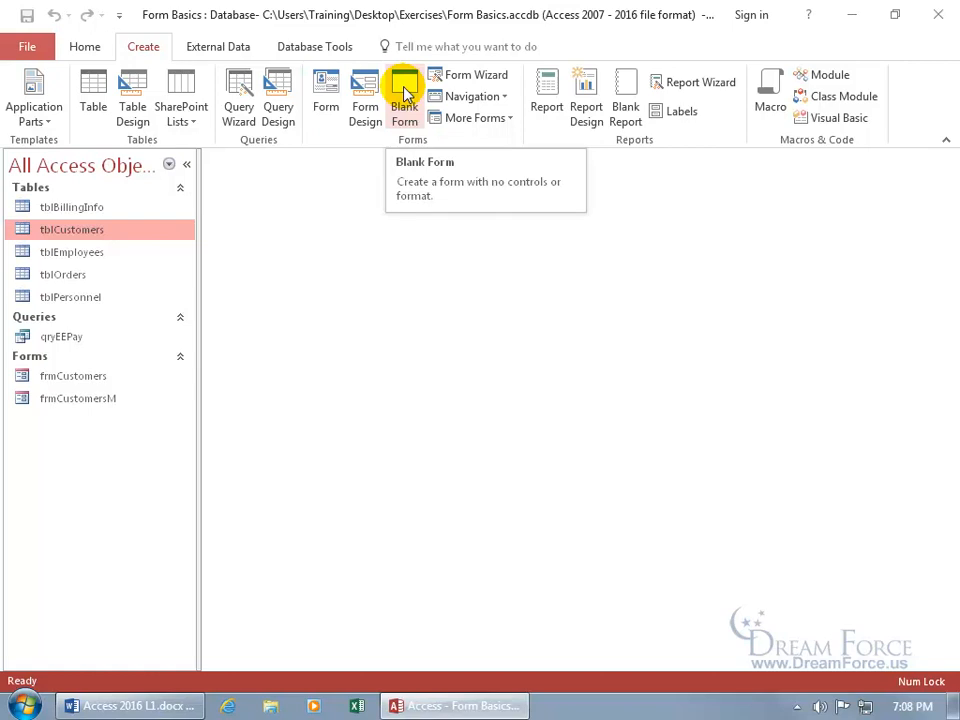
Start a blank form and expand tblCustomers and tblBillingInfo in the reopened Field List
click(404, 96)
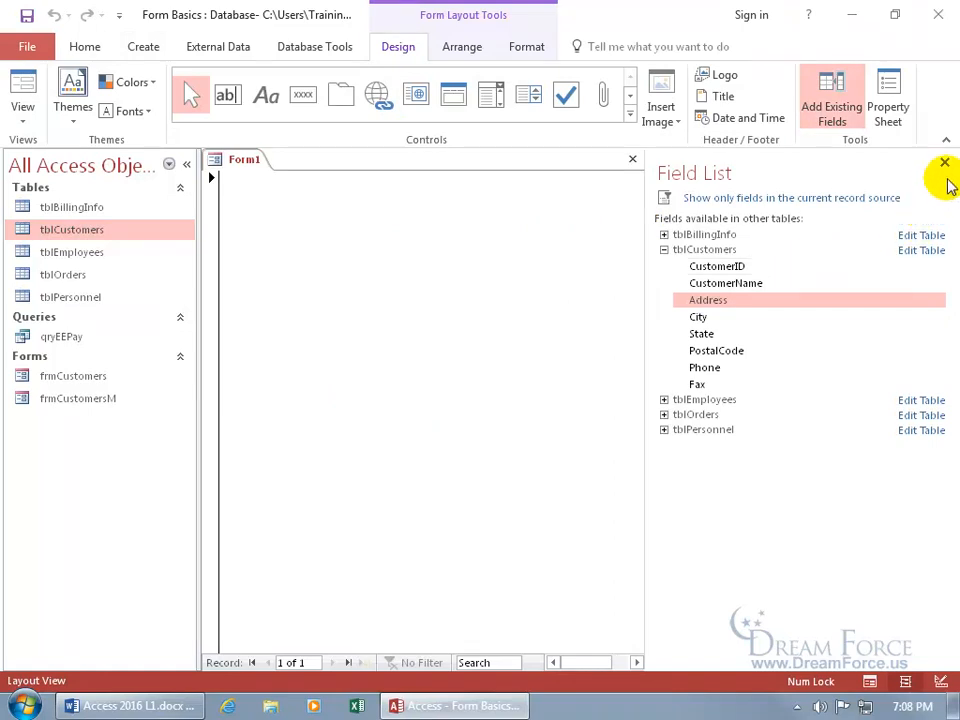
click(944, 162)
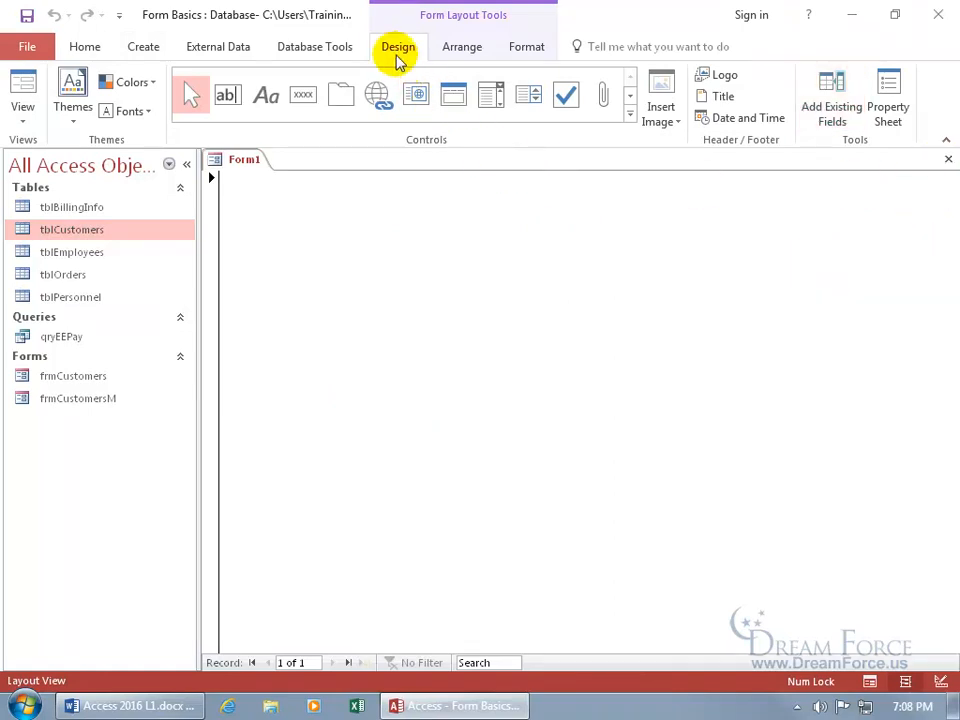
mouse_move(836, 148)
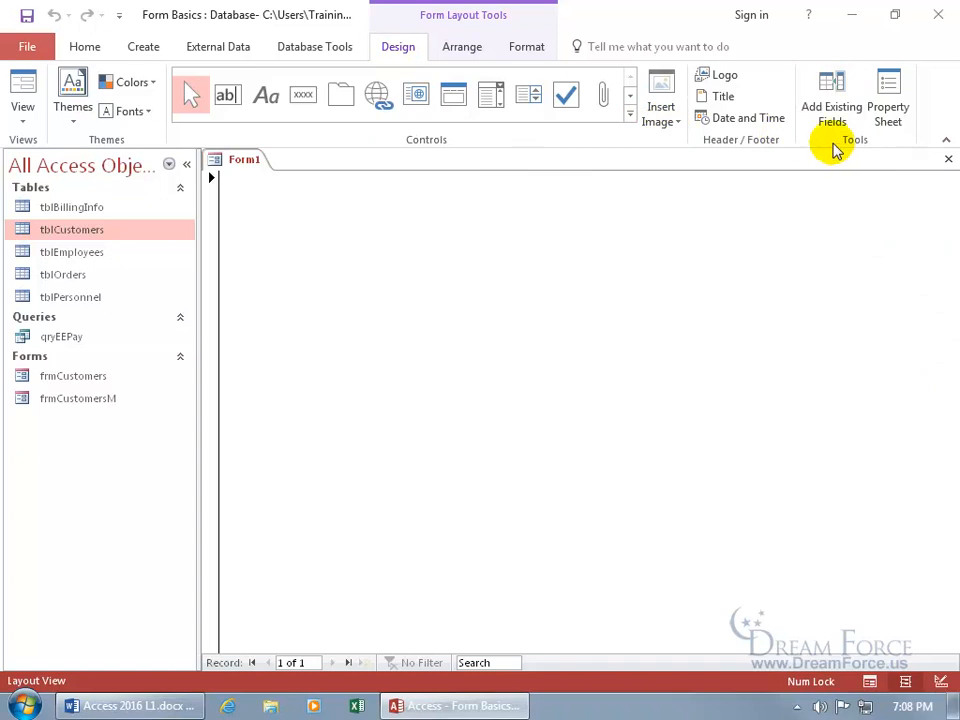
click(832, 100)
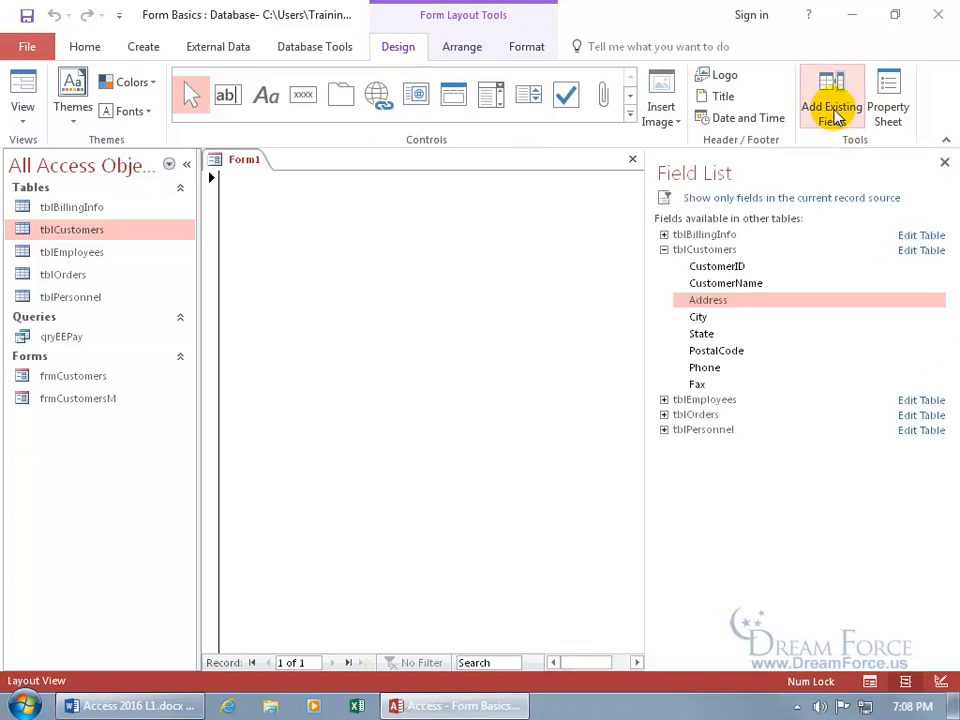
mouse_move(776, 198)
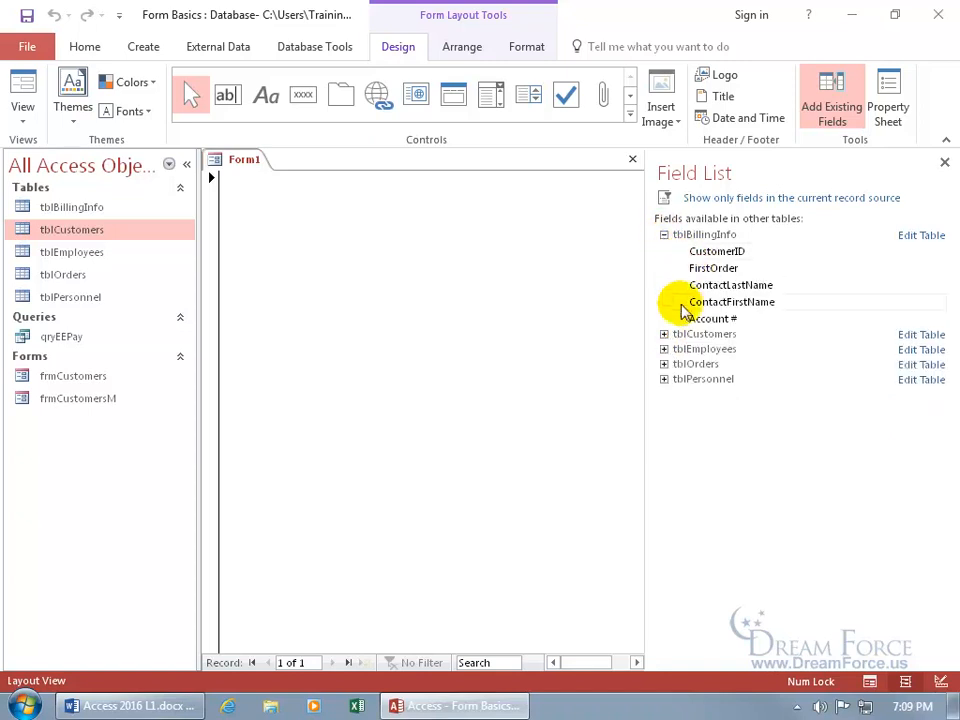
click(664, 332)
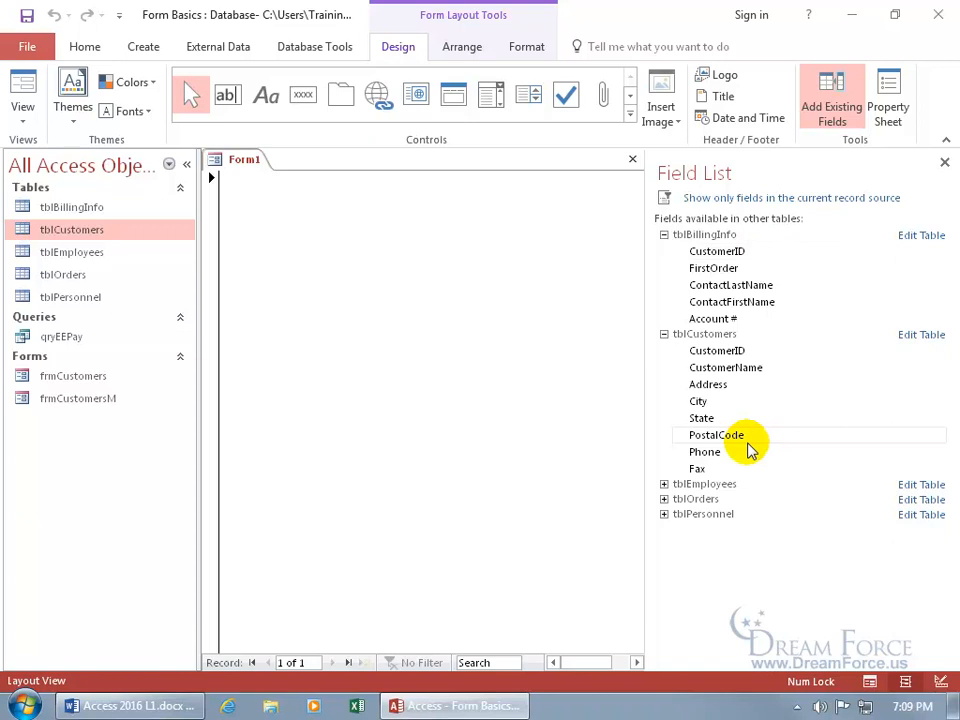
mouse_move(740, 436)
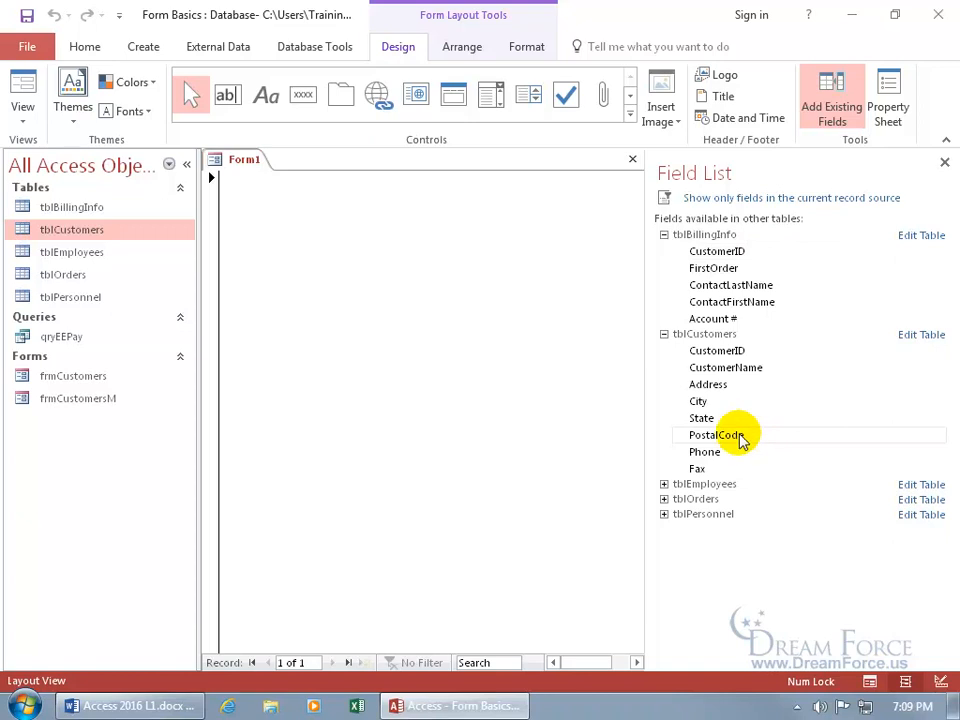
click(664, 234)
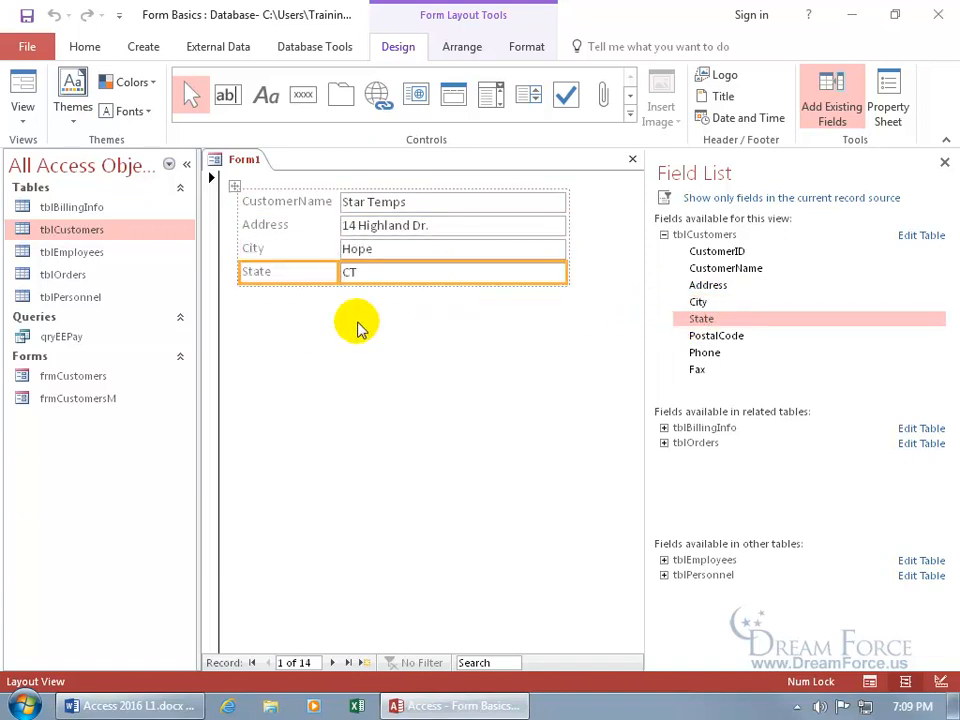
mouse_move(418, 344)
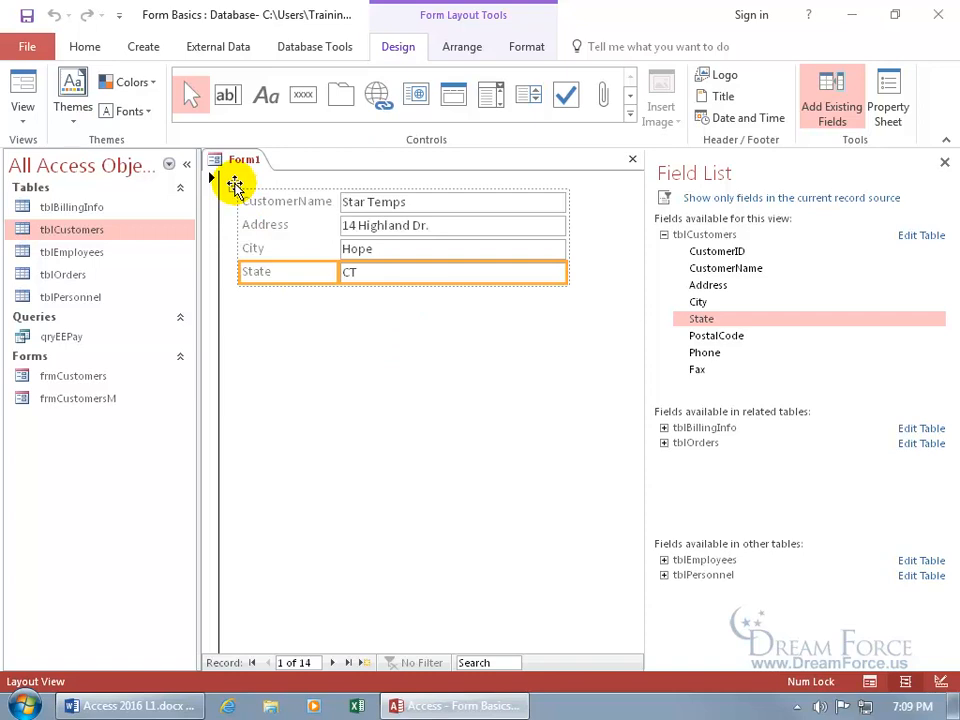
Select the whole stacked group of CustomerName, Address, City and State and show the Arrange options
click(232, 188)
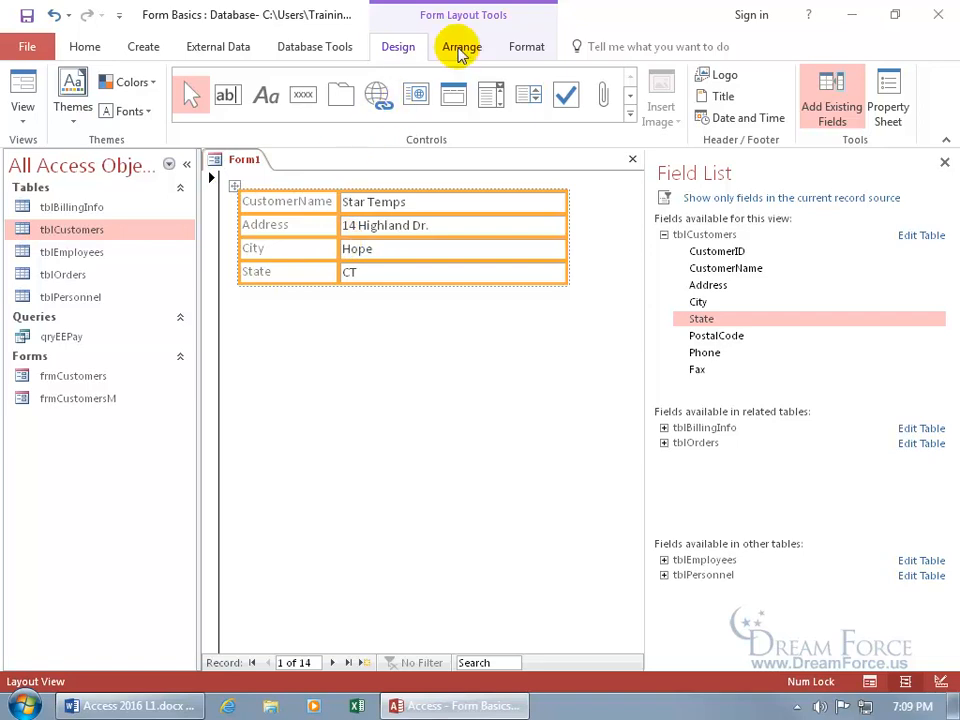
click(460, 46)
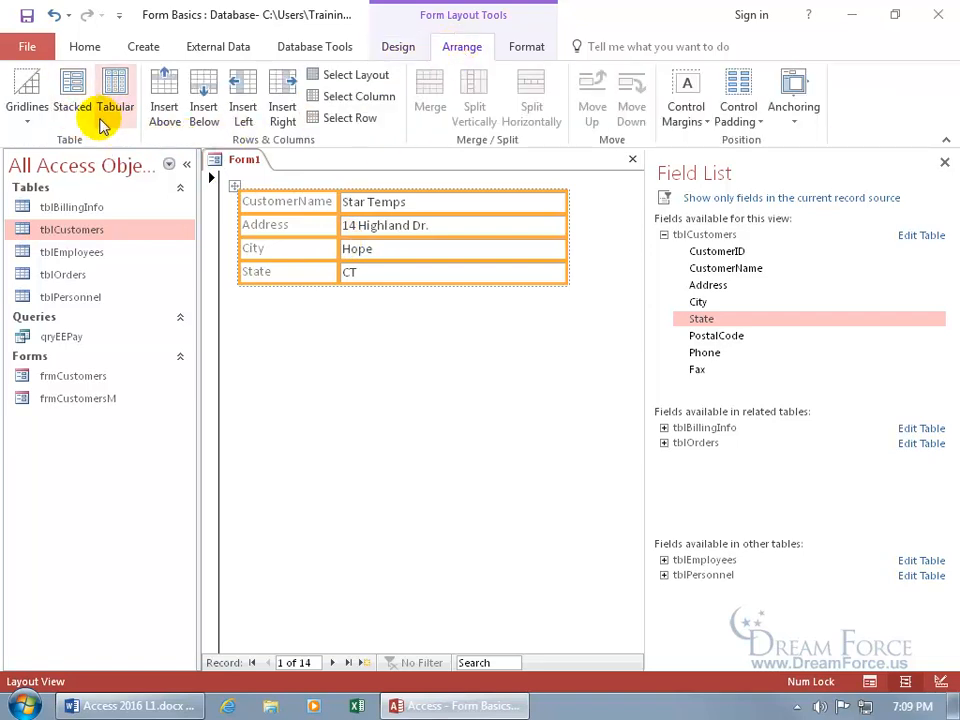
mouse_move(116, 90)
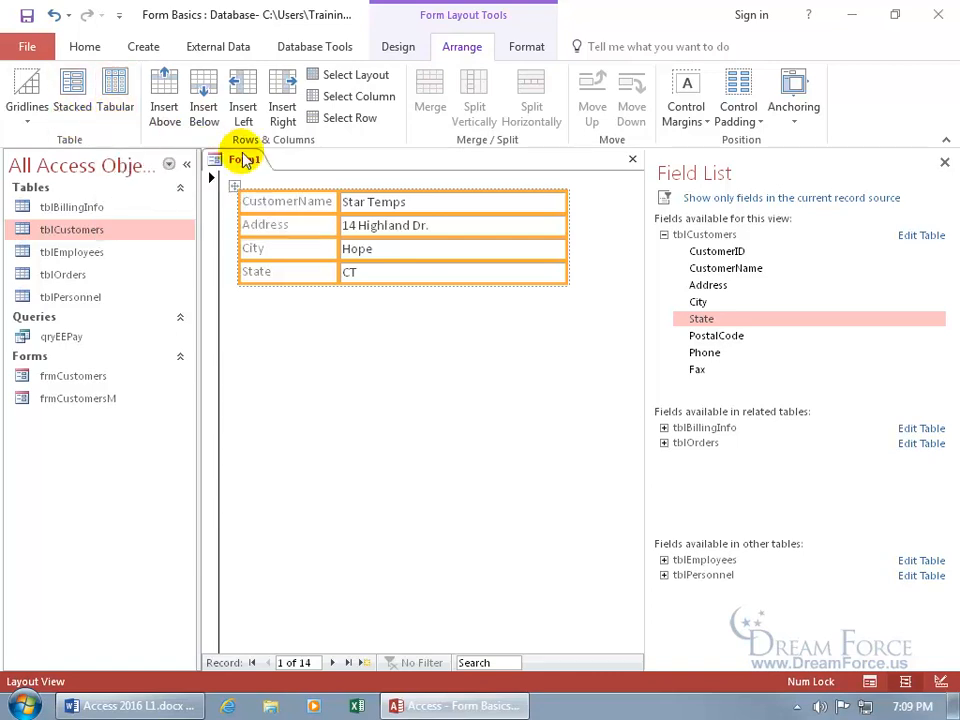
In Design View, remove the stacked layout and reposition the CustomerName text box on its own
right_click(244, 160)
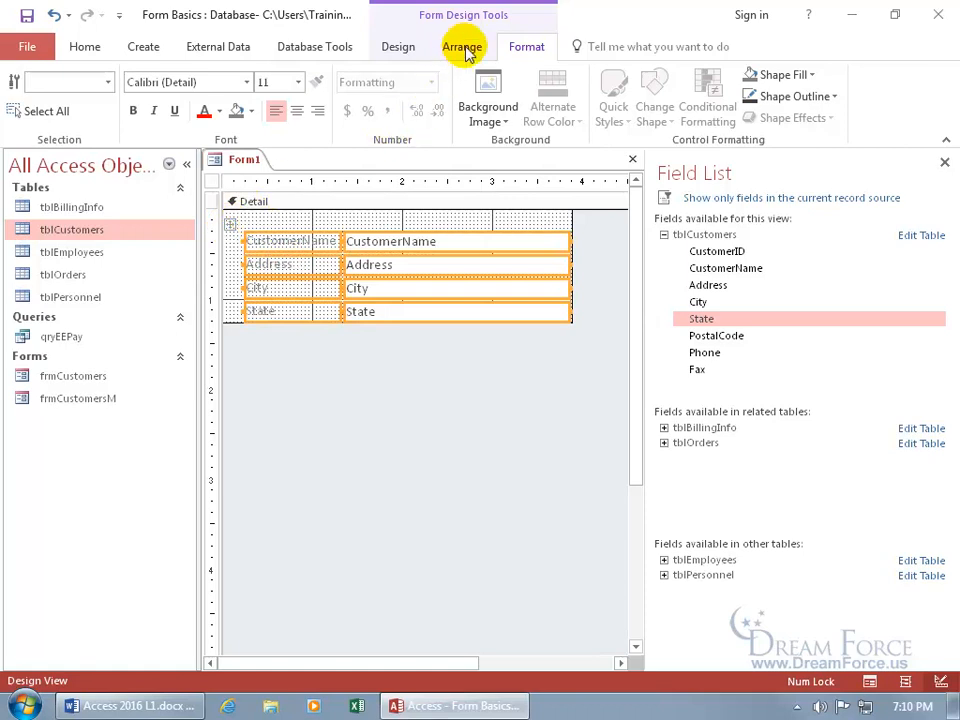
click(462, 48)
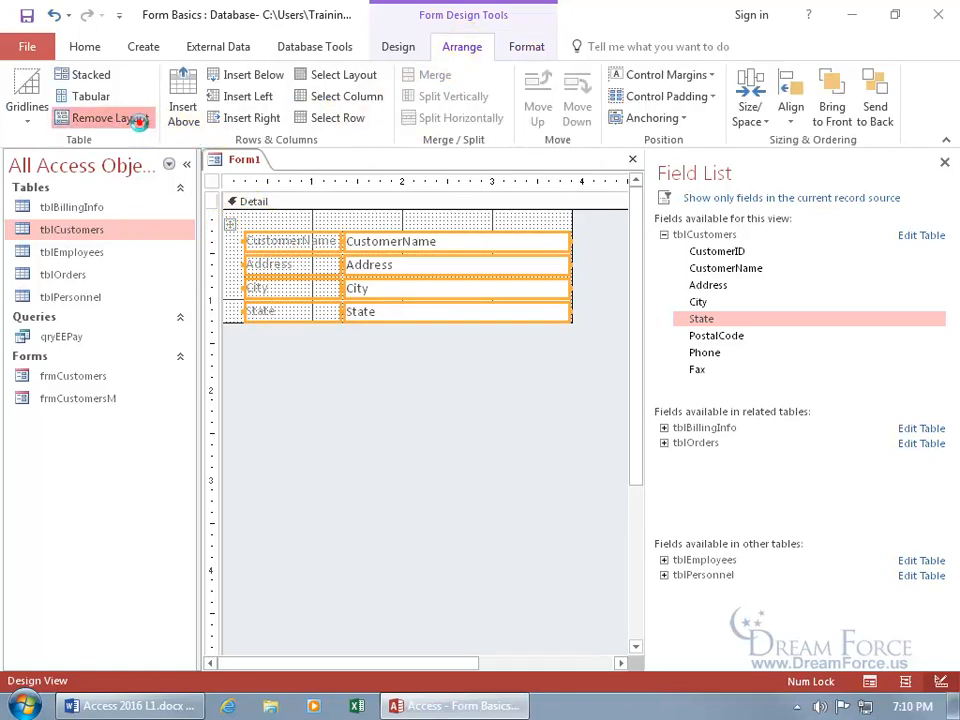
click(108, 116)
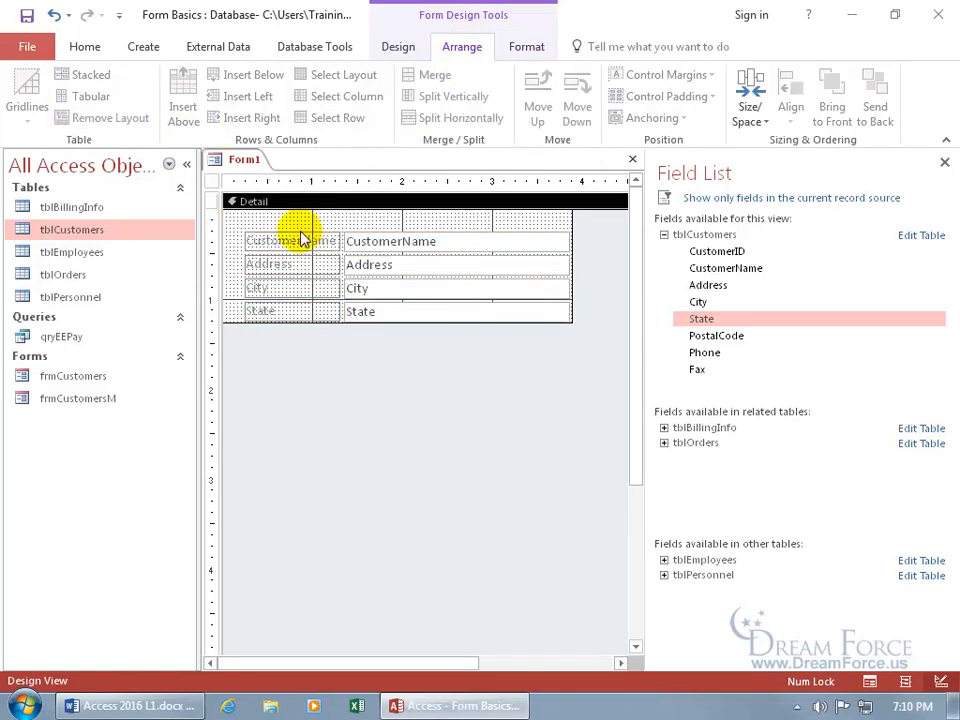
click(284, 240)
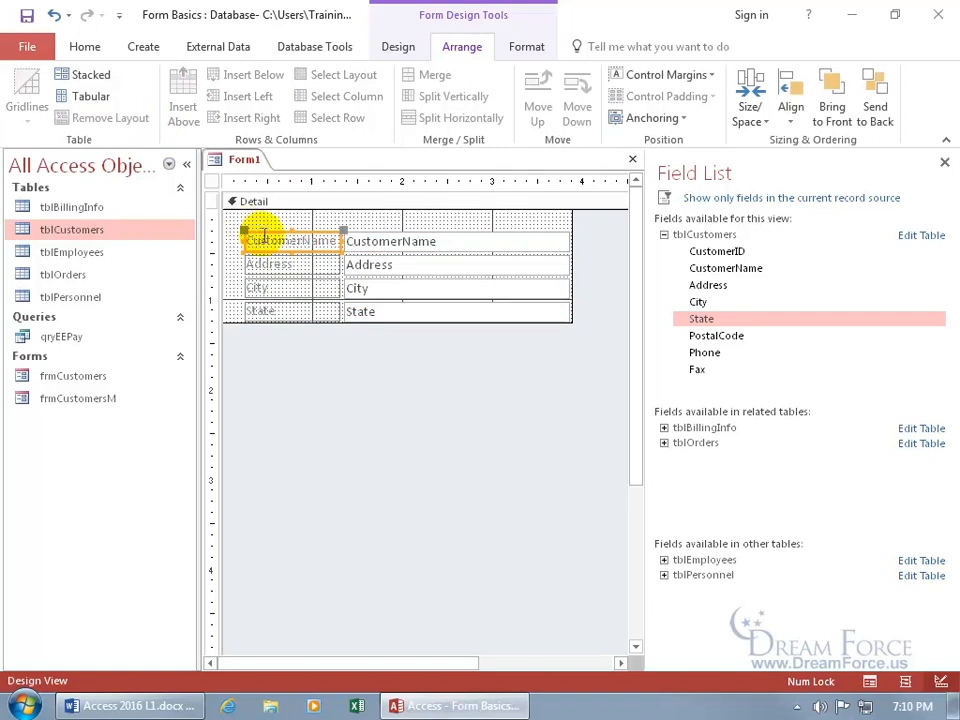
click(390, 240)
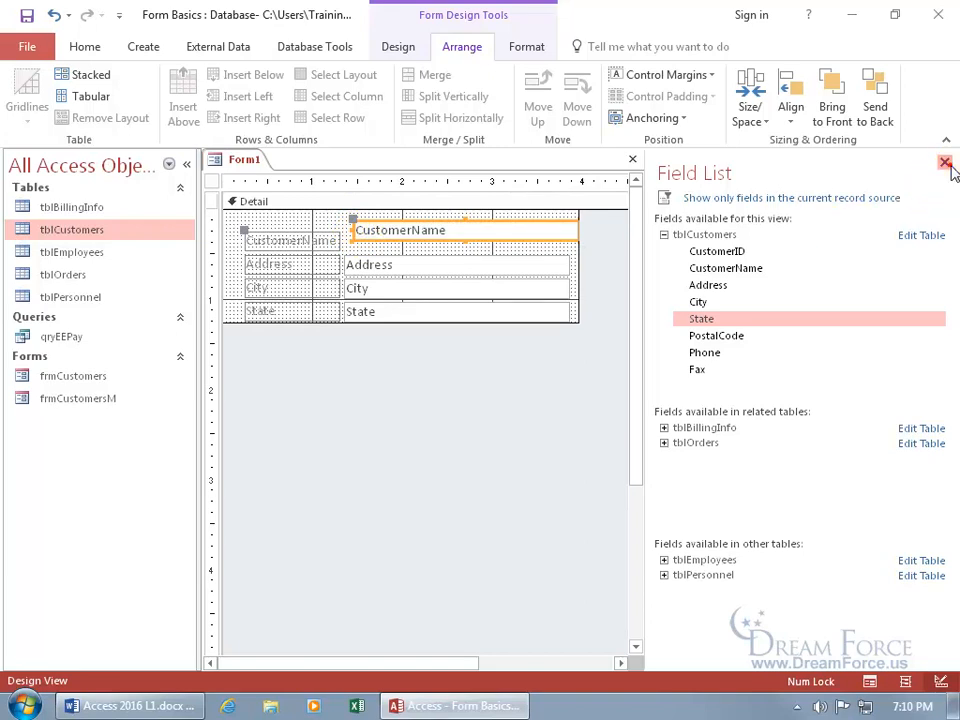
Close the new field form and discard its design changes
click(944, 162)
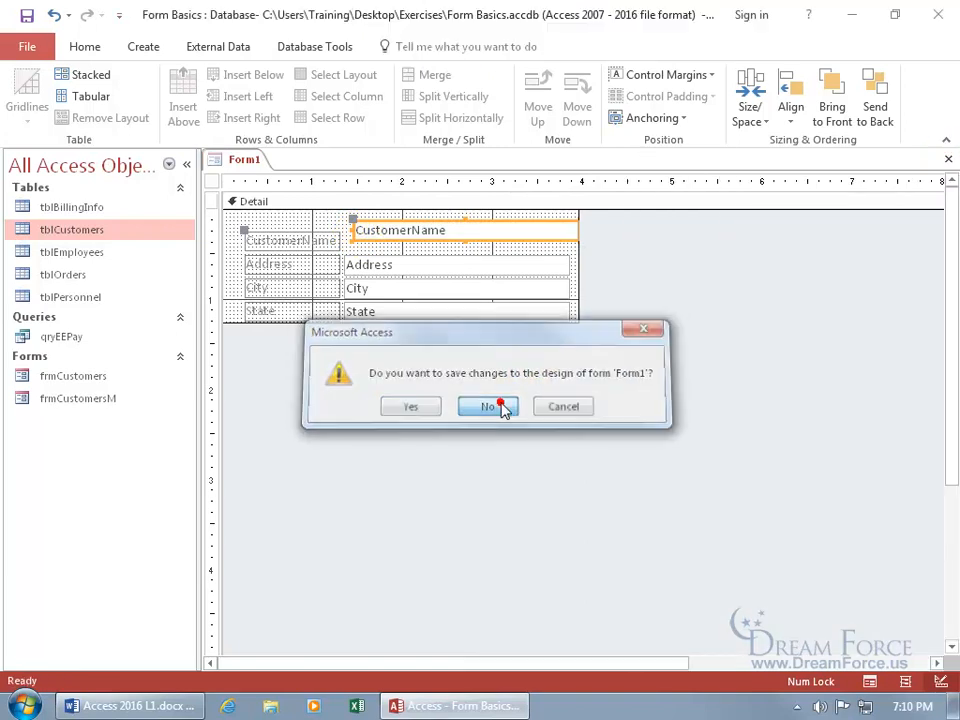
click(488, 406)
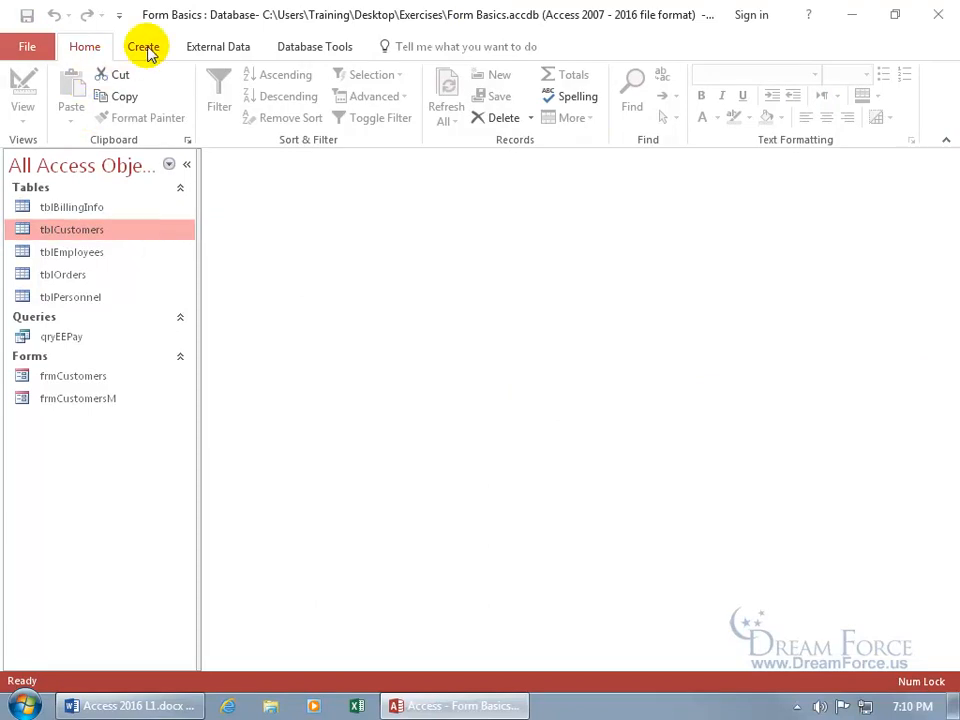
Show the More Forms list on the Create tab with tblCustomers selected
click(144, 46)
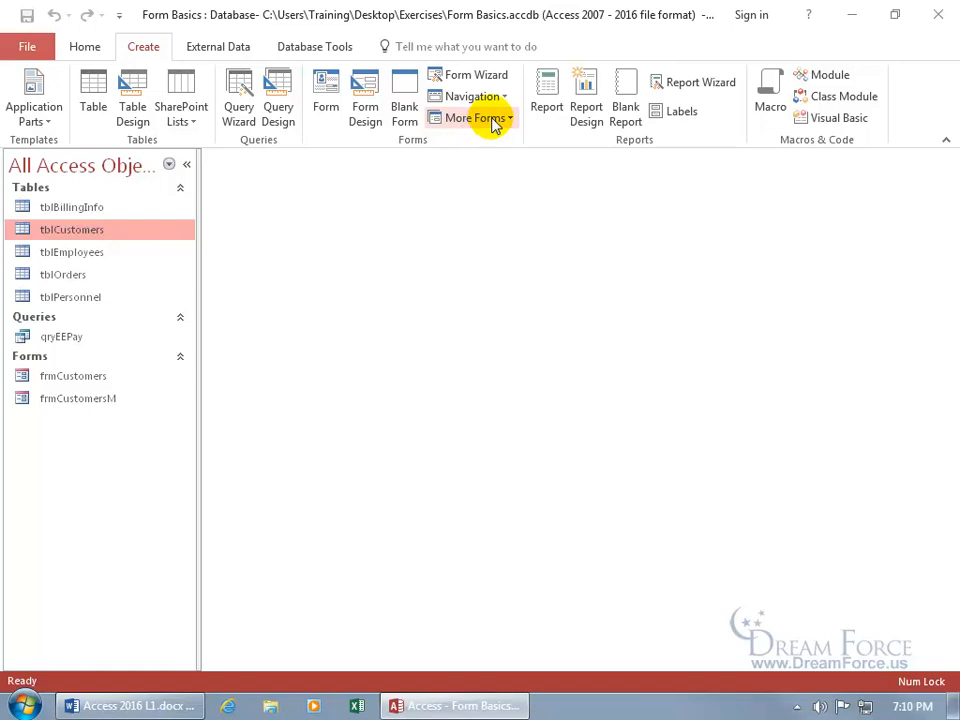
click(476, 116)
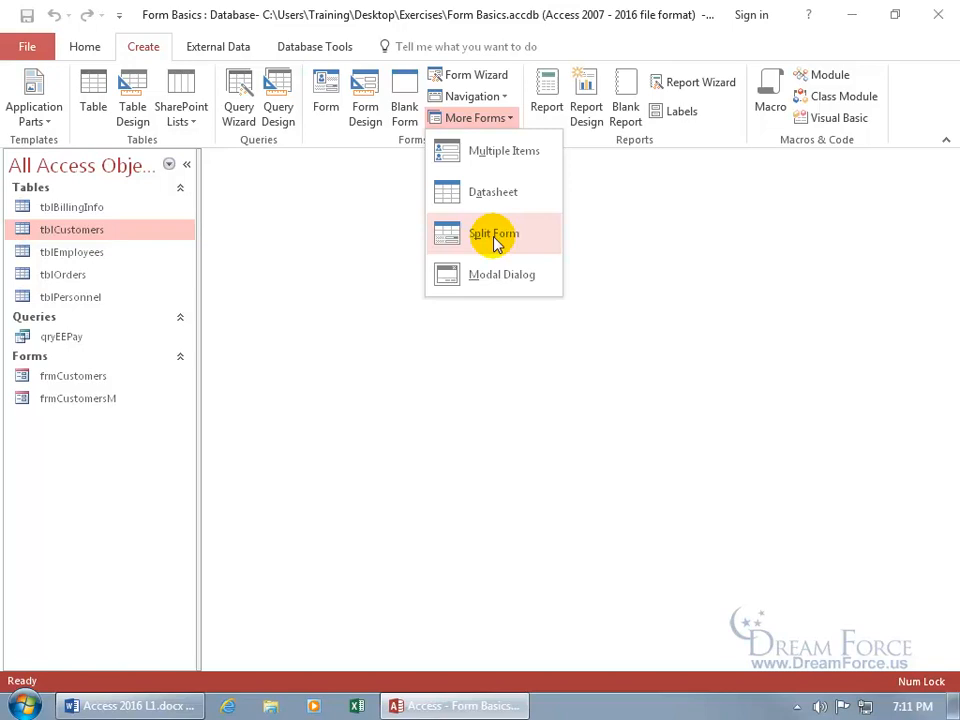
Create a split form on tblCustomers and make Little Mermaid Cleaners the current record
click(492, 232)
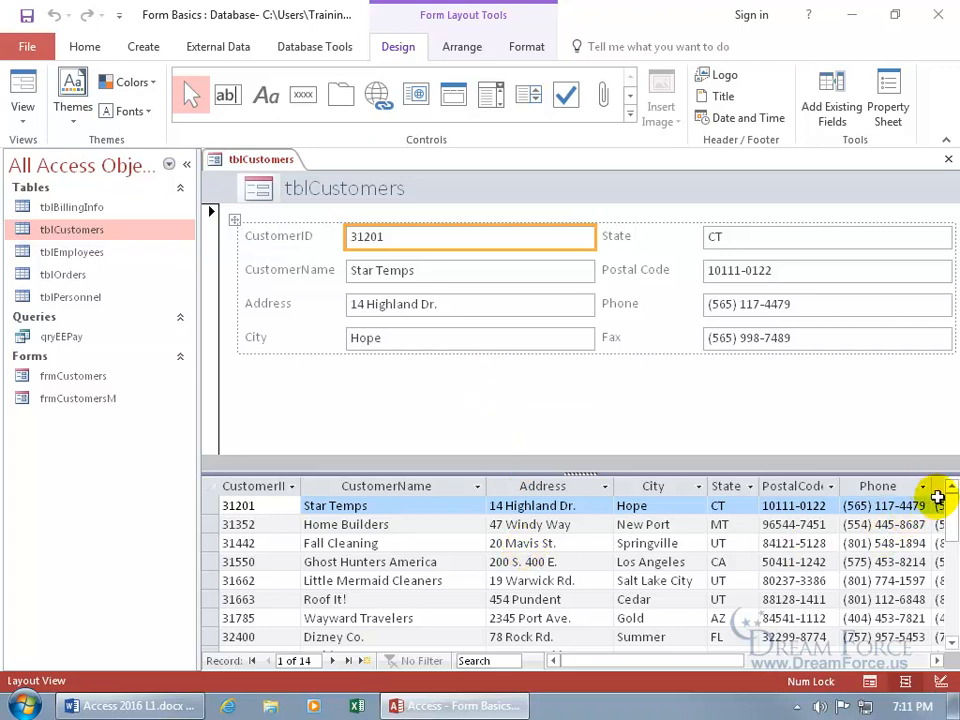
mouse_move(624, 338)
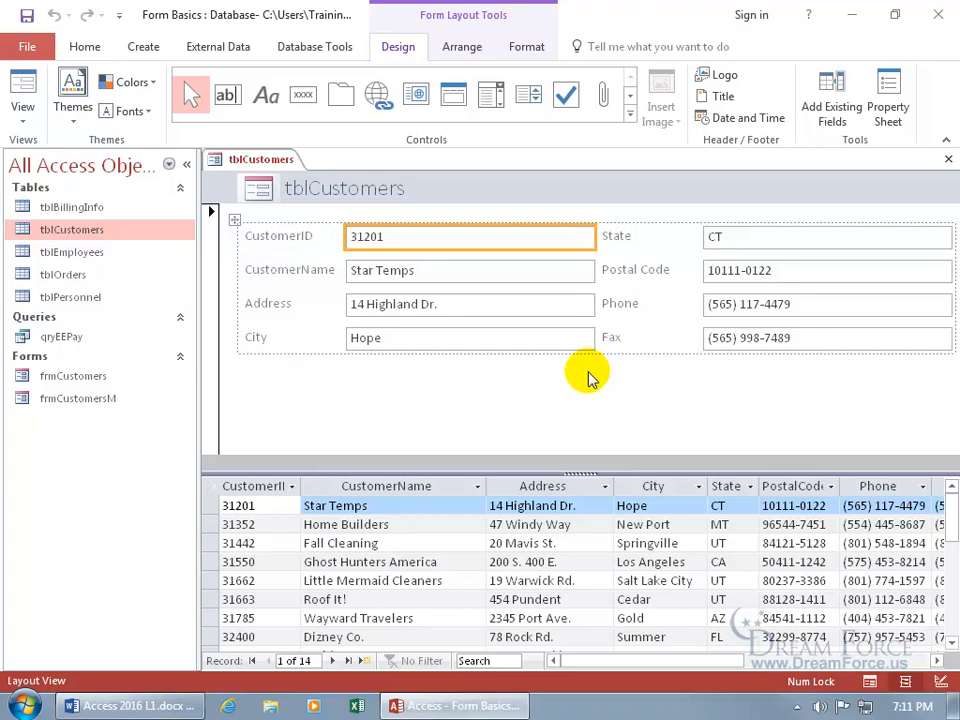
mouse_move(456, 476)
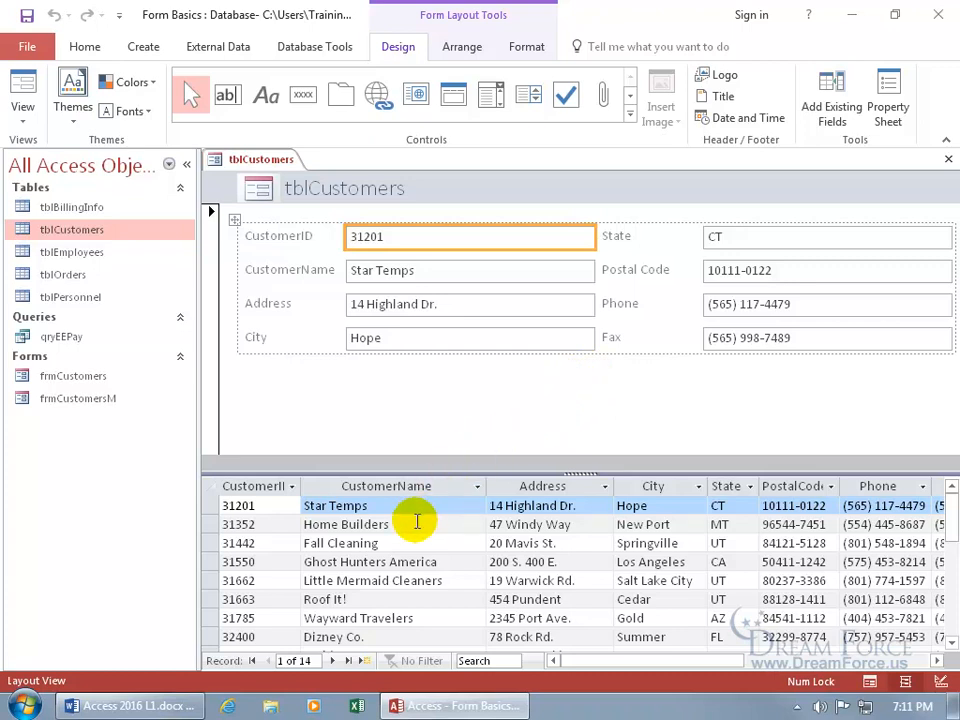
mouse_move(752, 512)
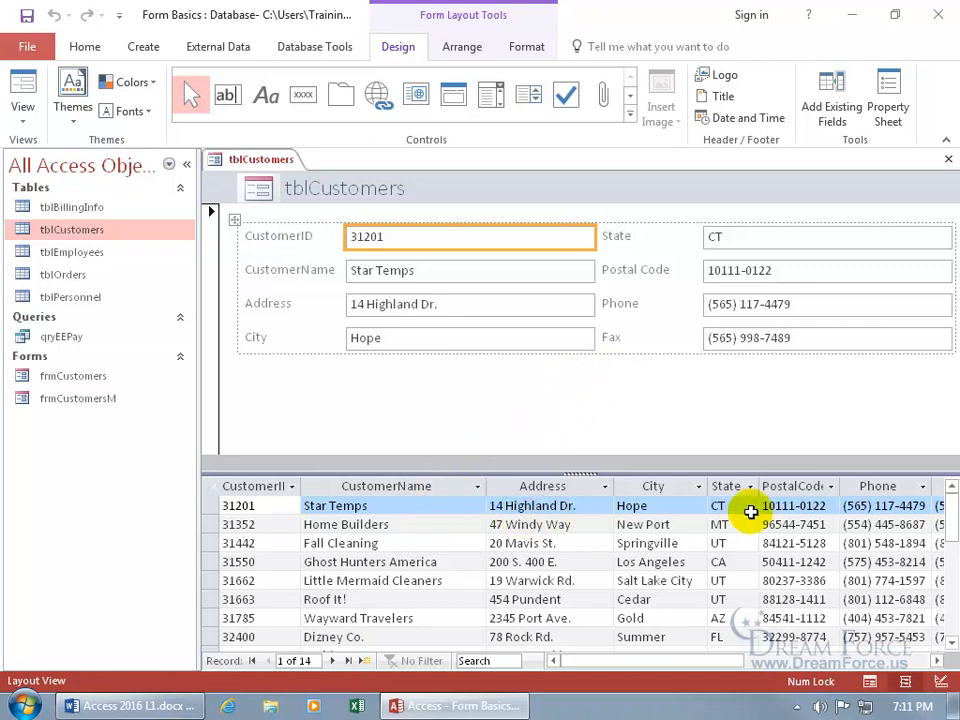
mouse_move(696, 378)
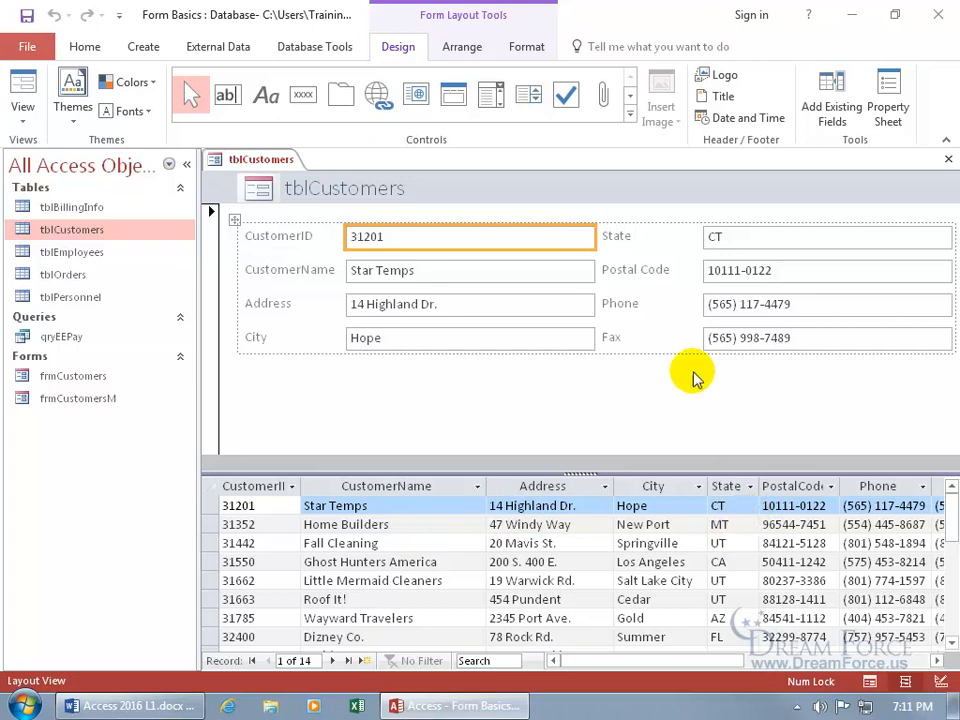
mouse_move(424, 548)
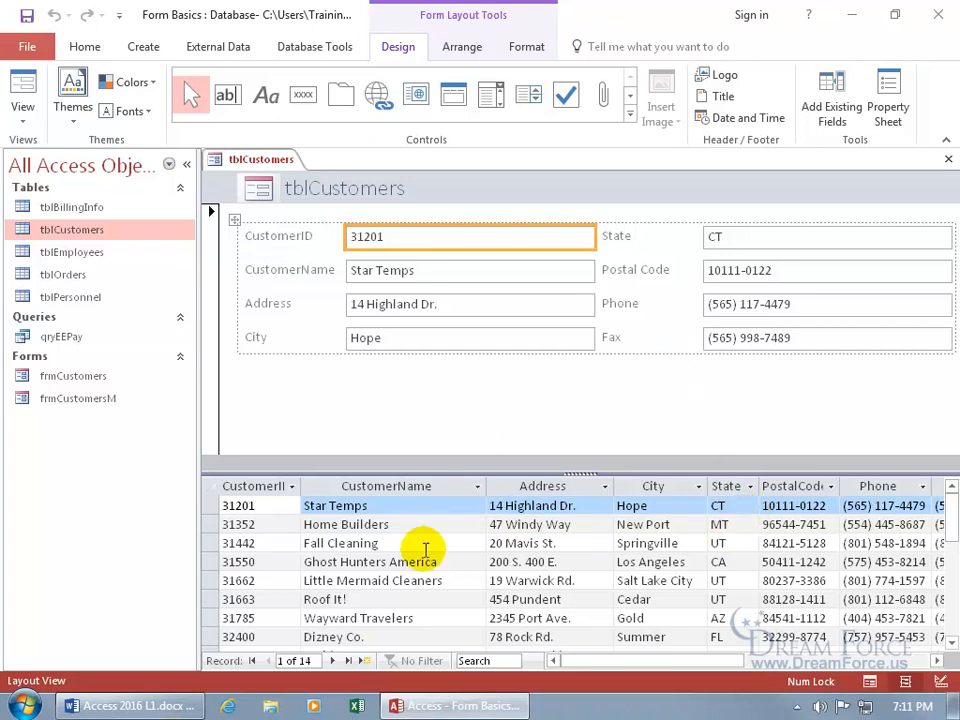
click(336, 524)
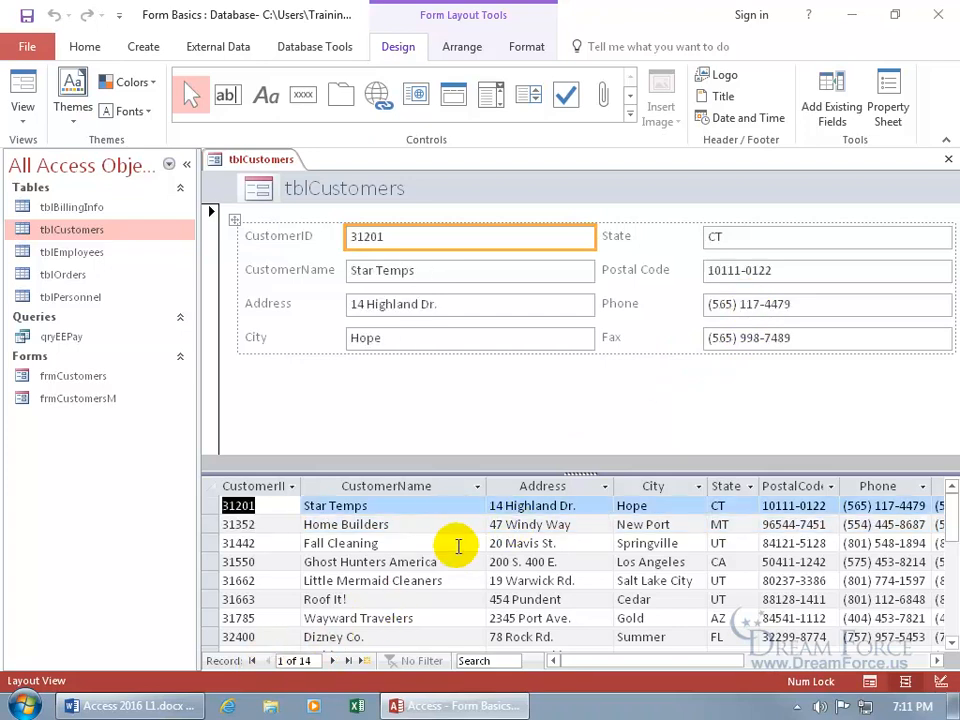
mouse_move(444, 576)
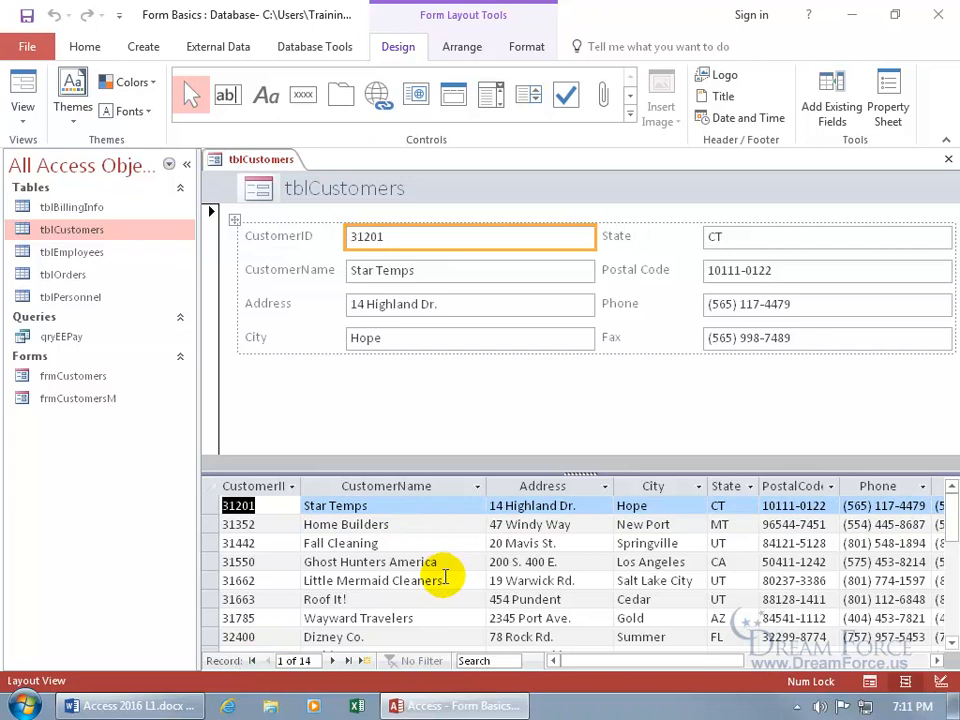
click(372, 580)
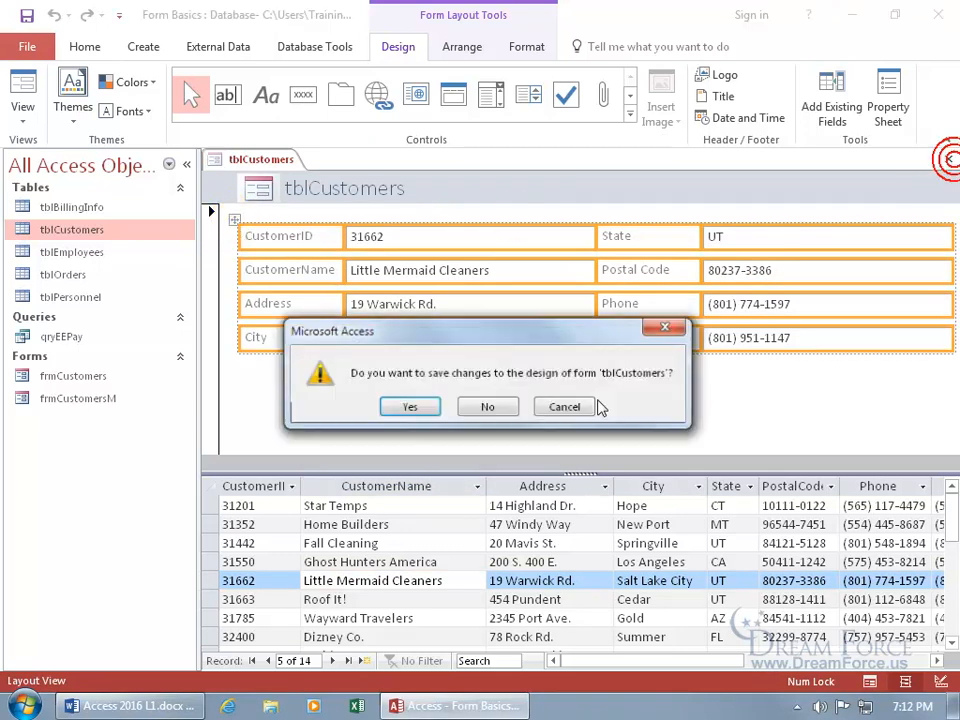
Discard the split form without saving and return to the More Forms list
click(488, 406)
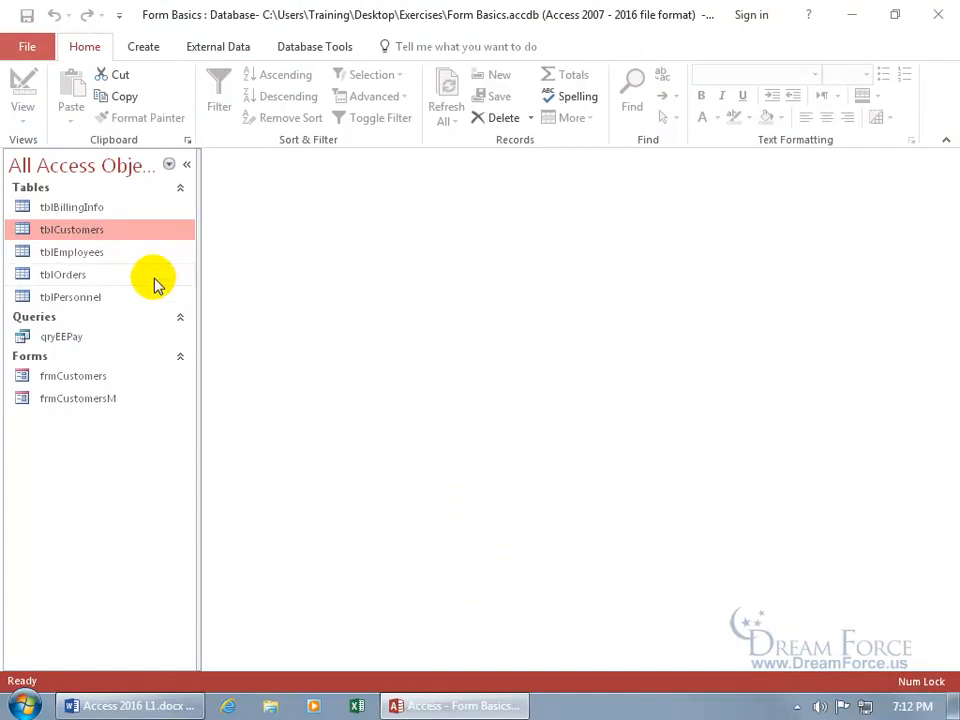
mouse_move(144, 46)
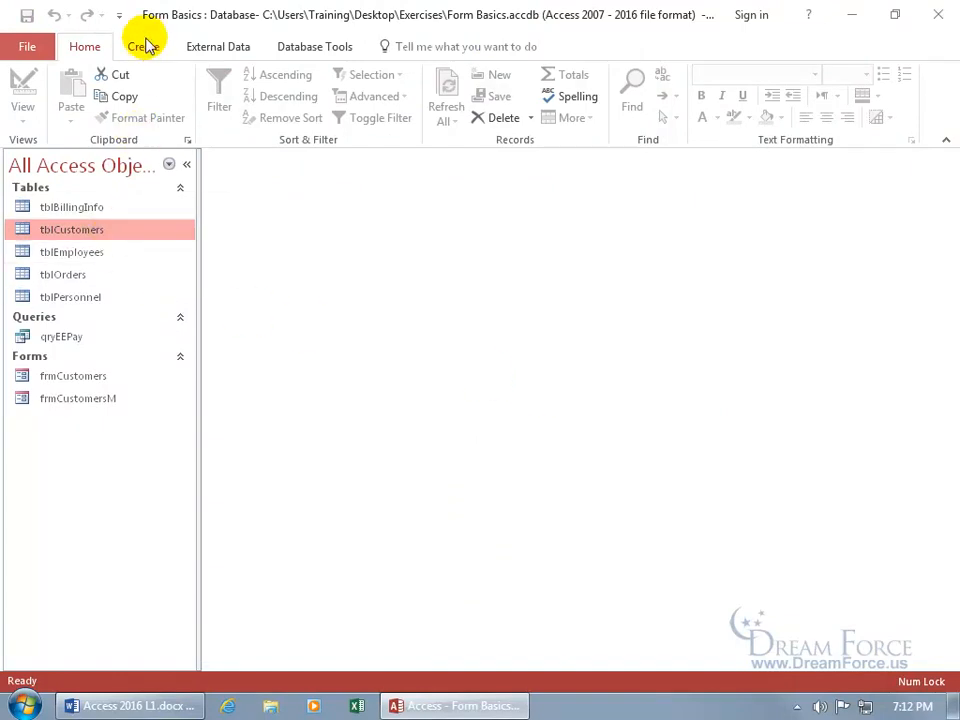
click(144, 46)
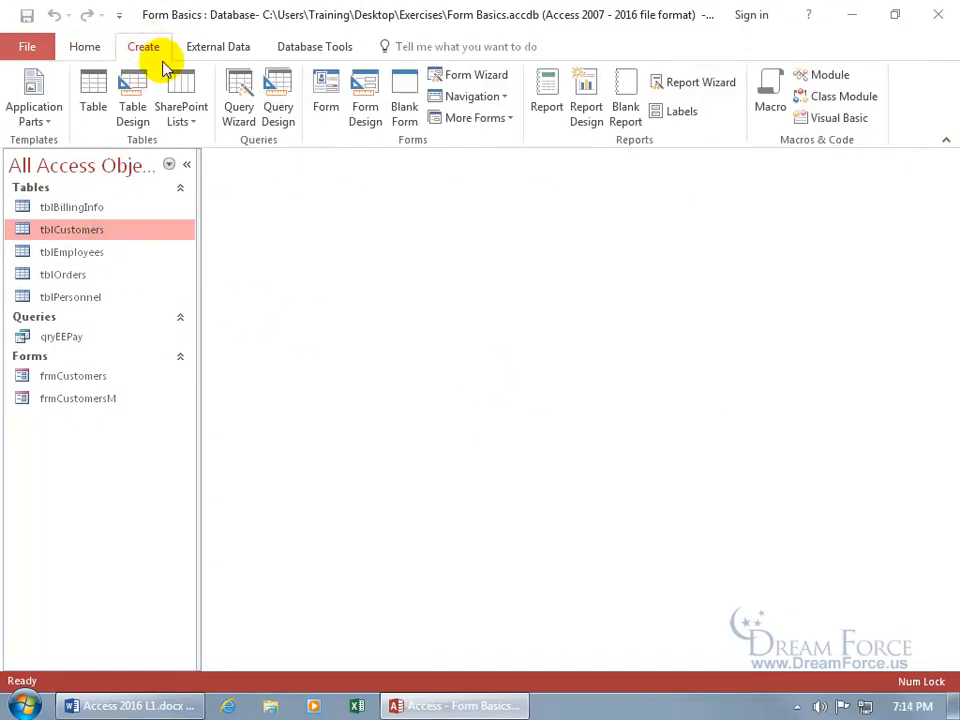
click(470, 116)
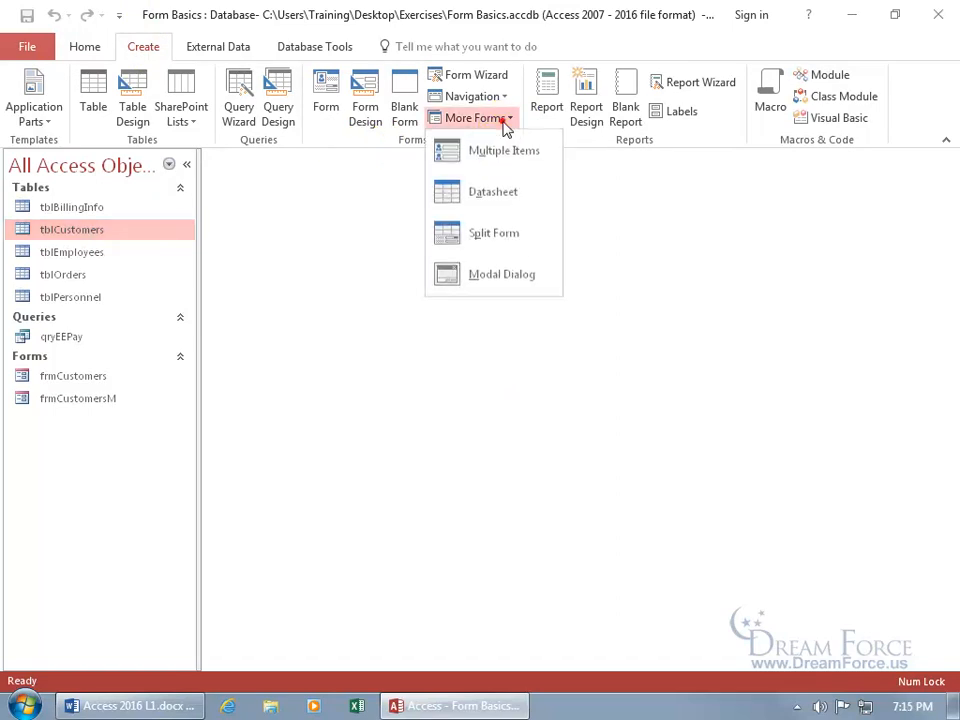
mouse_move(504, 150)
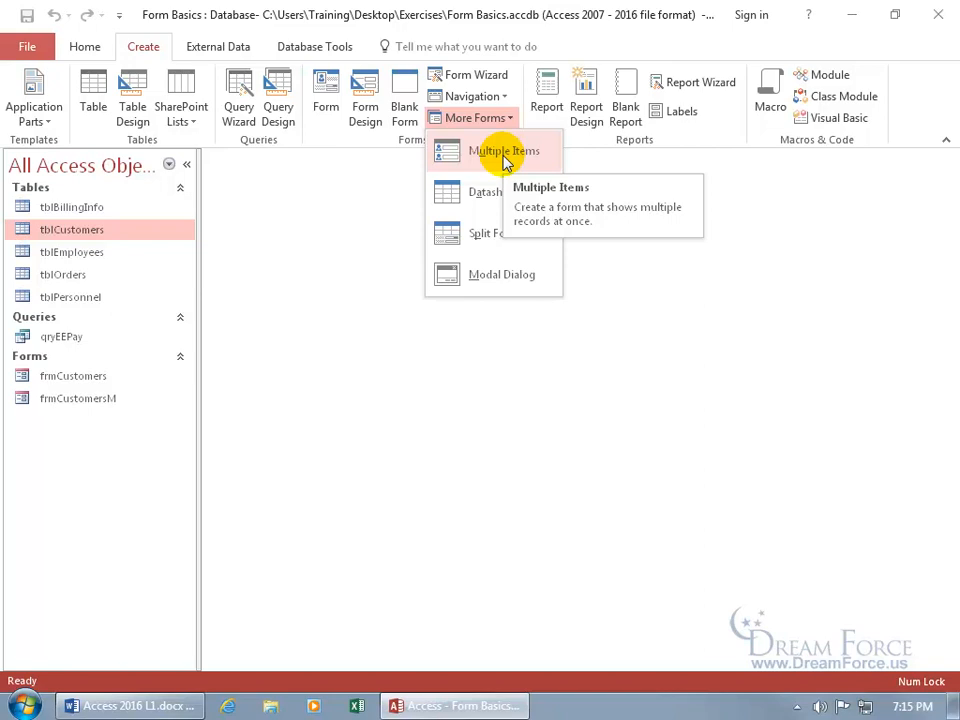
Create a Multiple Items form of tblCustomers, then close it without saving
click(504, 152)
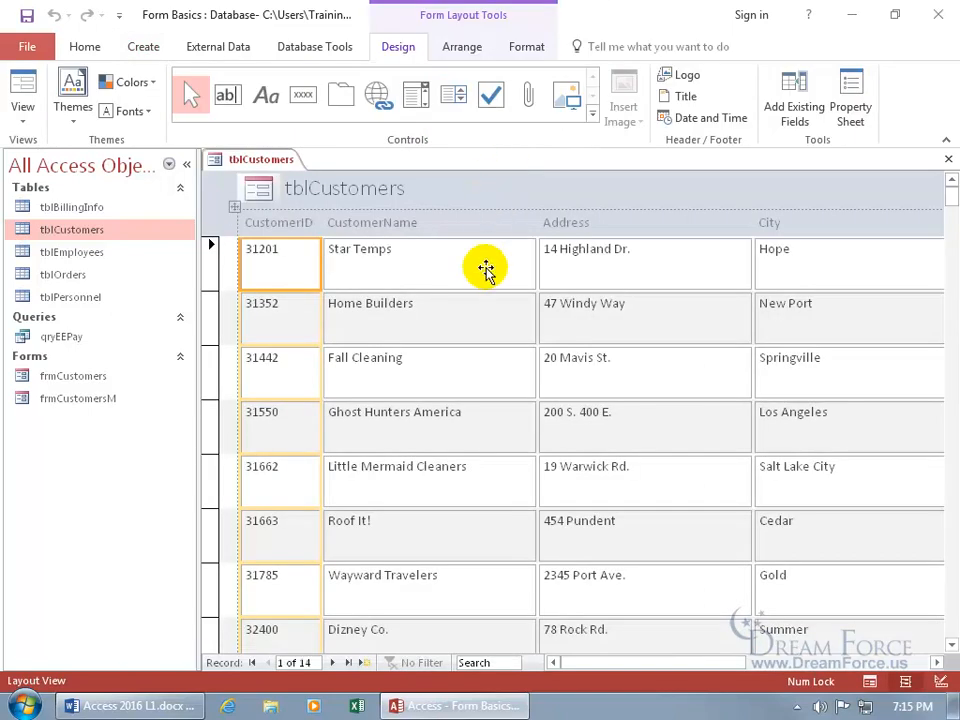
mouse_move(368, 280)
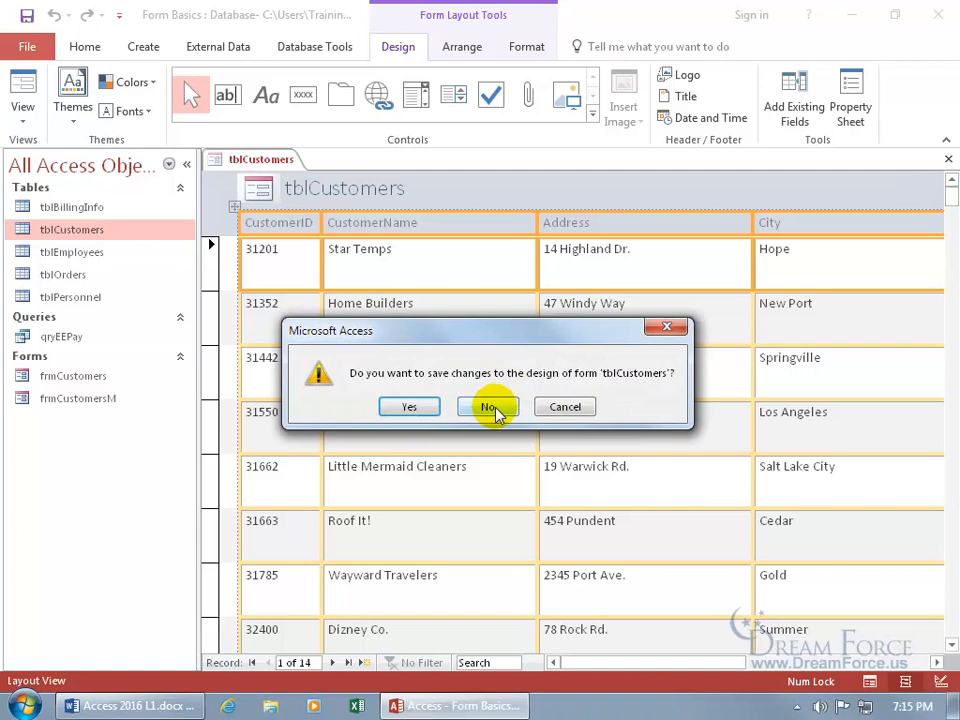
click(488, 406)
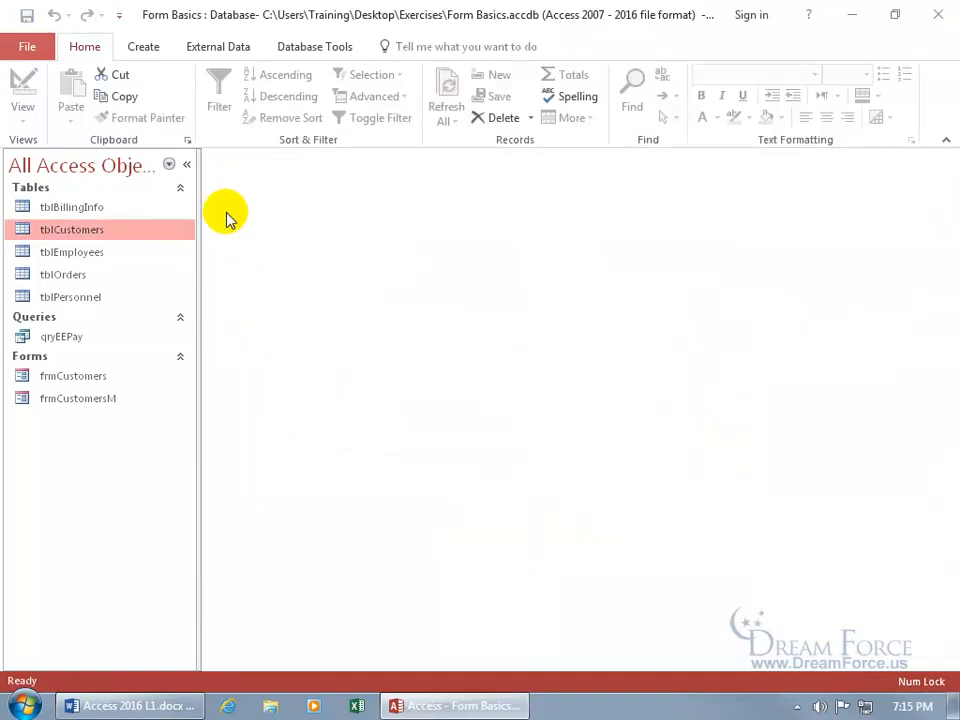
Start a blank form, Form1, in Design View with the Form Design Tools shown
click(144, 46)
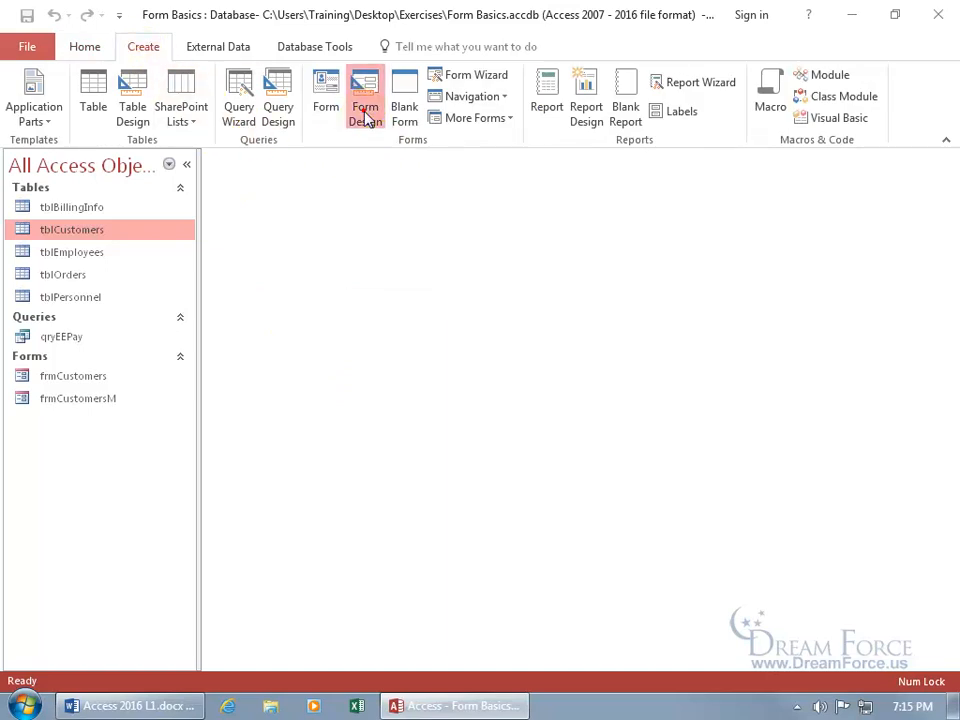
click(364, 100)
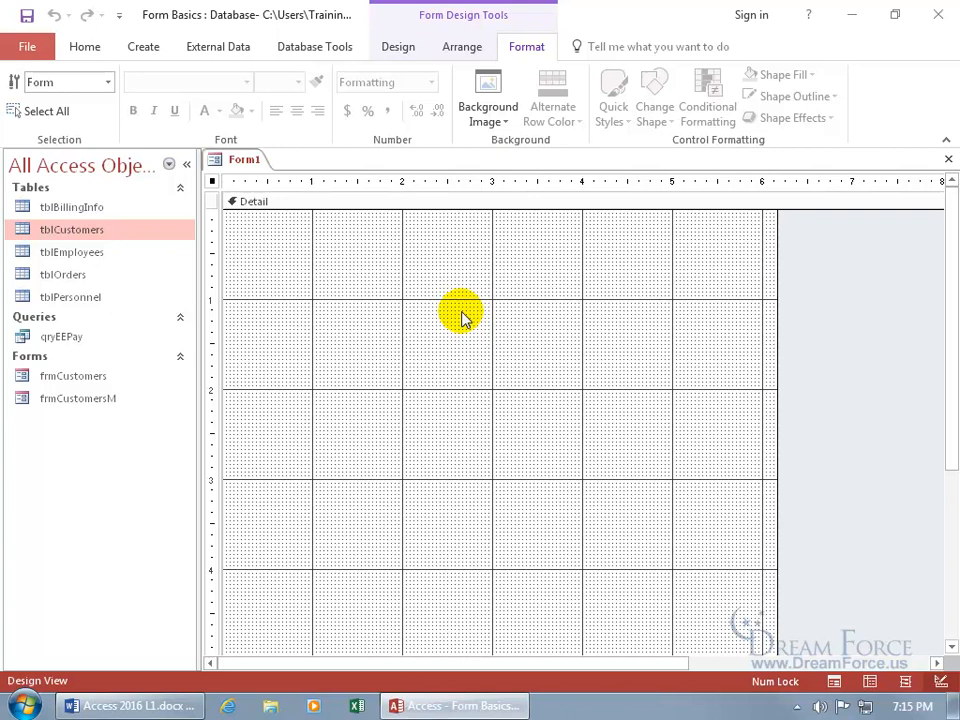
mouse_move(284, 258)
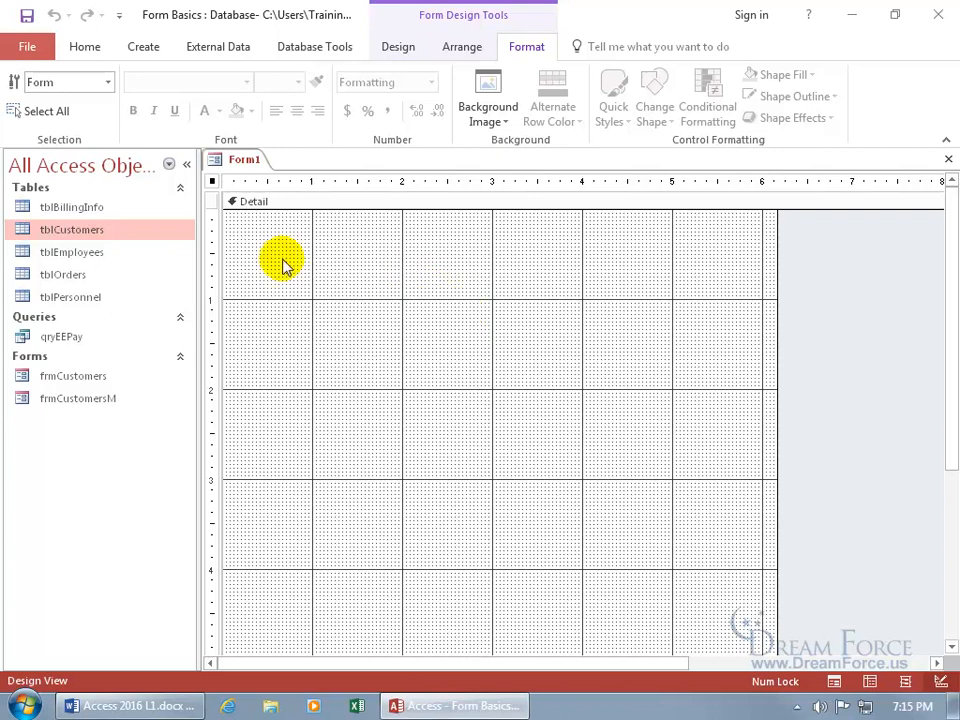
mouse_move(144, 236)
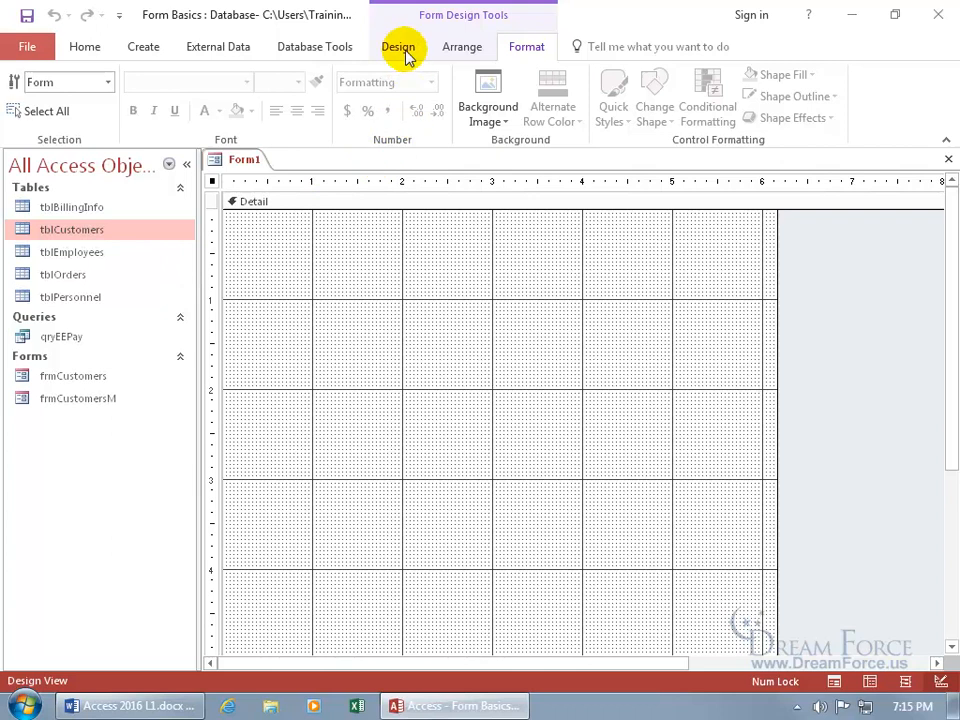
click(398, 46)
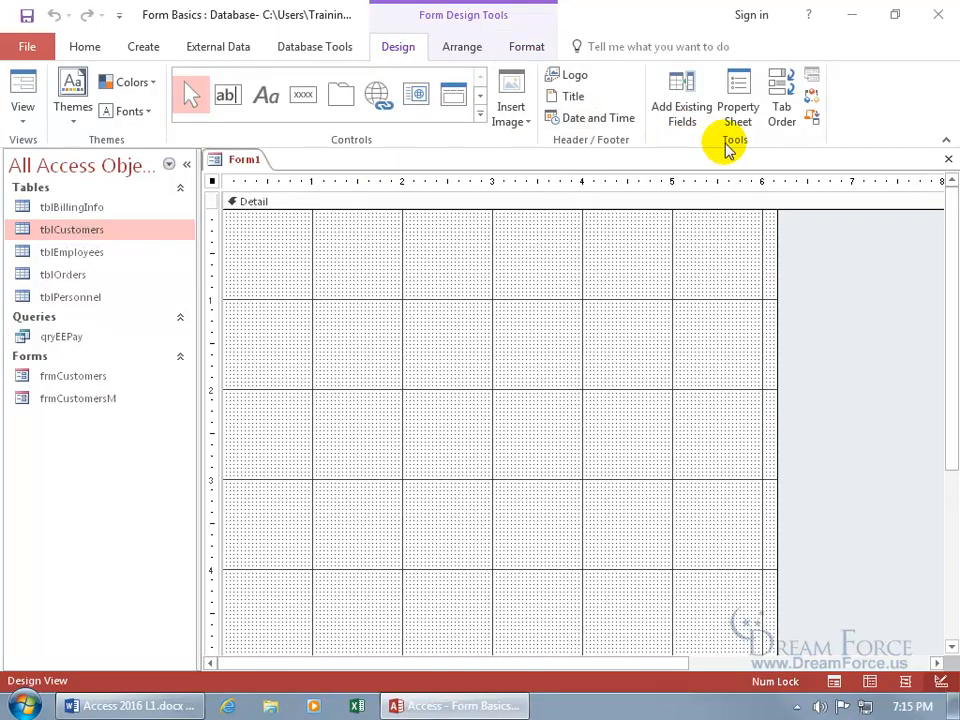
Add the CustomerID field to Form1, check it in Form View, then return to Design View
click(680, 96)
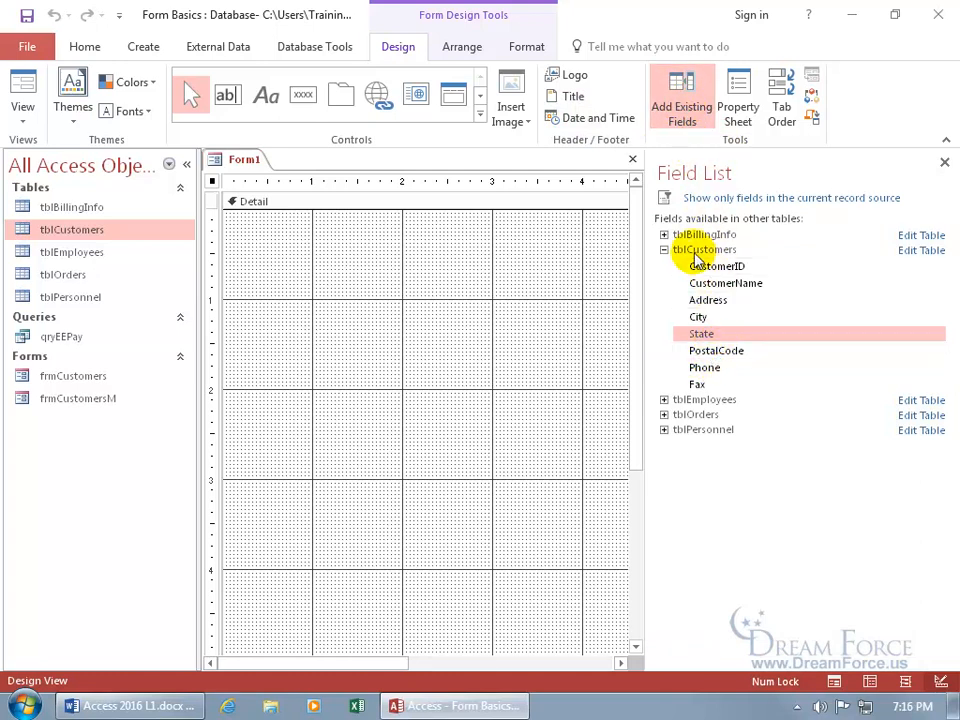
mouse_move(684, 264)
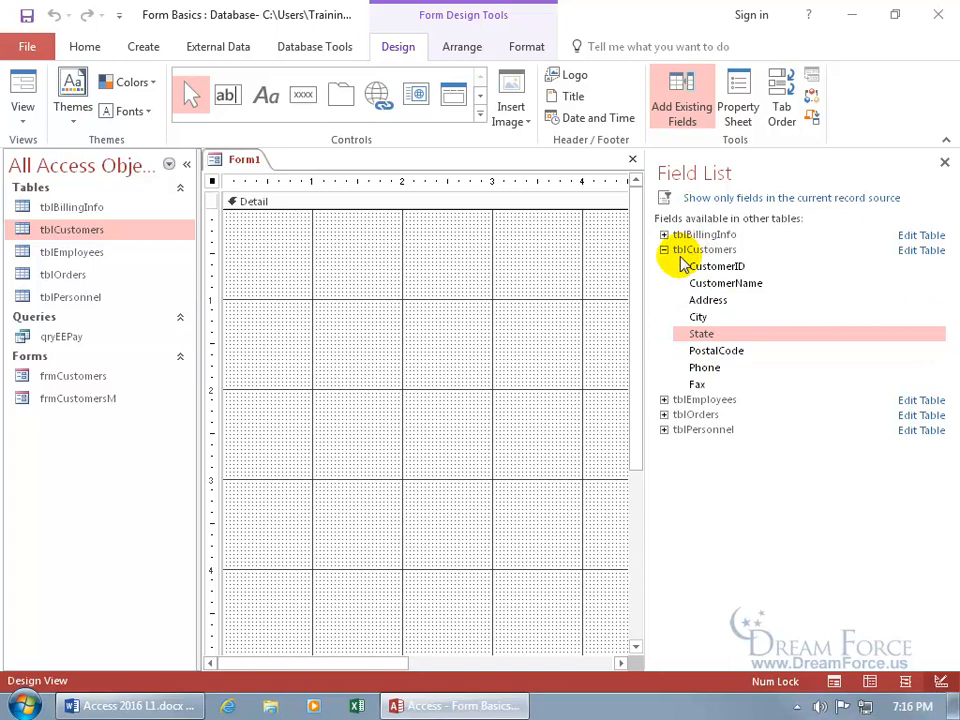
mouse_move(160, 234)
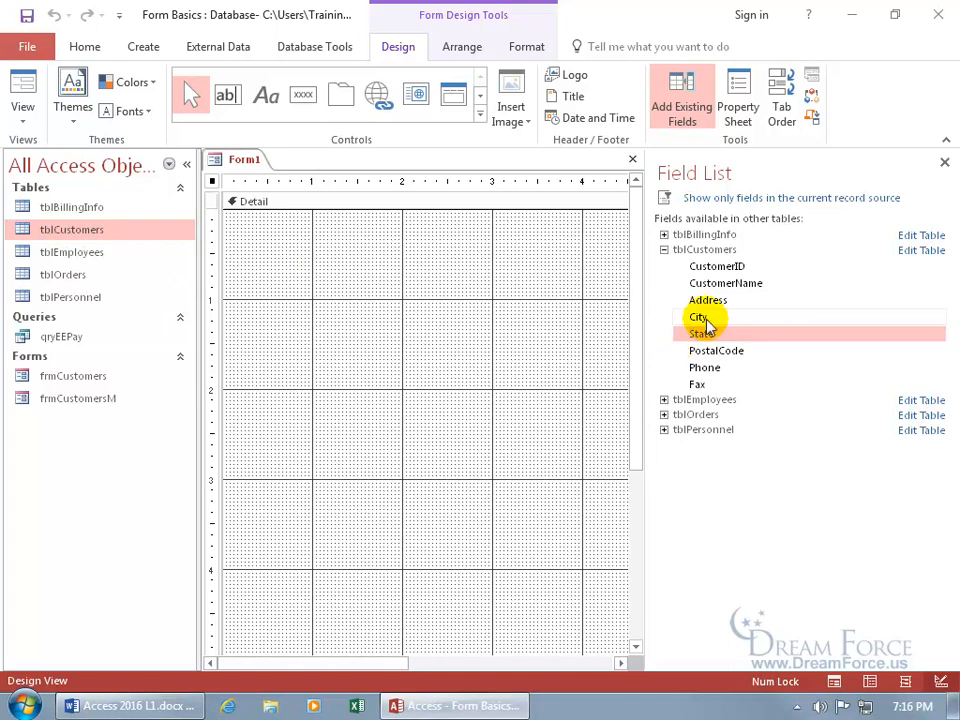
mouse_move(716, 266)
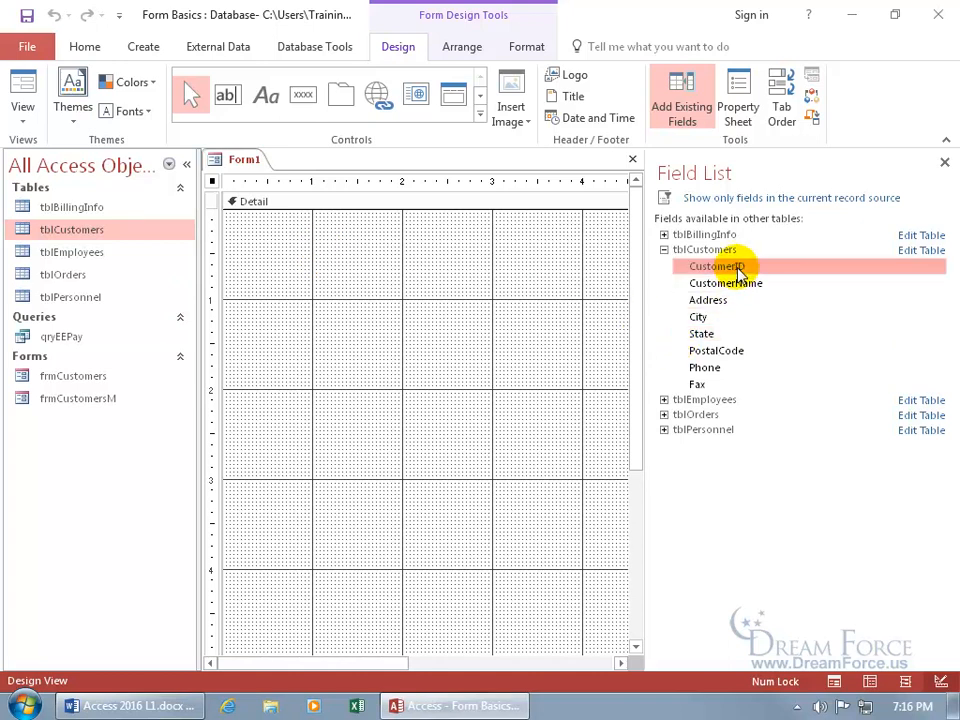
drag(716, 266, 388, 264)
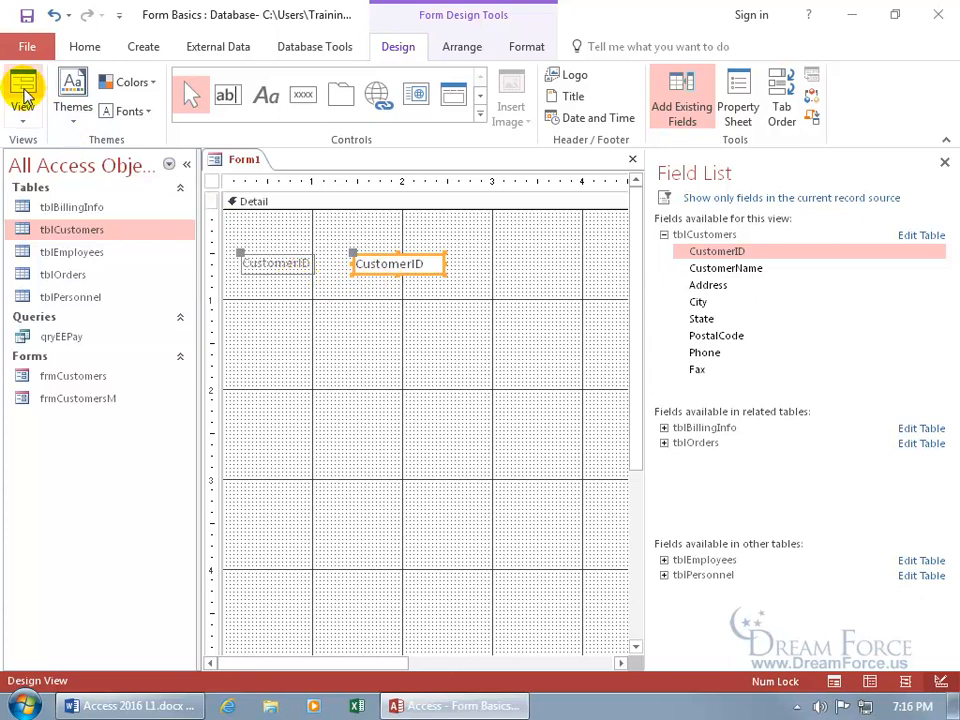
click(22, 96)
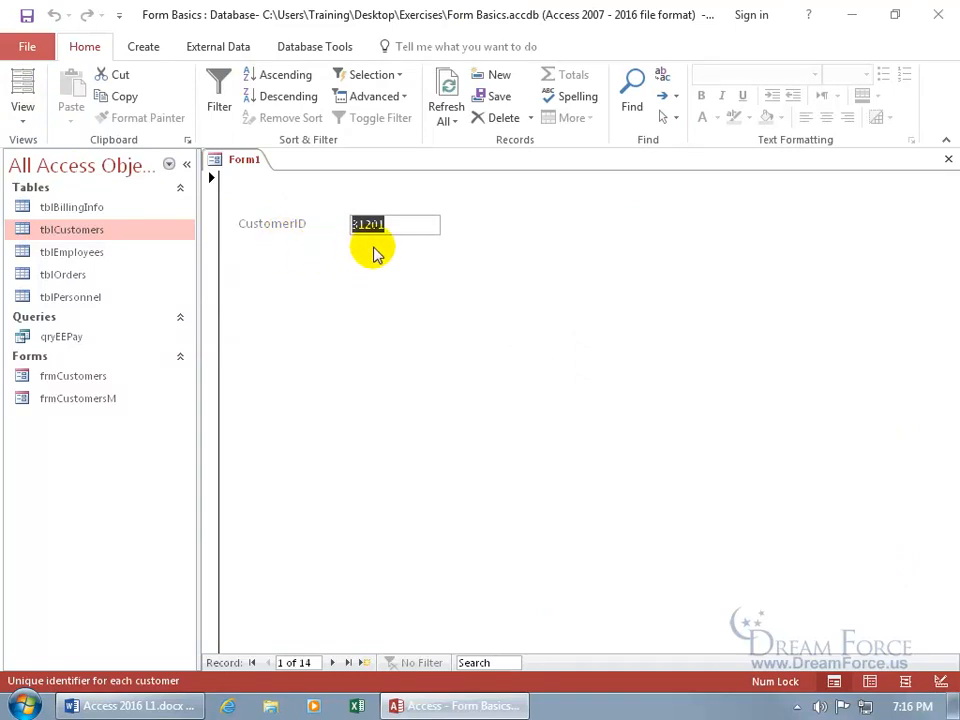
right_click(244, 160)
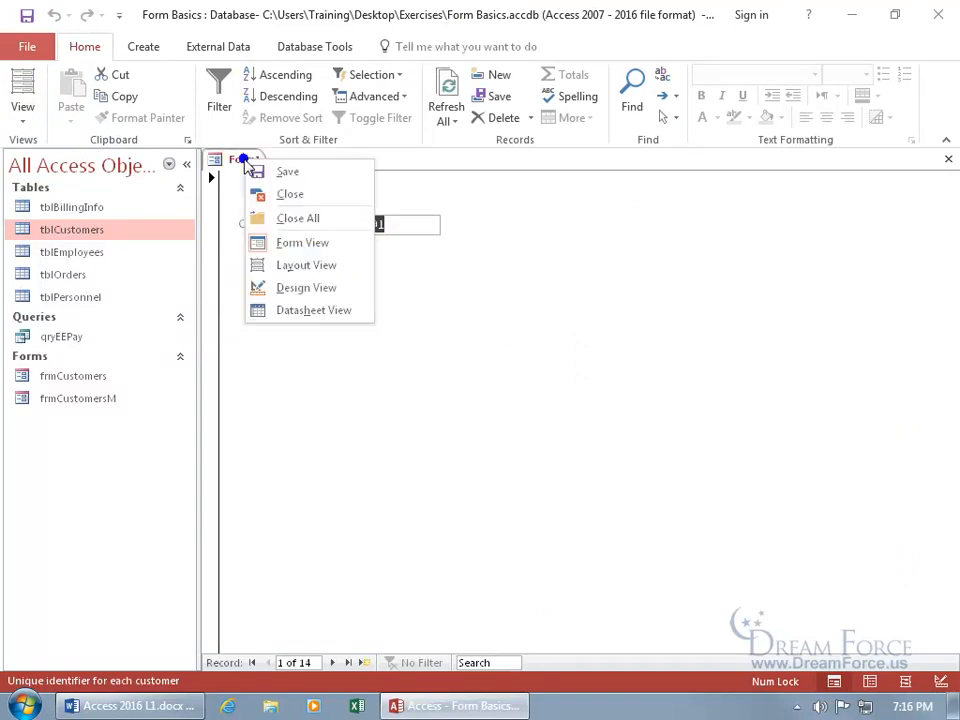
click(304, 288)
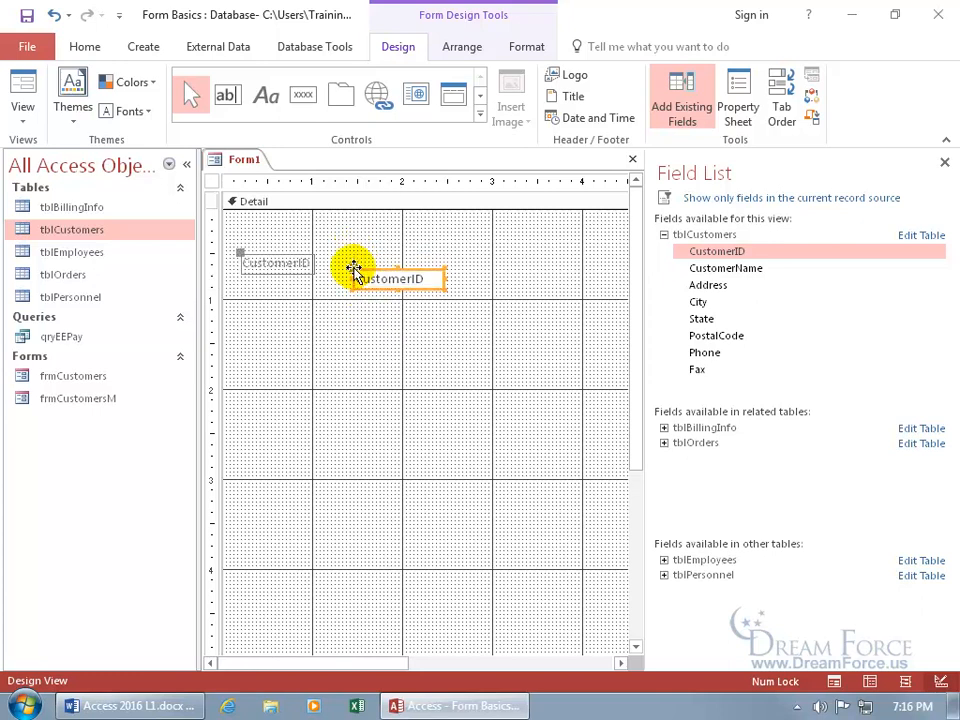
Move the CustomerID box, add all tblCustomers fields, and view Star Temps' record in Form View
drag(384, 278, 280, 292)
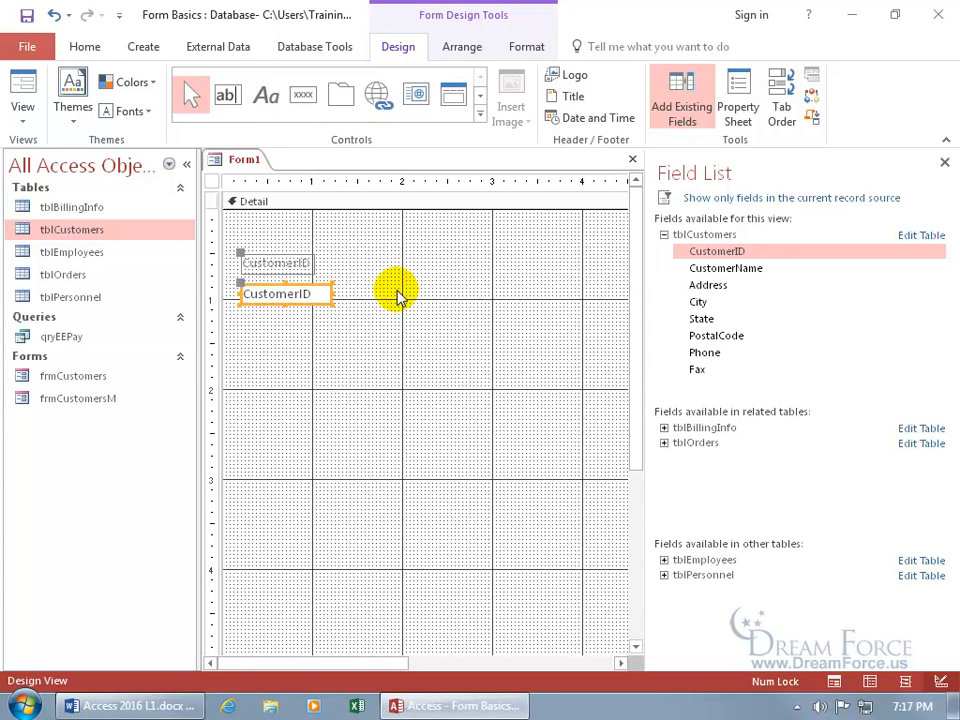
mouse_move(316, 276)
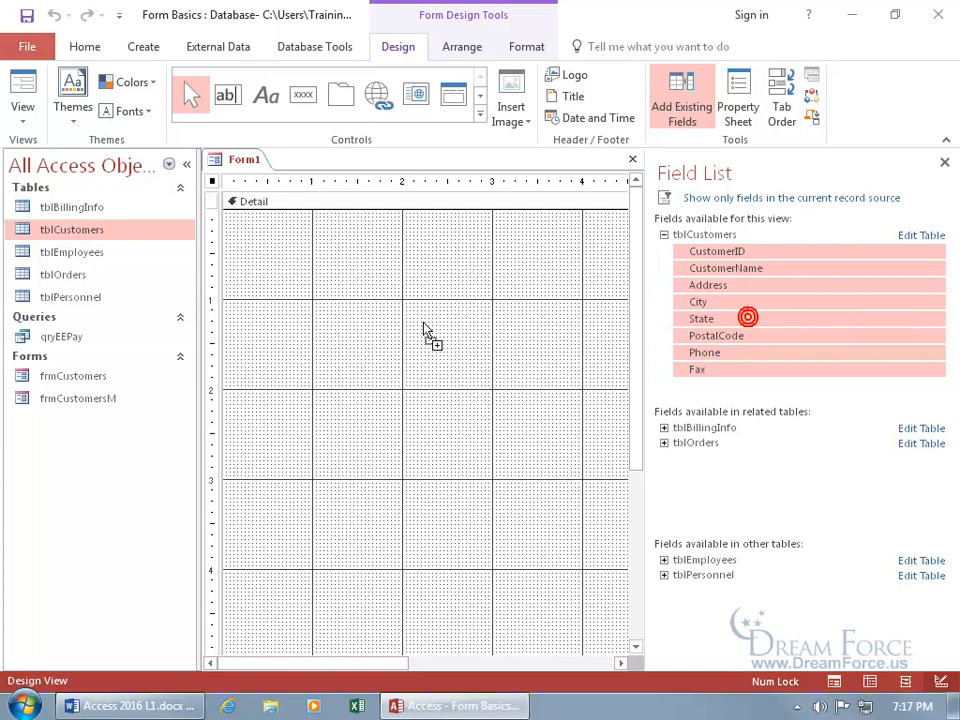
click(22, 90)
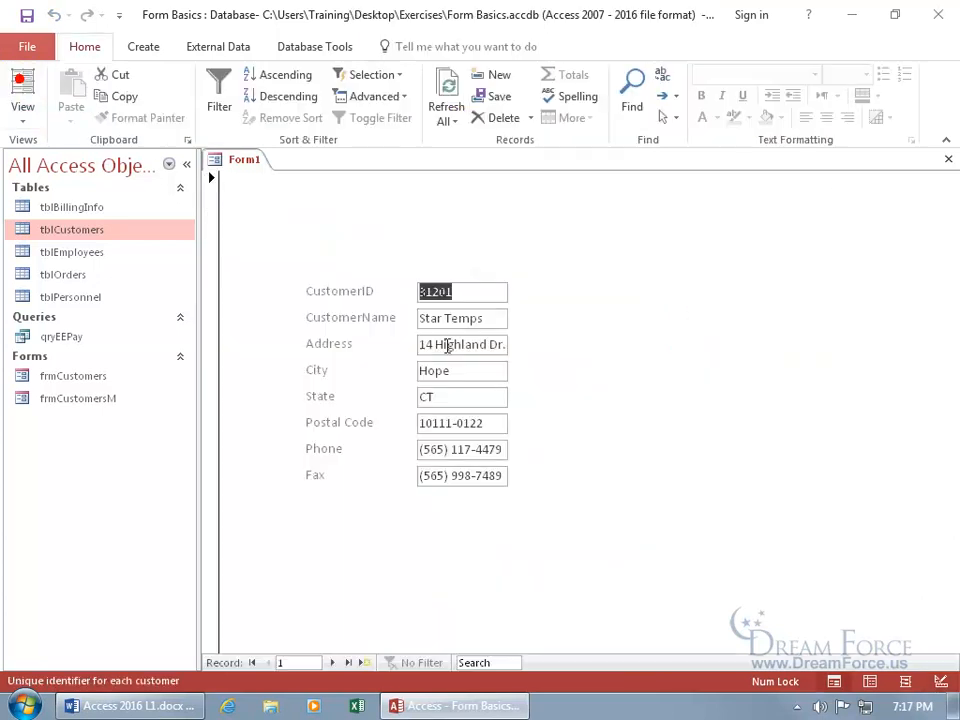